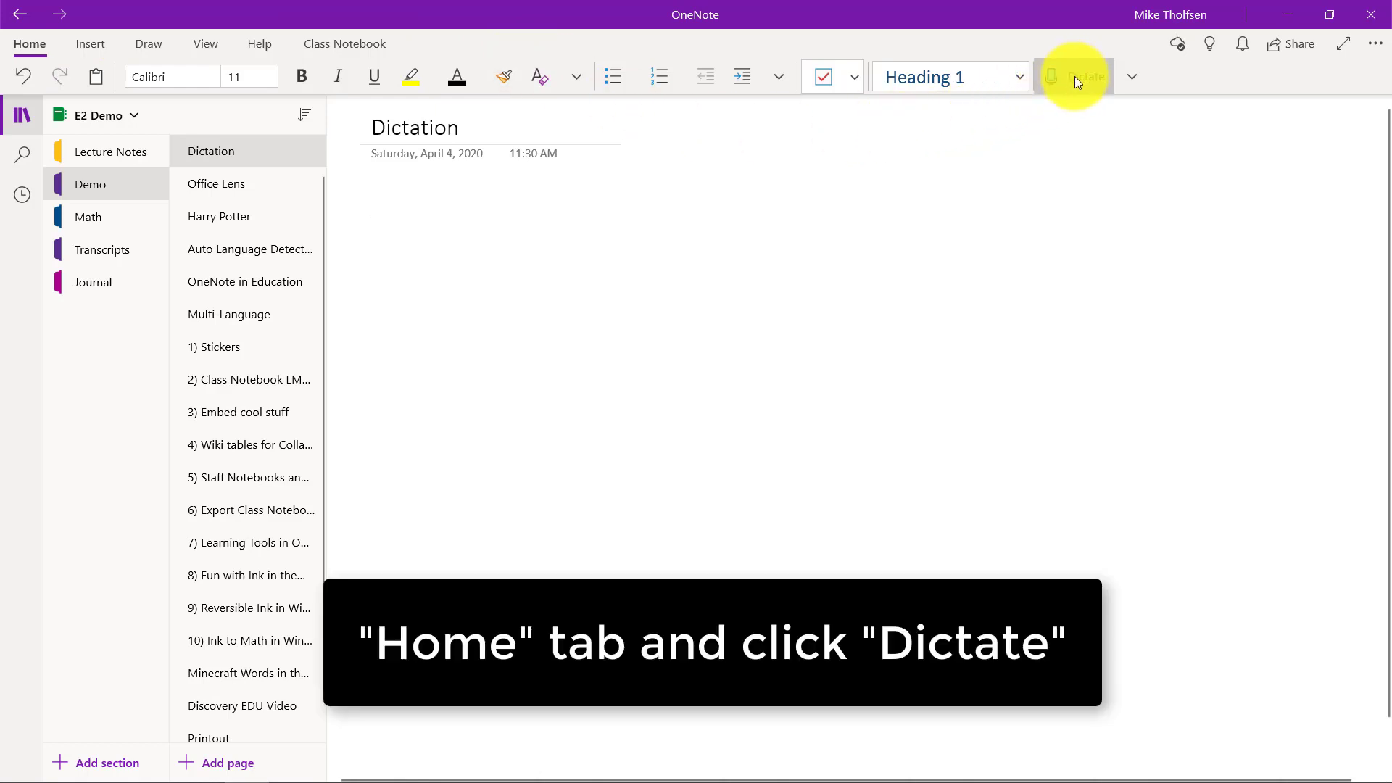
# Step: Dictate 'Now I'm dictating in OneNote.', 'Can I ask a question?' and 'Now I'm…' onto the Dictation page
pyautogui.click(1075, 76)
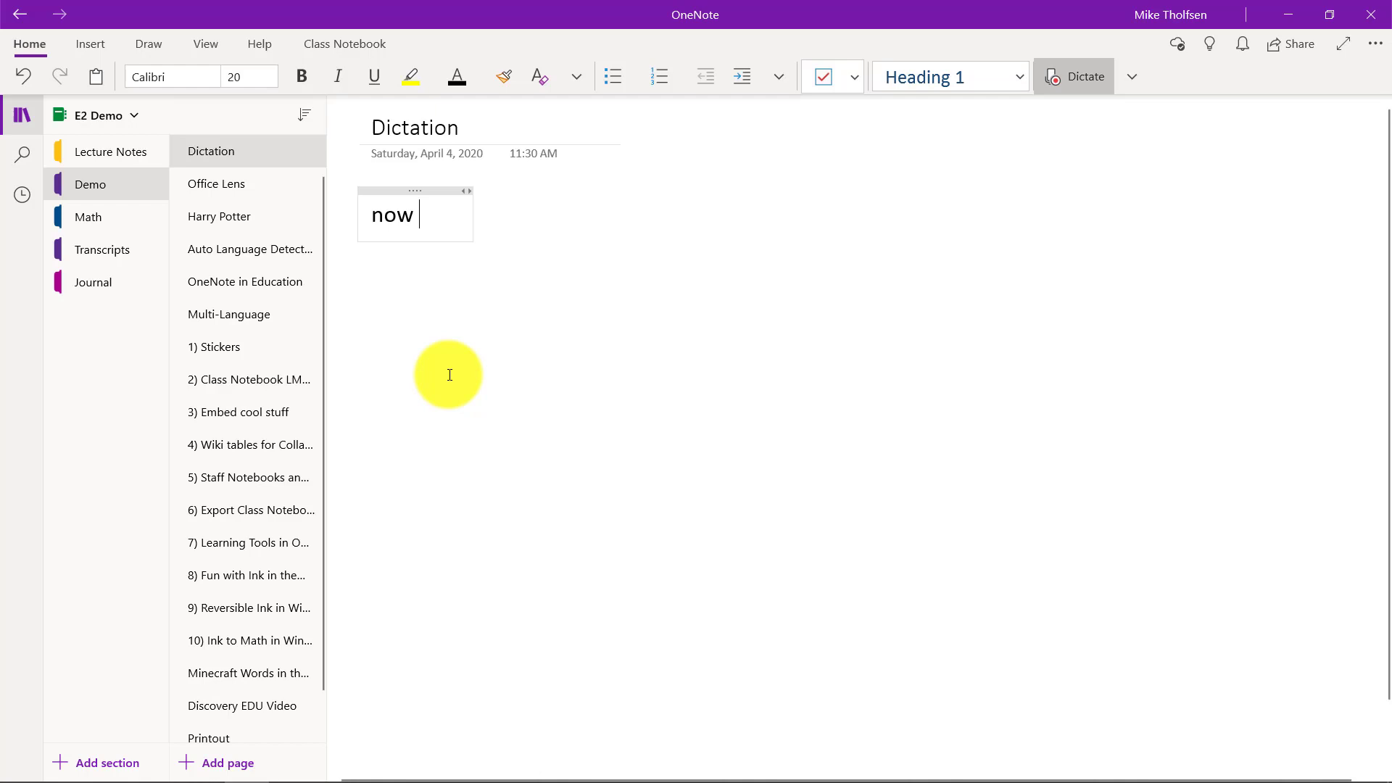
pyautogui.write("Now I'm dictating in OneNote.")
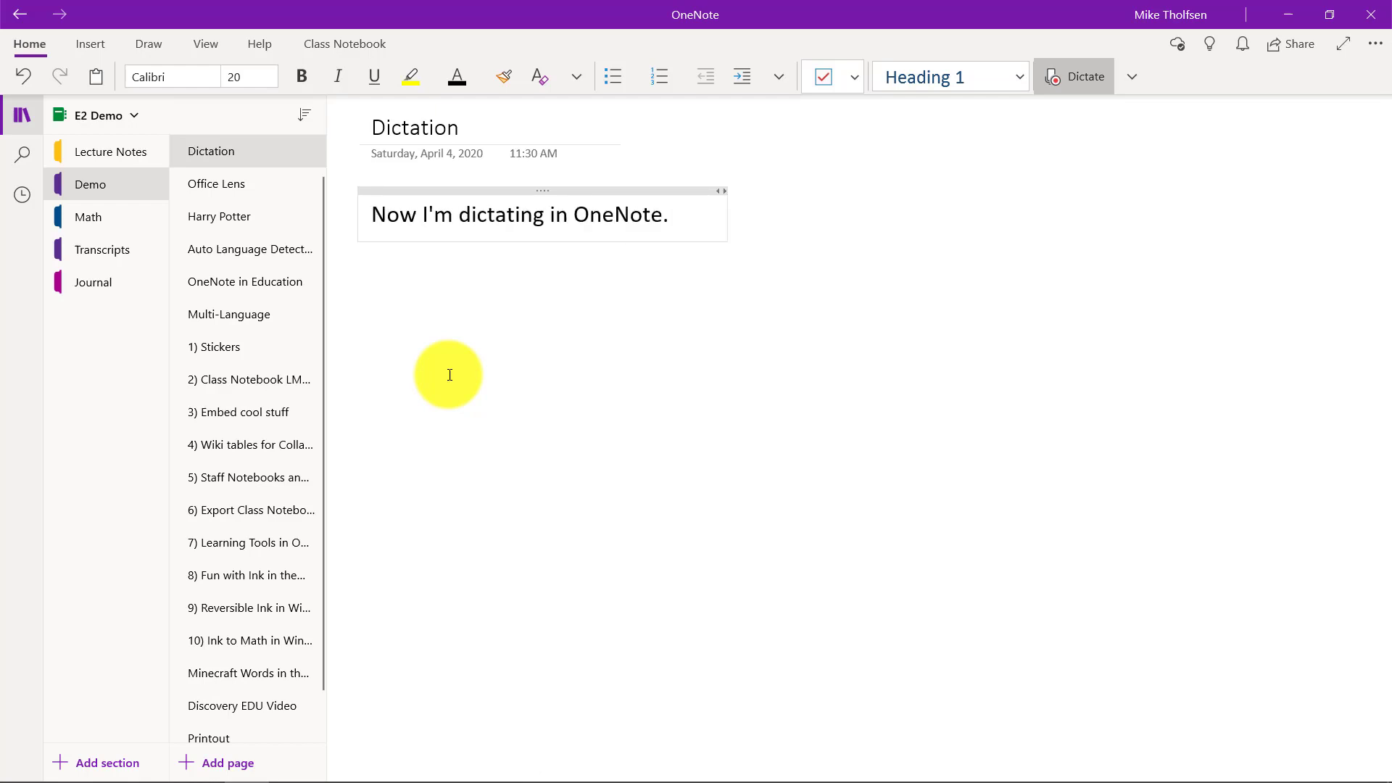
pyautogui.write('can i ask a')
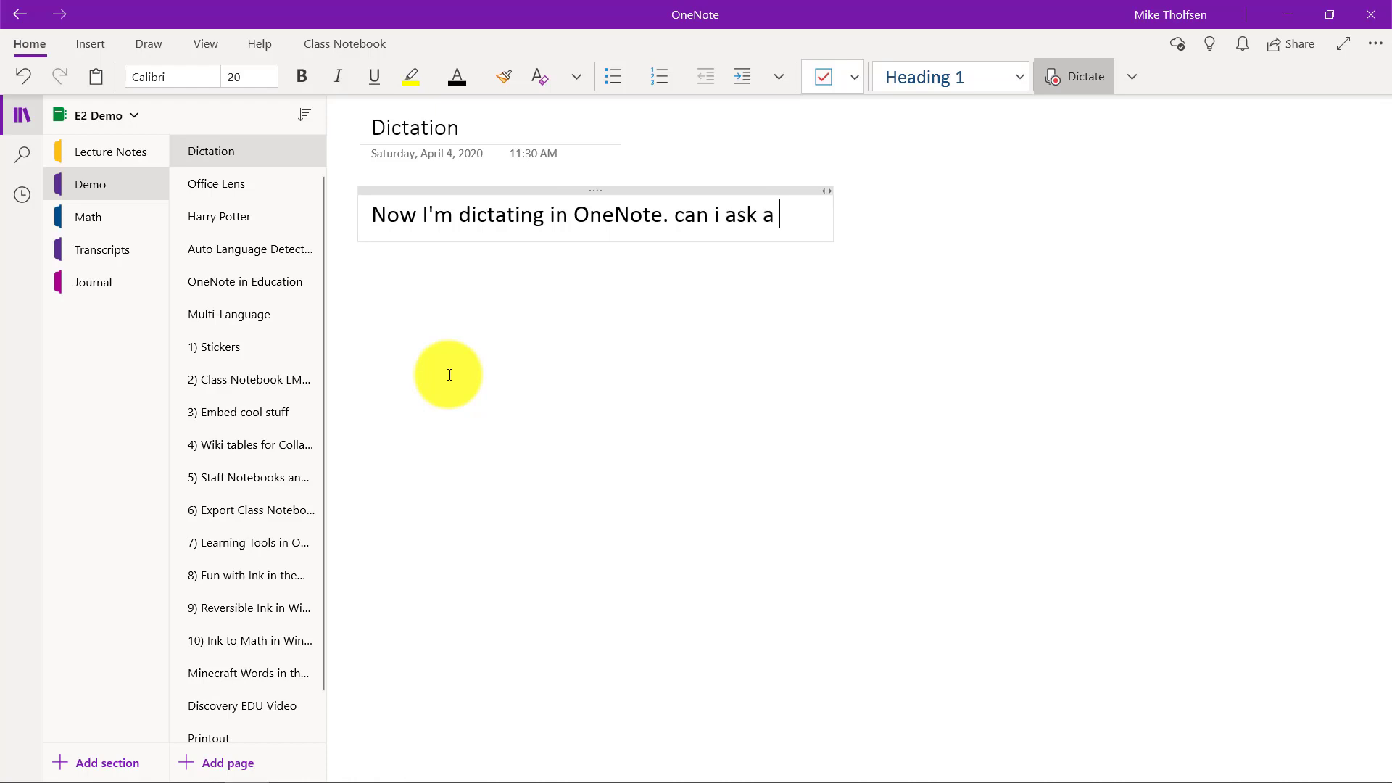
pyautogui.write('question?')
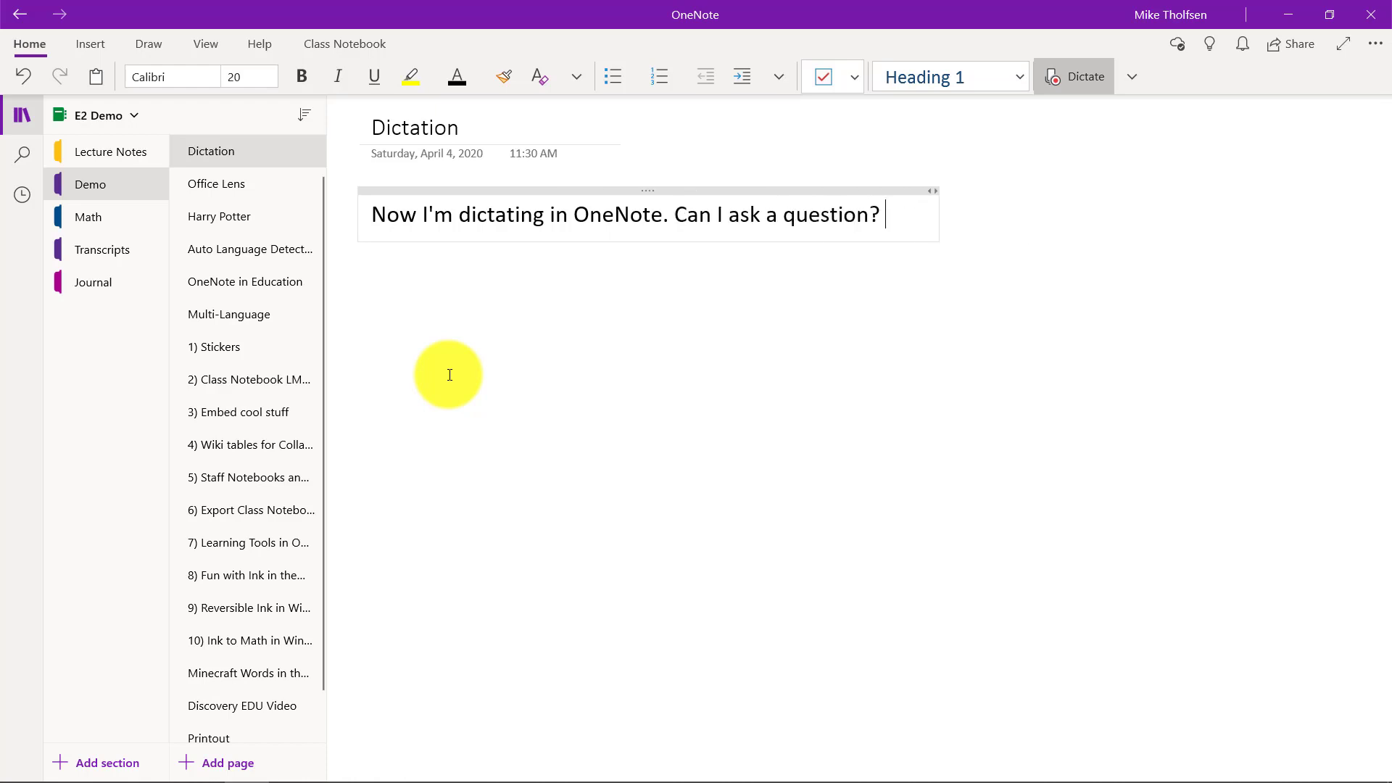
pyautogui.write("now i'm")
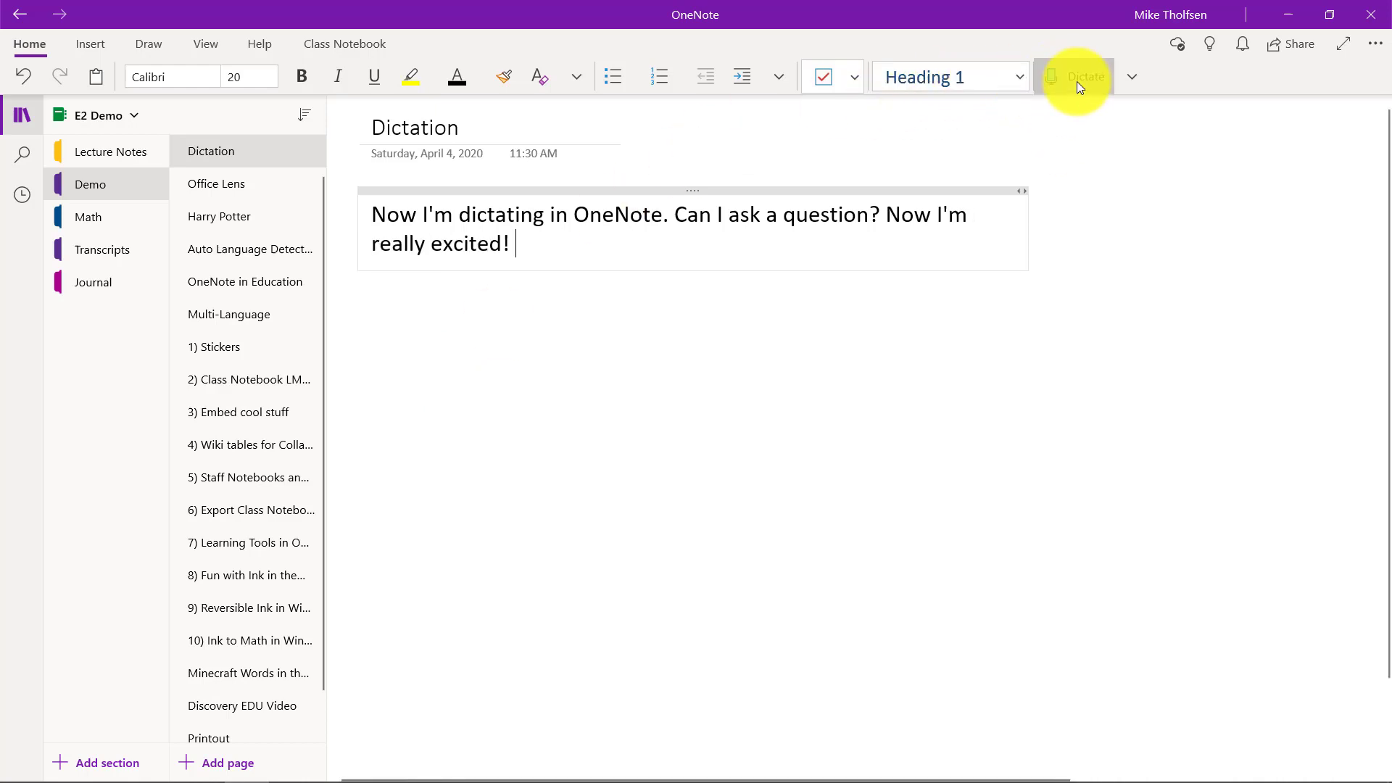
pyautogui.click(1132, 76)
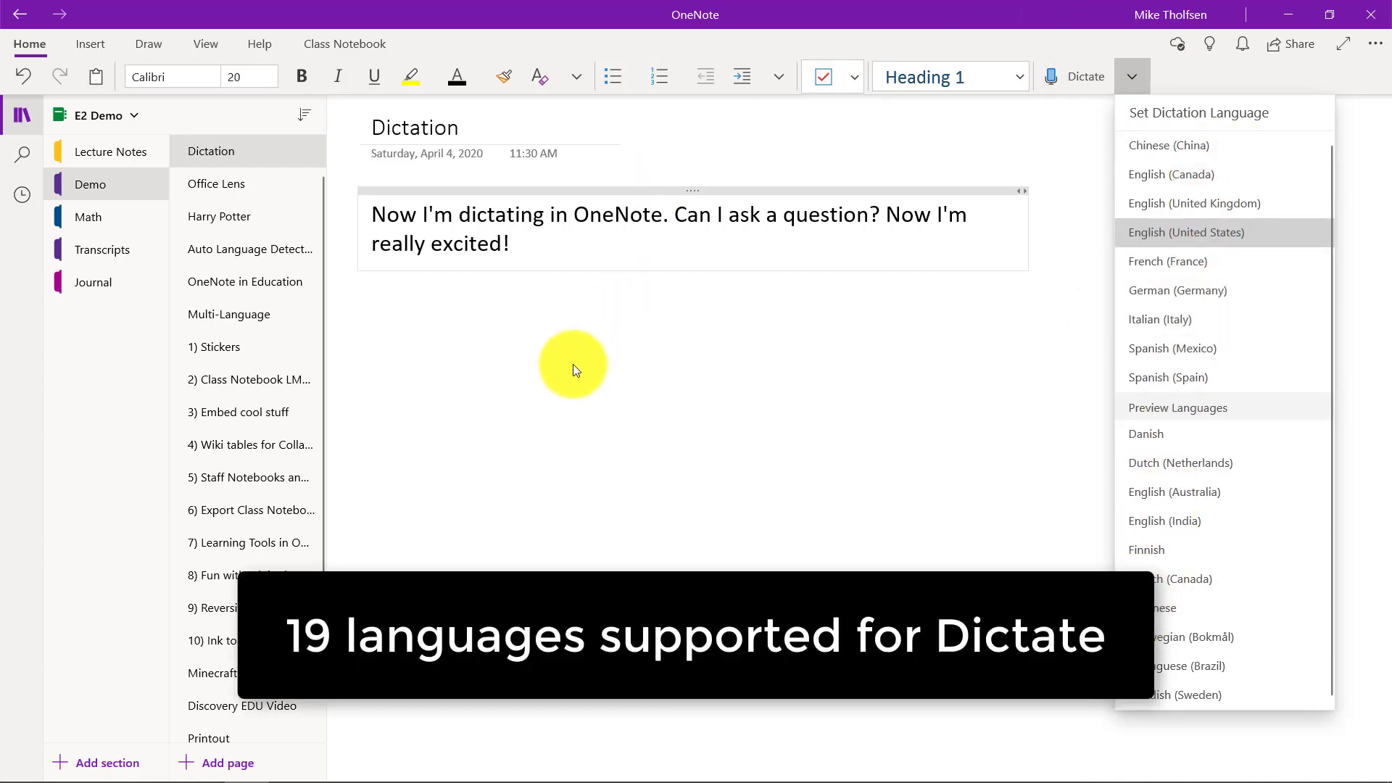
pyautogui.click(205, 44)
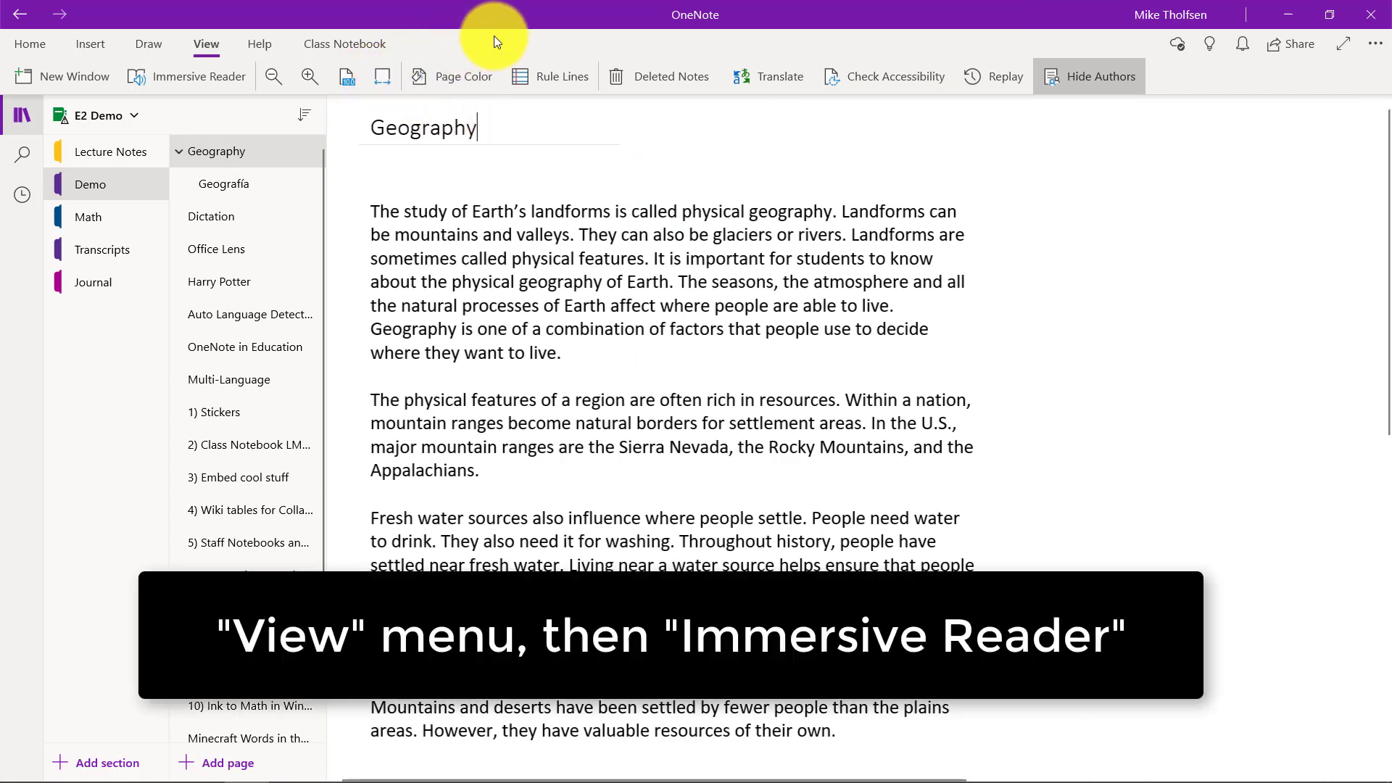
pyautogui.moveTo(205, 44)
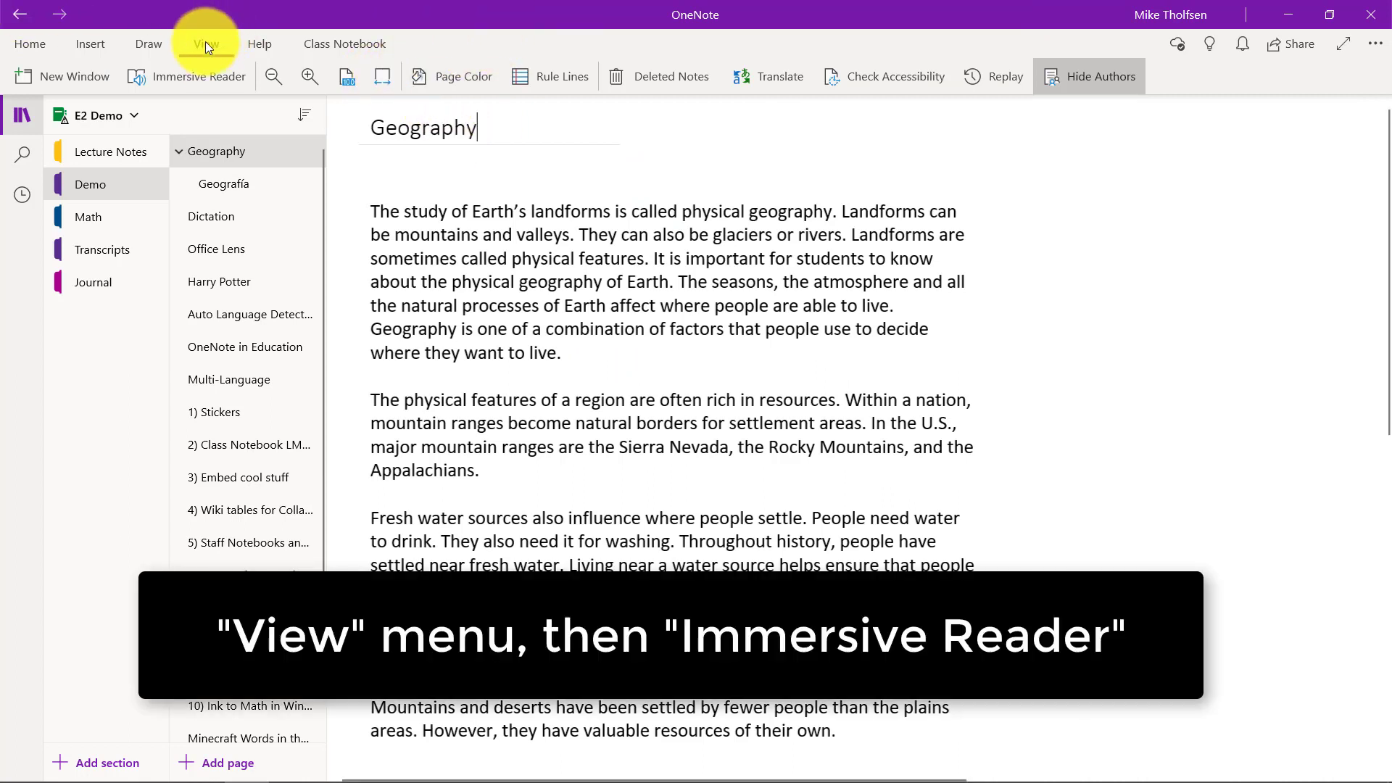
pyautogui.moveTo(191, 76)
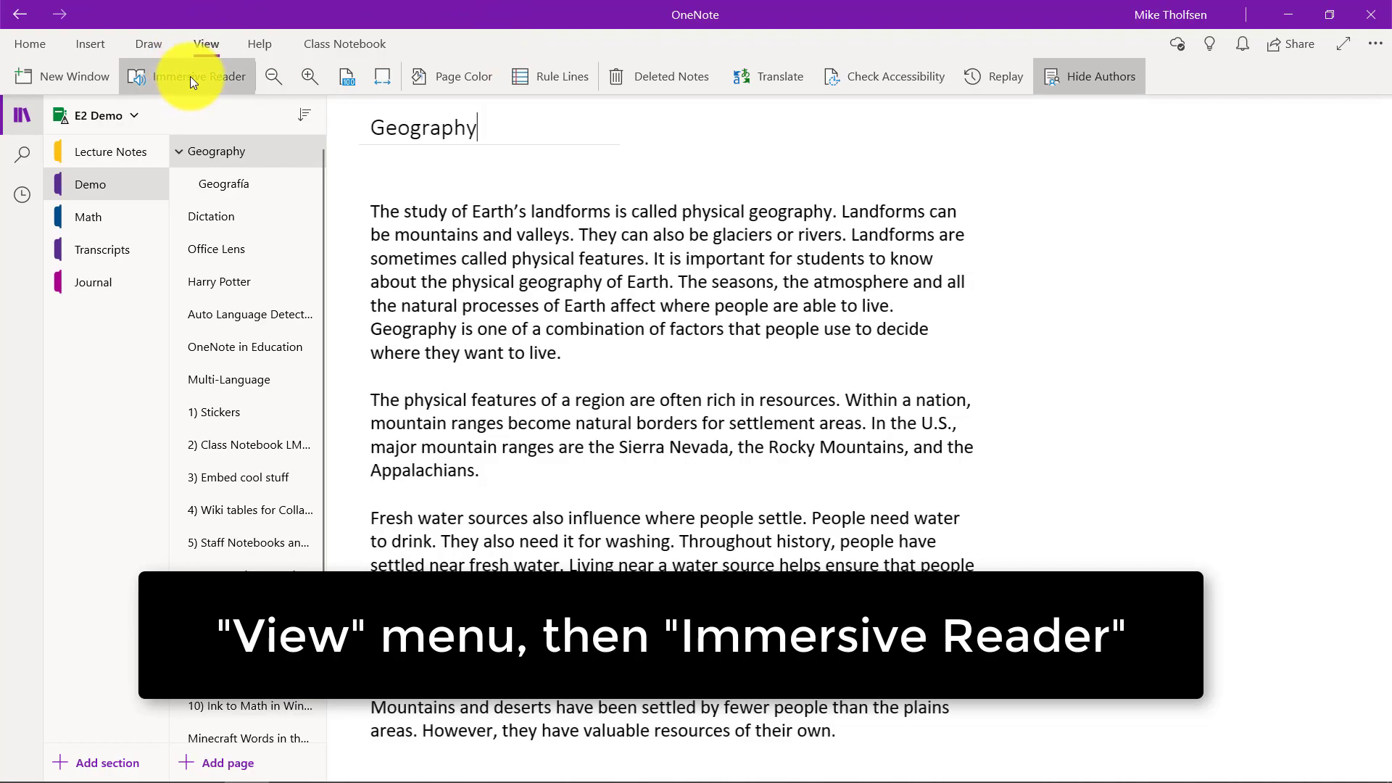
# Step: Open the Geography page in Immersive Reader, start reading it aloud, then pause
pyautogui.click(187, 77)
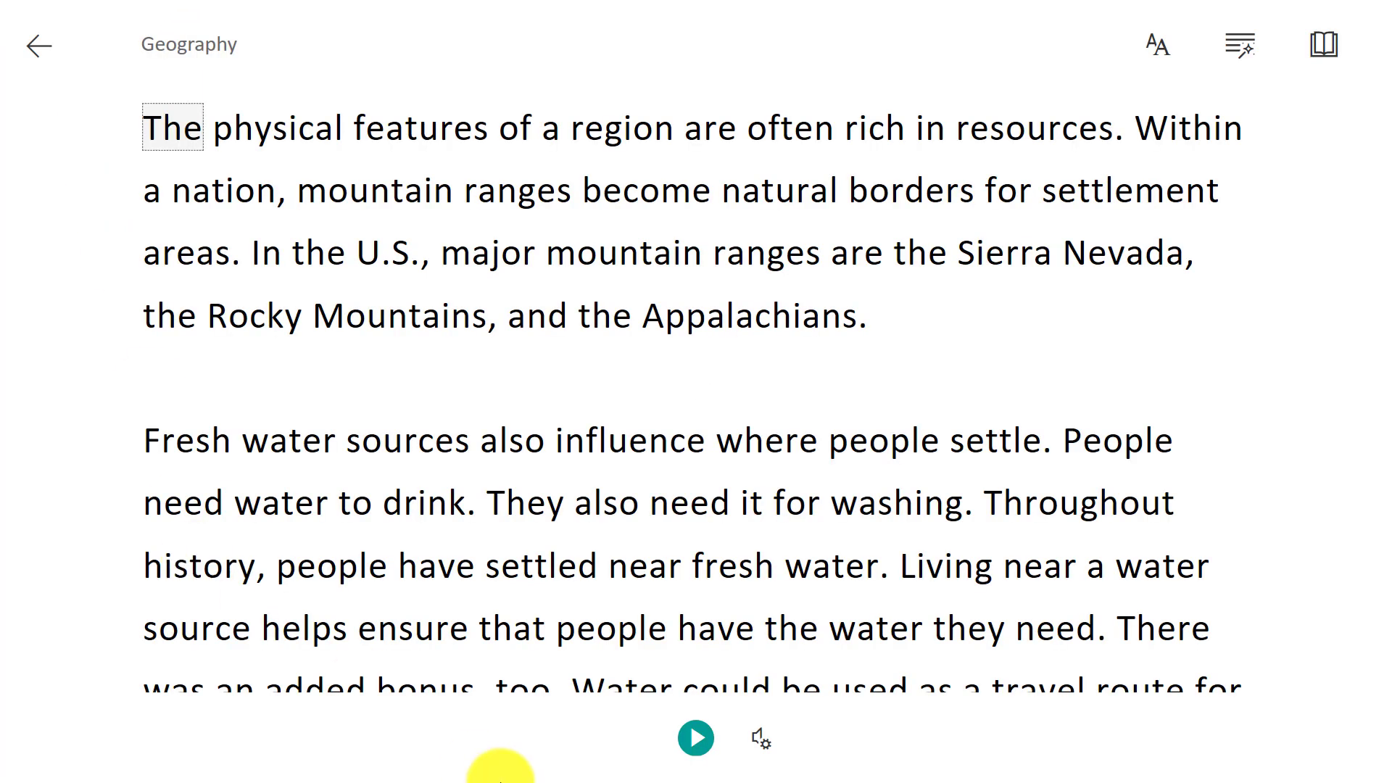
pyautogui.click(697, 738)
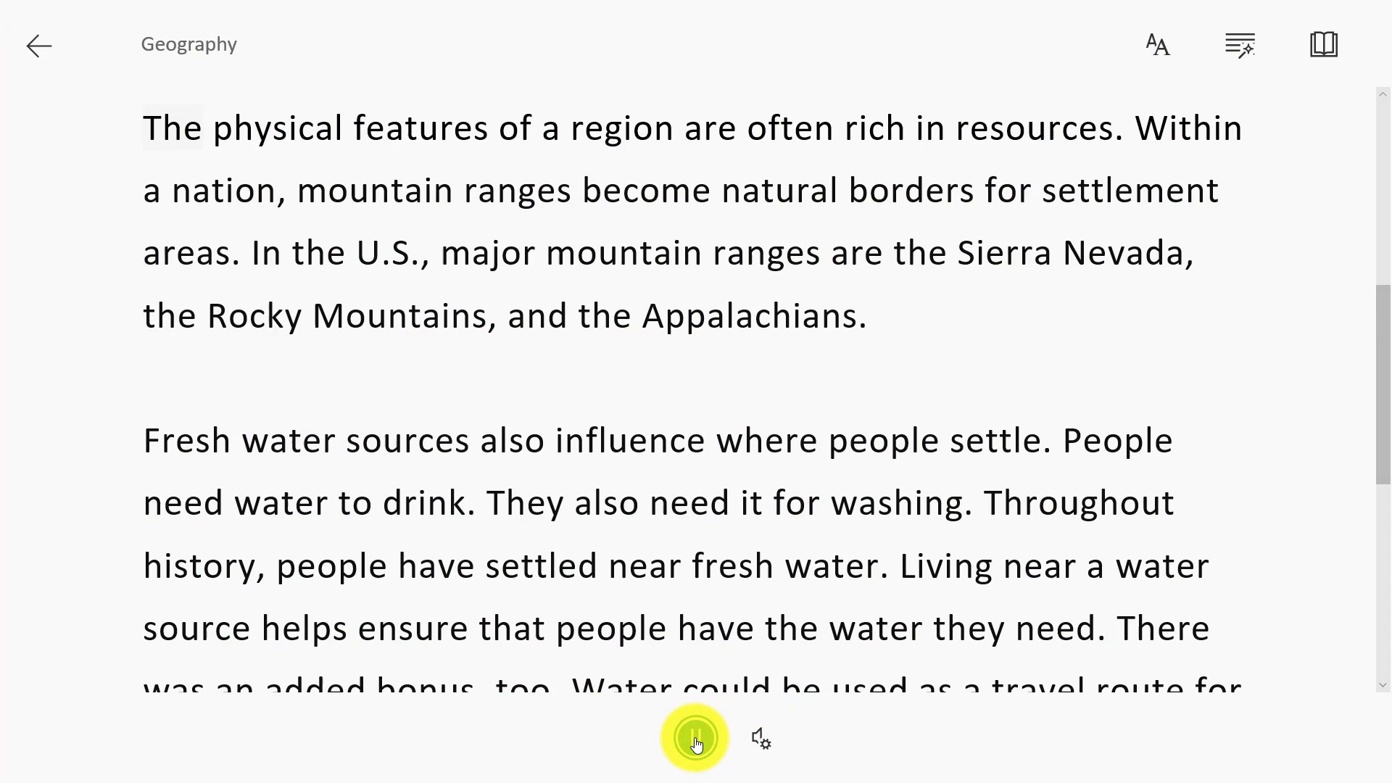
pyautogui.click(695, 739)
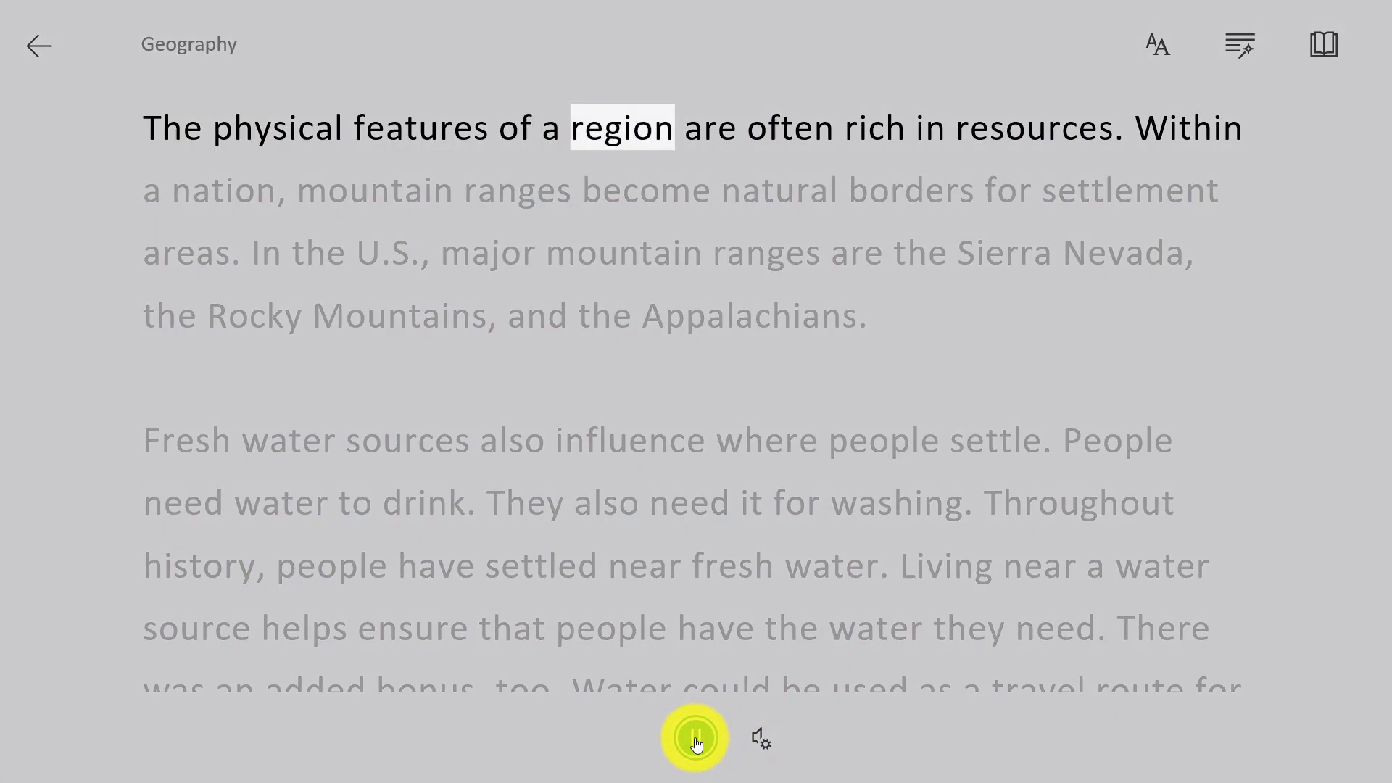
pyautogui.click(695, 738)
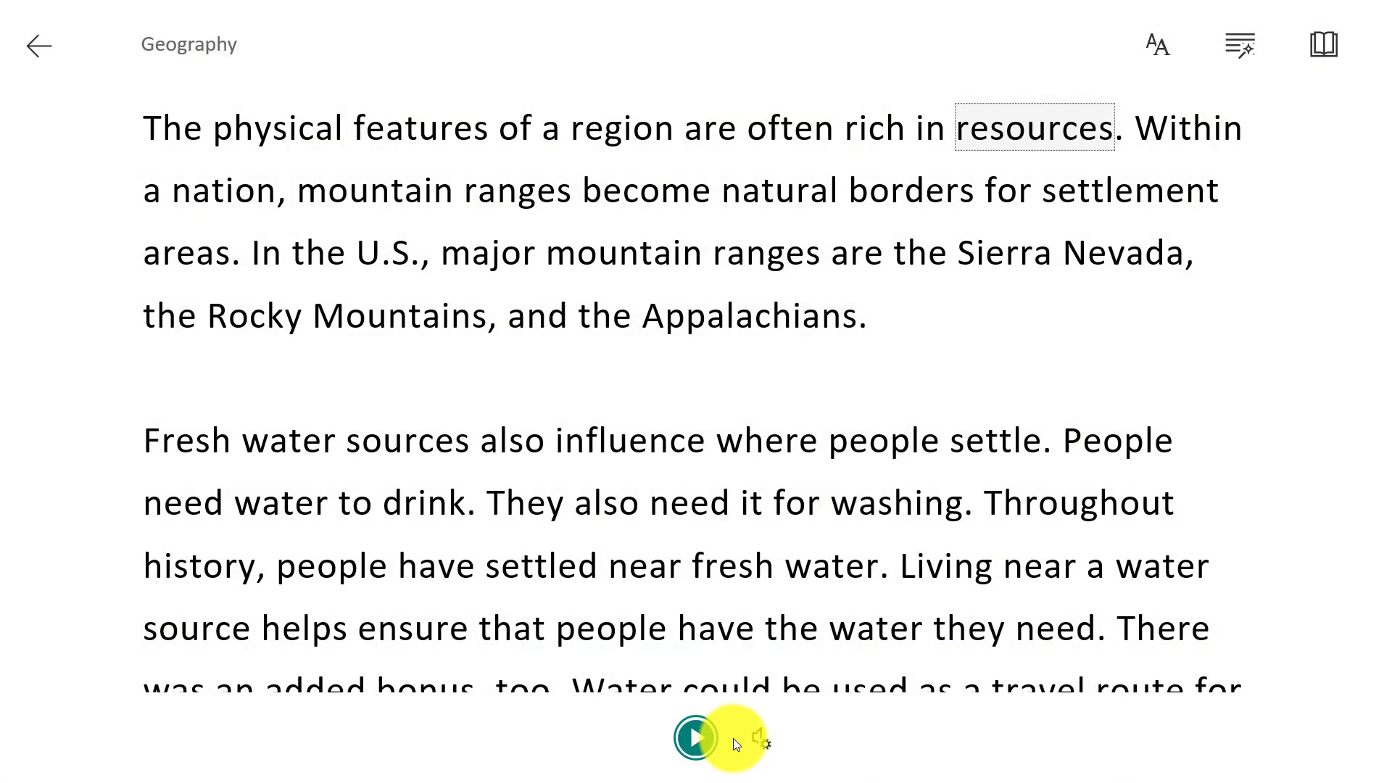
pyautogui.click(759, 738)
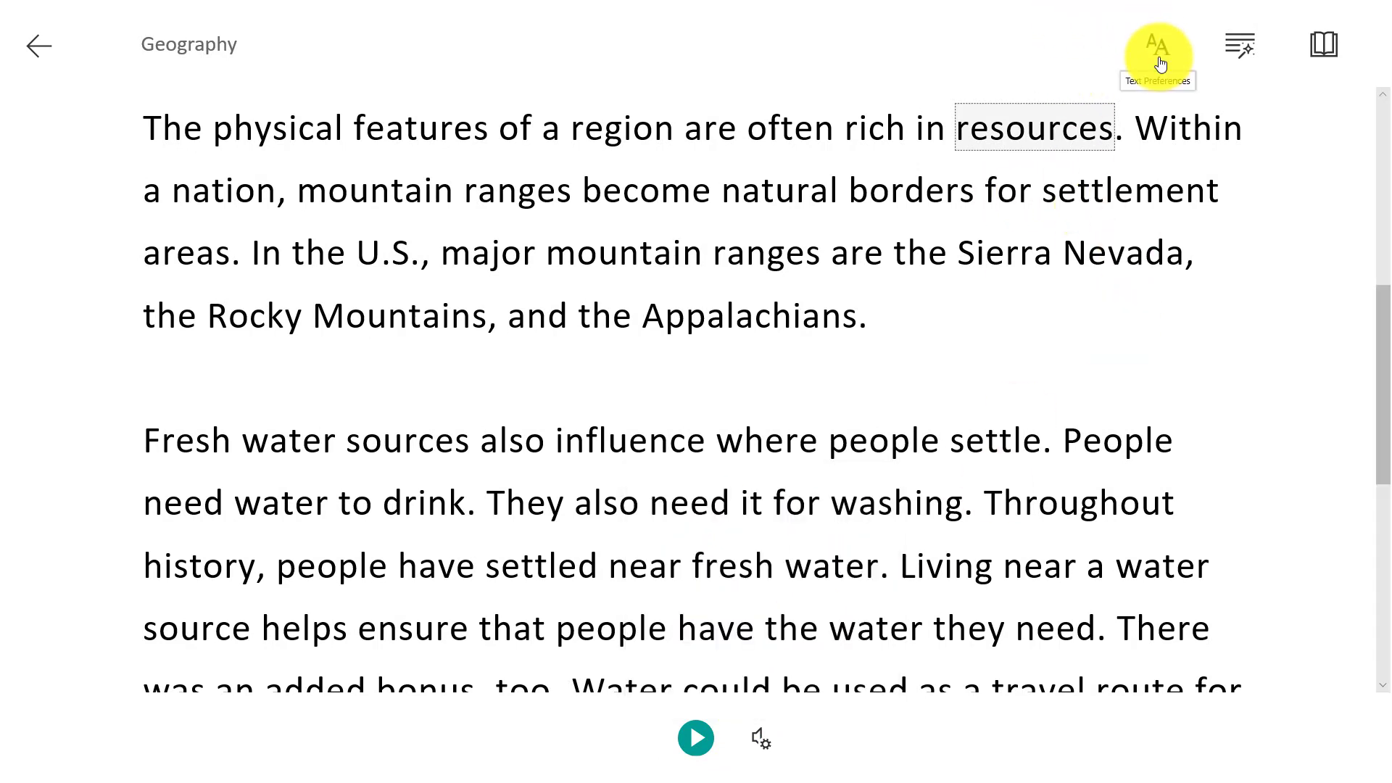
# Step: Increase text spacing, apply the black theme, enable line focus, and picture the word 'mountain'
pyautogui.click(1157, 45)
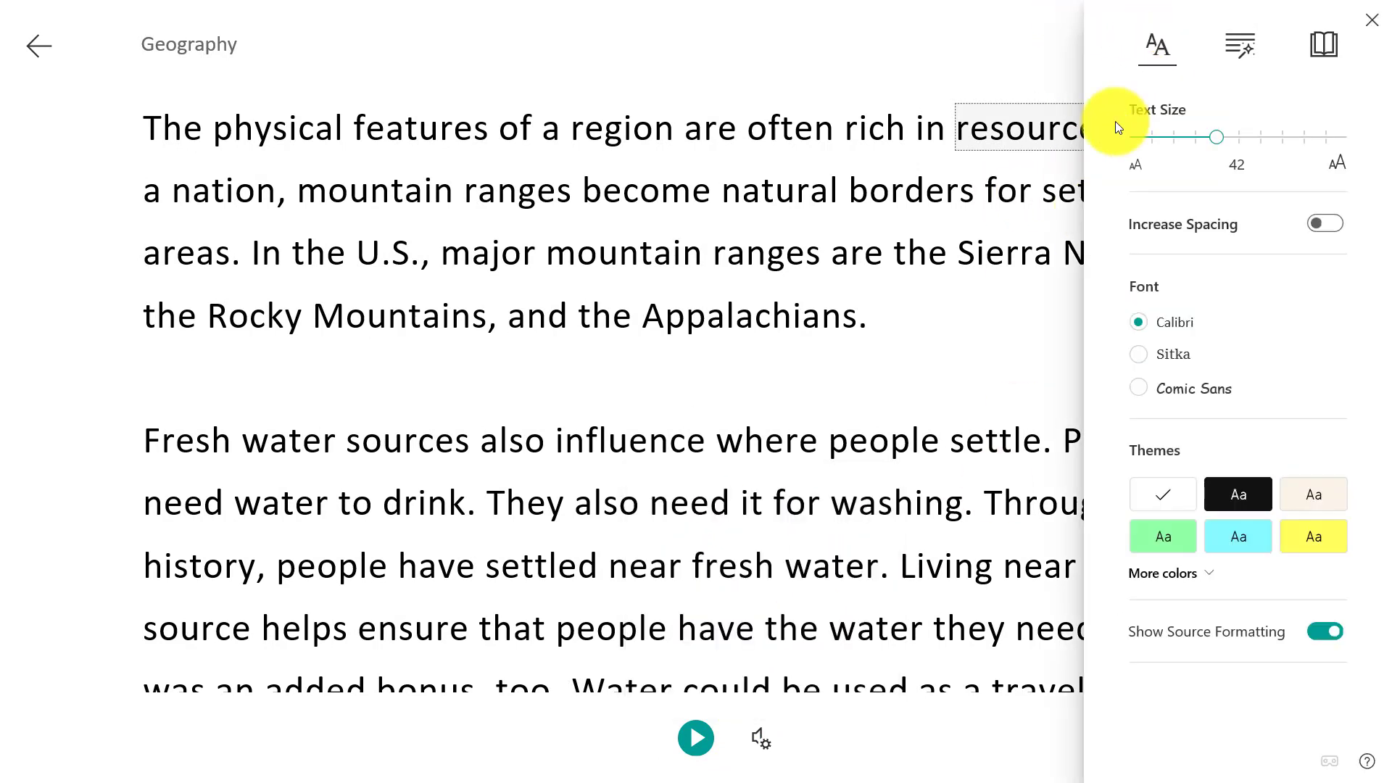
pyautogui.click(1324, 223)
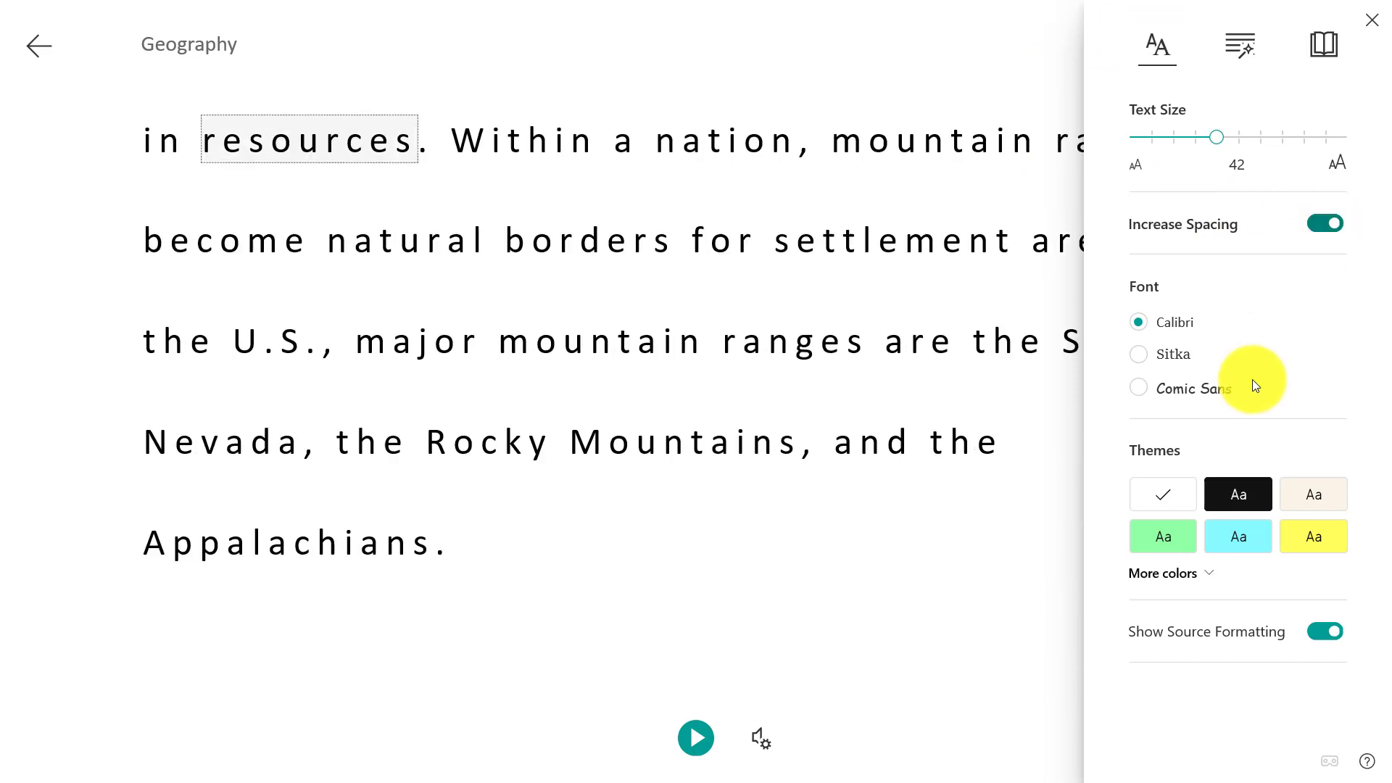
pyautogui.click(1237, 493)
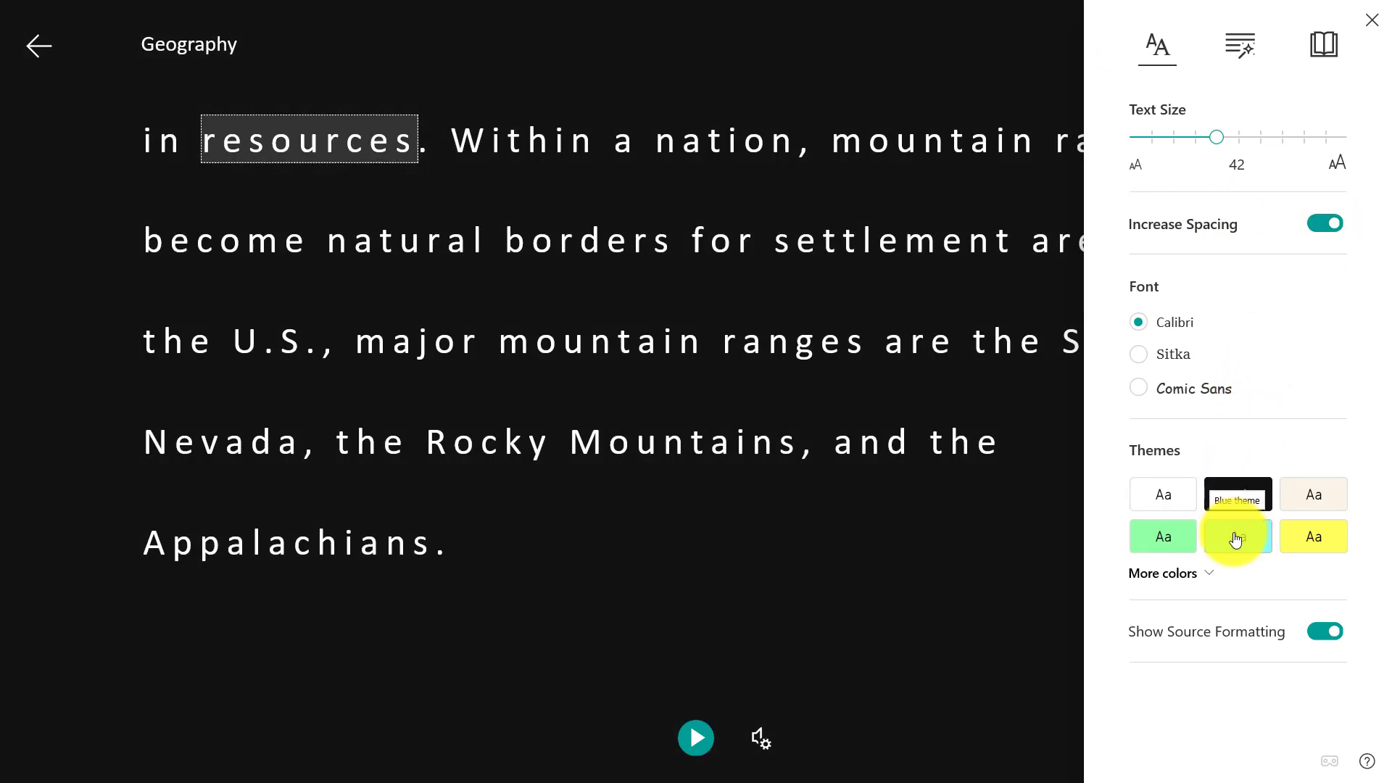
pyautogui.click(1163, 536)
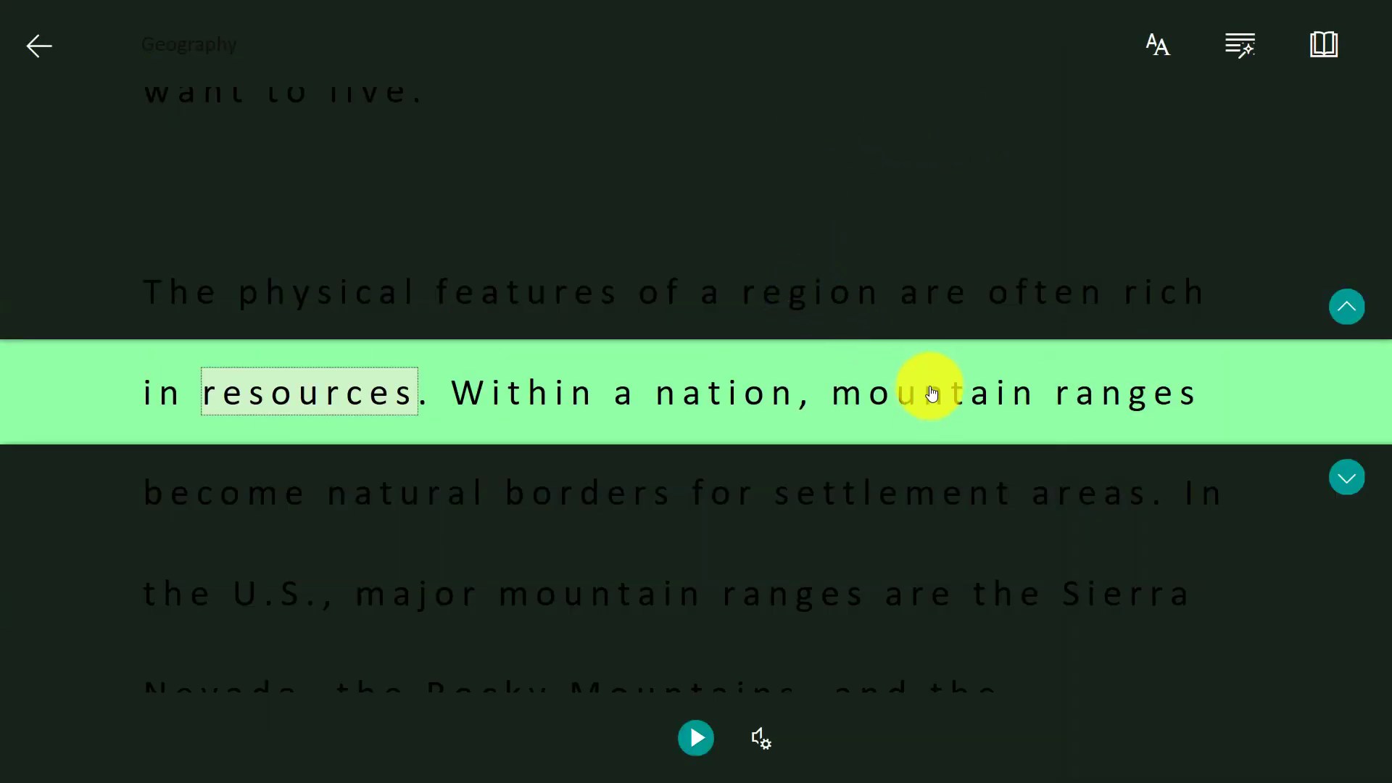
pyautogui.click(933, 392)
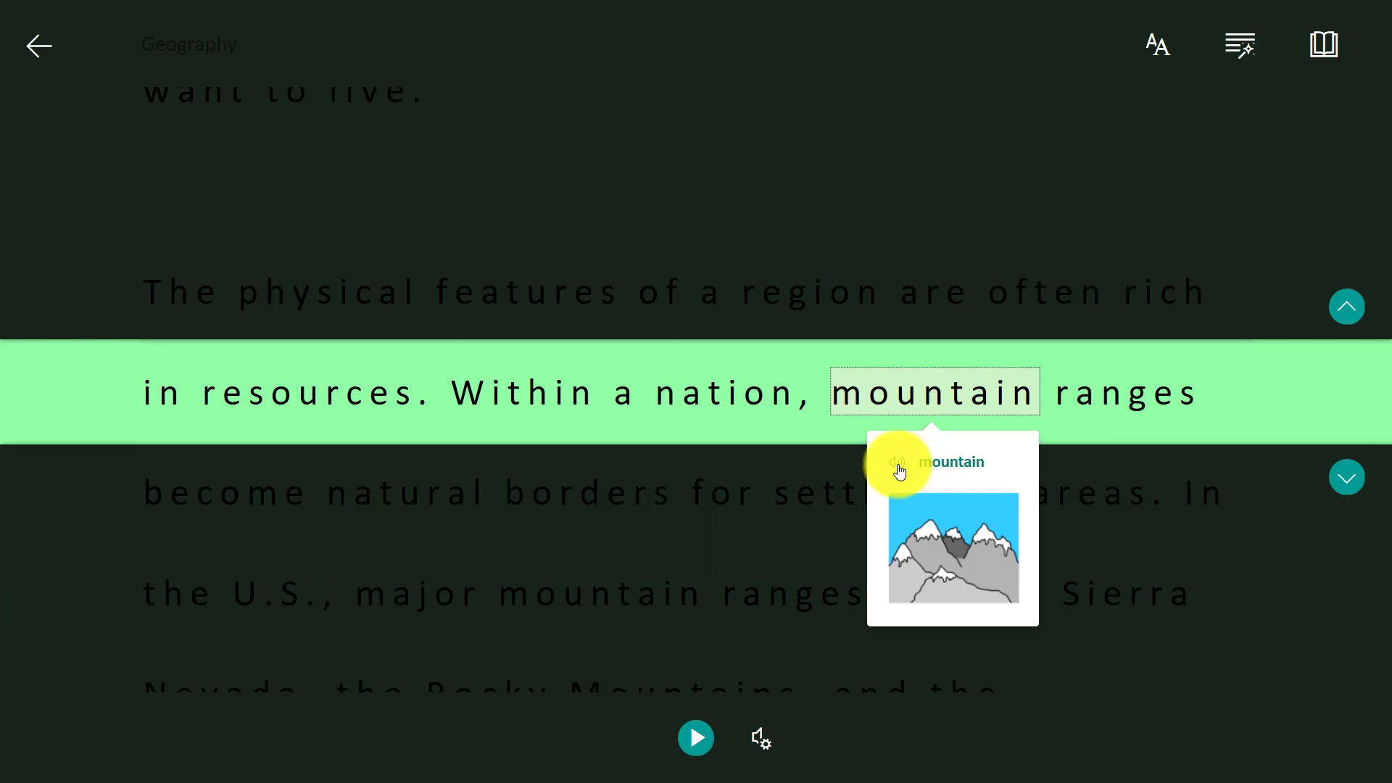
pyautogui.moveTo(1205, 91)
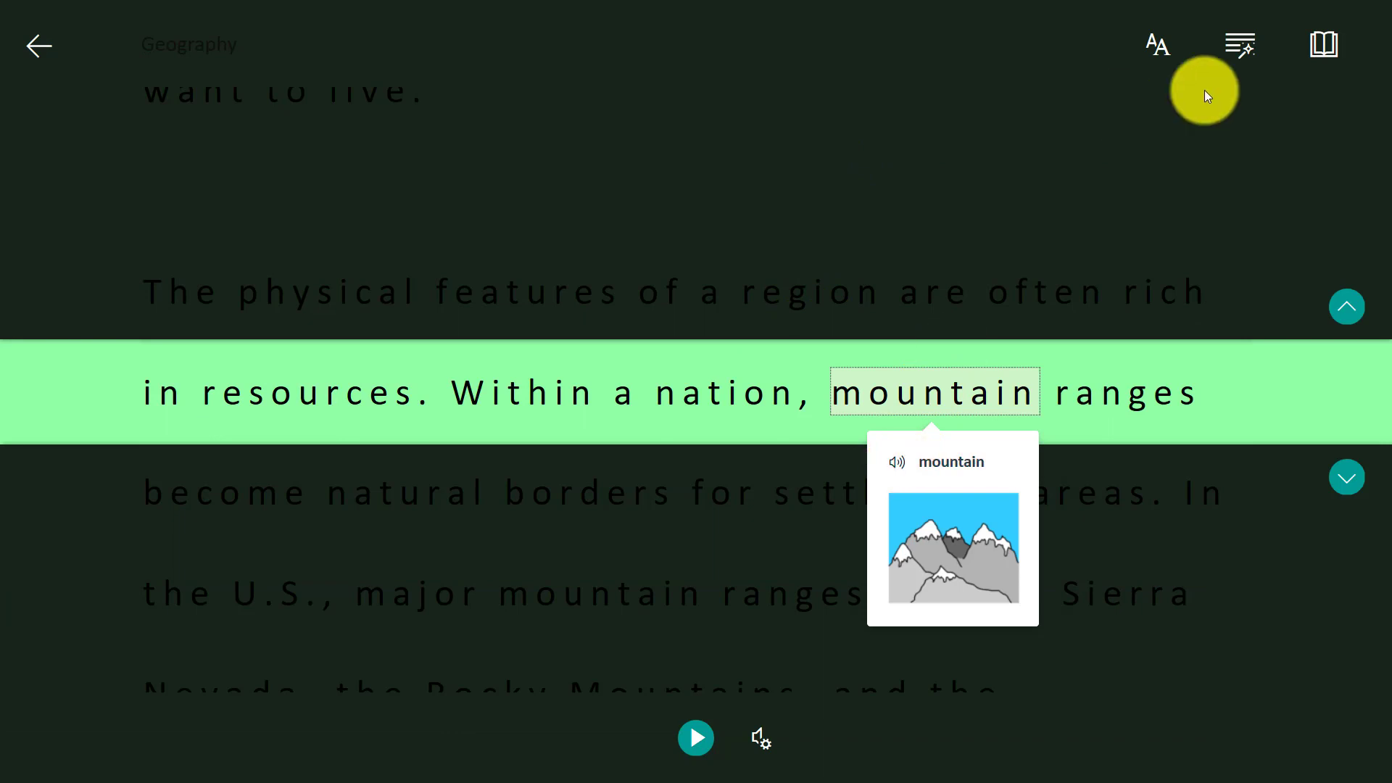
# Step: Translate the Geography text into Spanish (Mexico), play and pause it, then show the original
pyautogui.click(1323, 44)
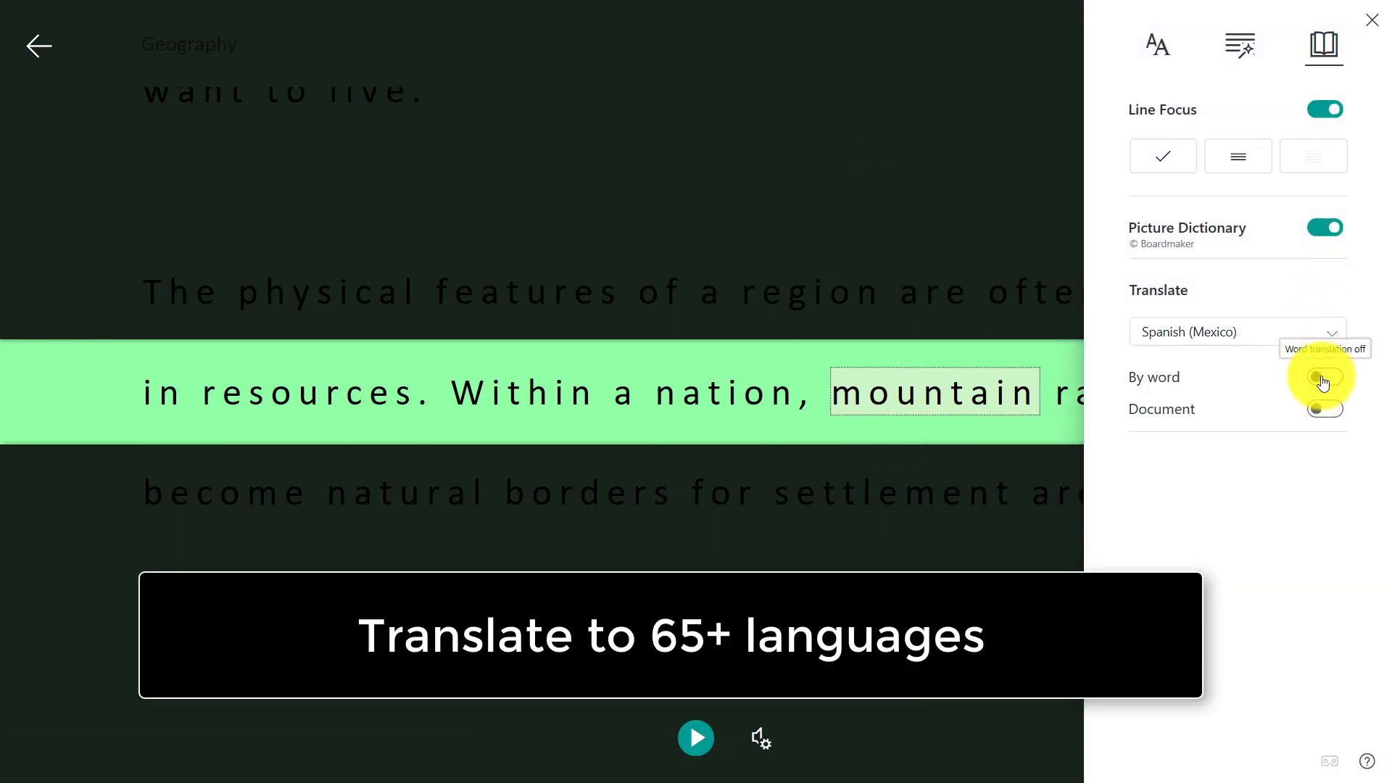
pyautogui.click(1324, 408)
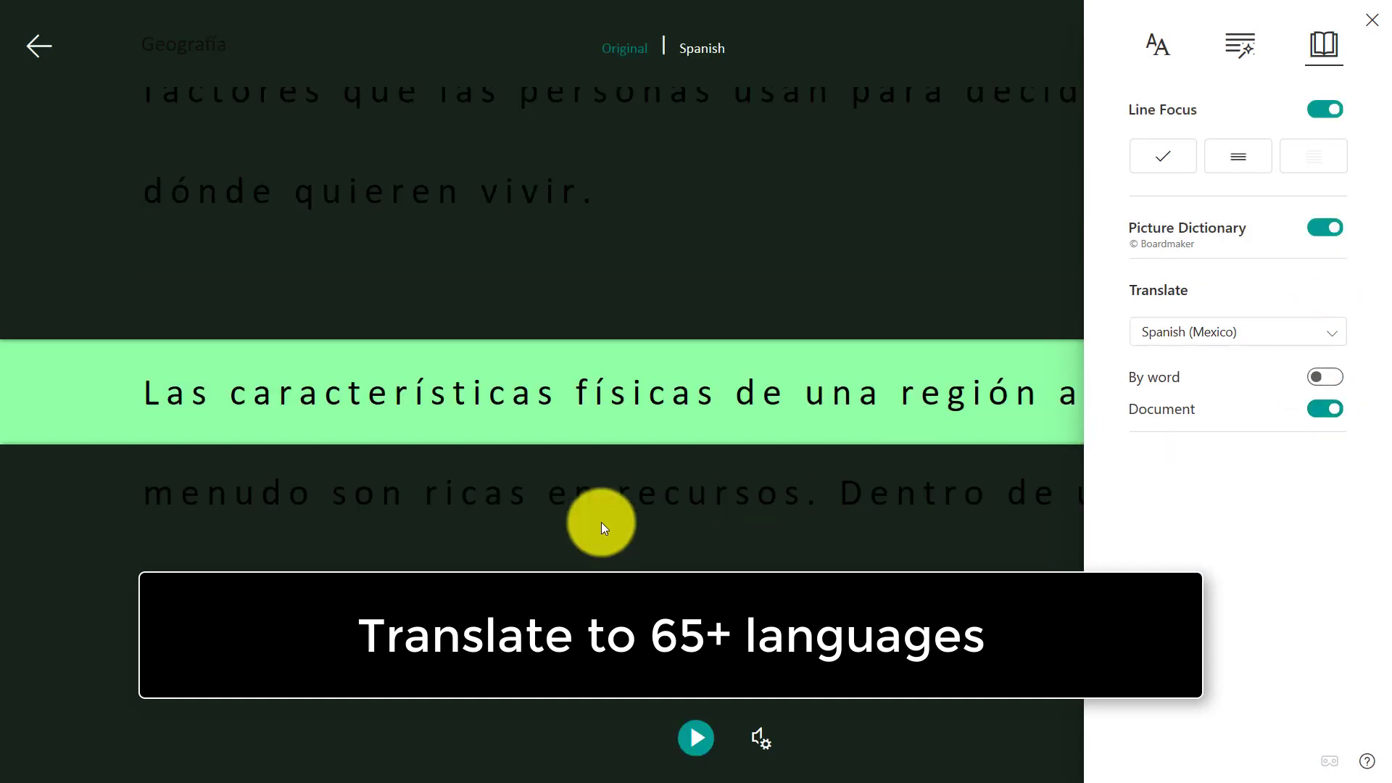
pyautogui.click(696, 737)
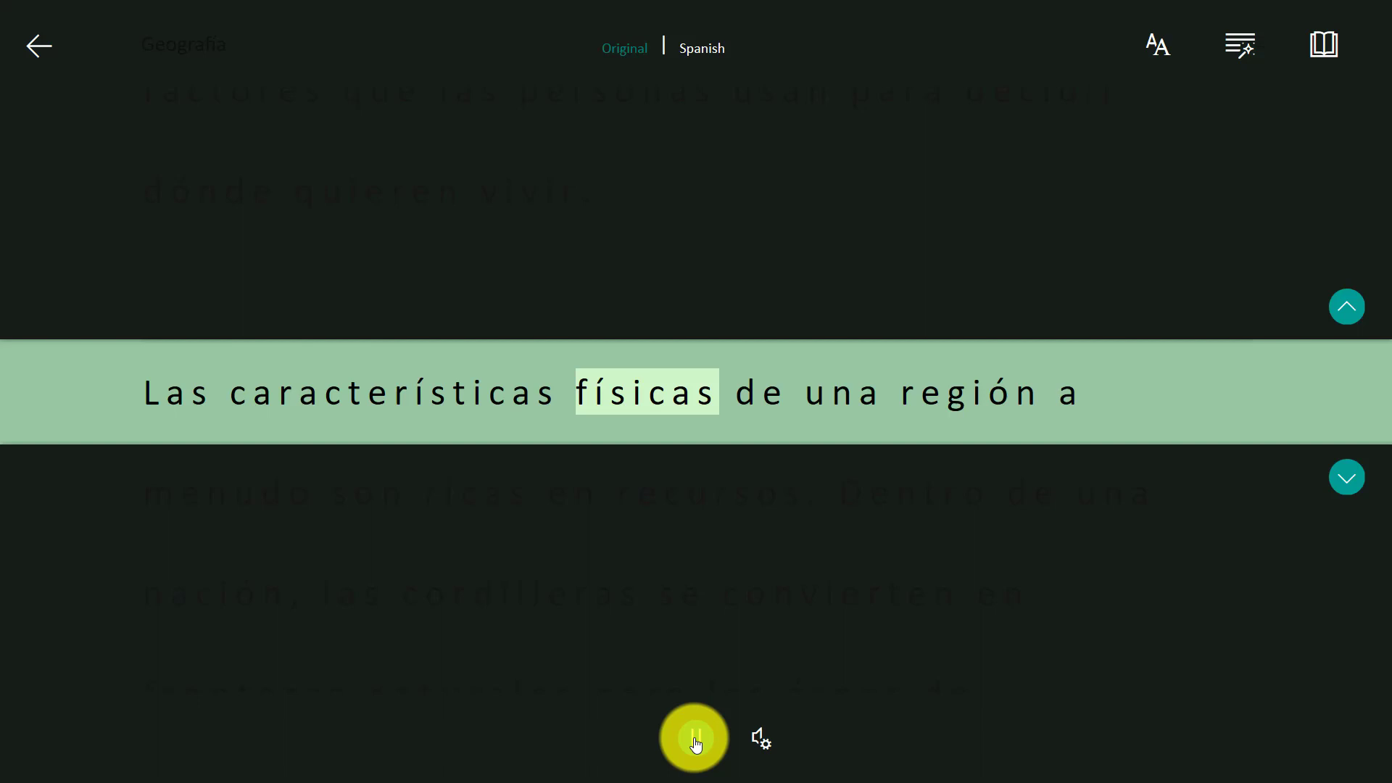
pyautogui.click(693, 737)
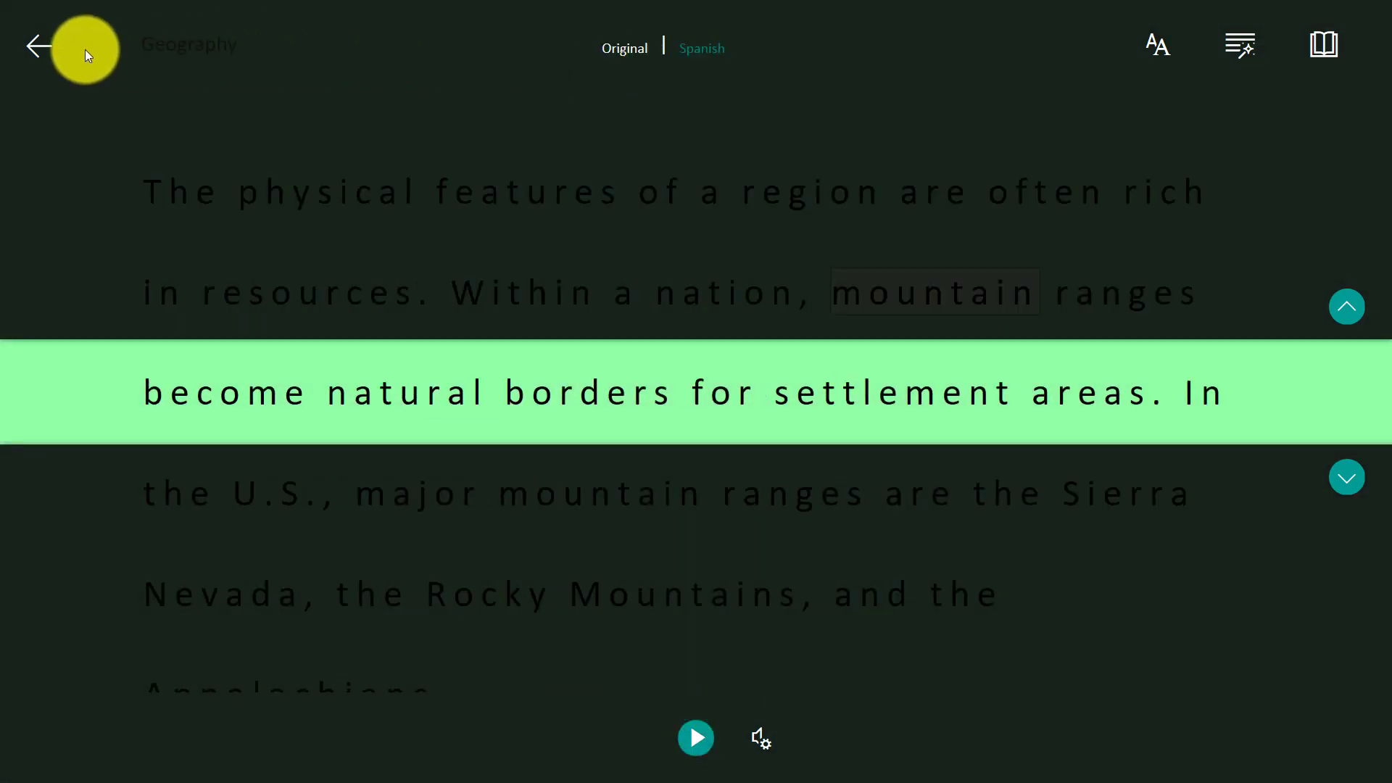
pyautogui.click(36, 44)
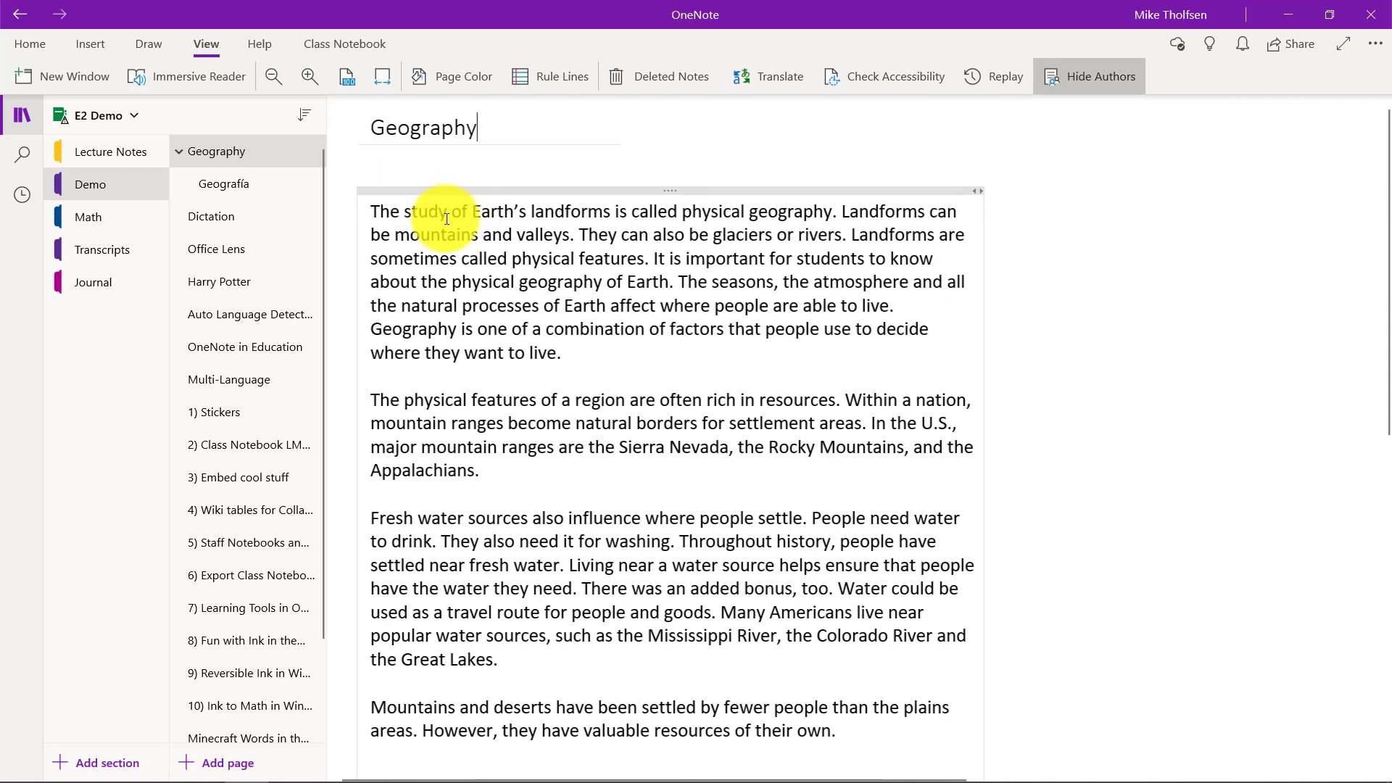
pyautogui.moveTo(236, 281)
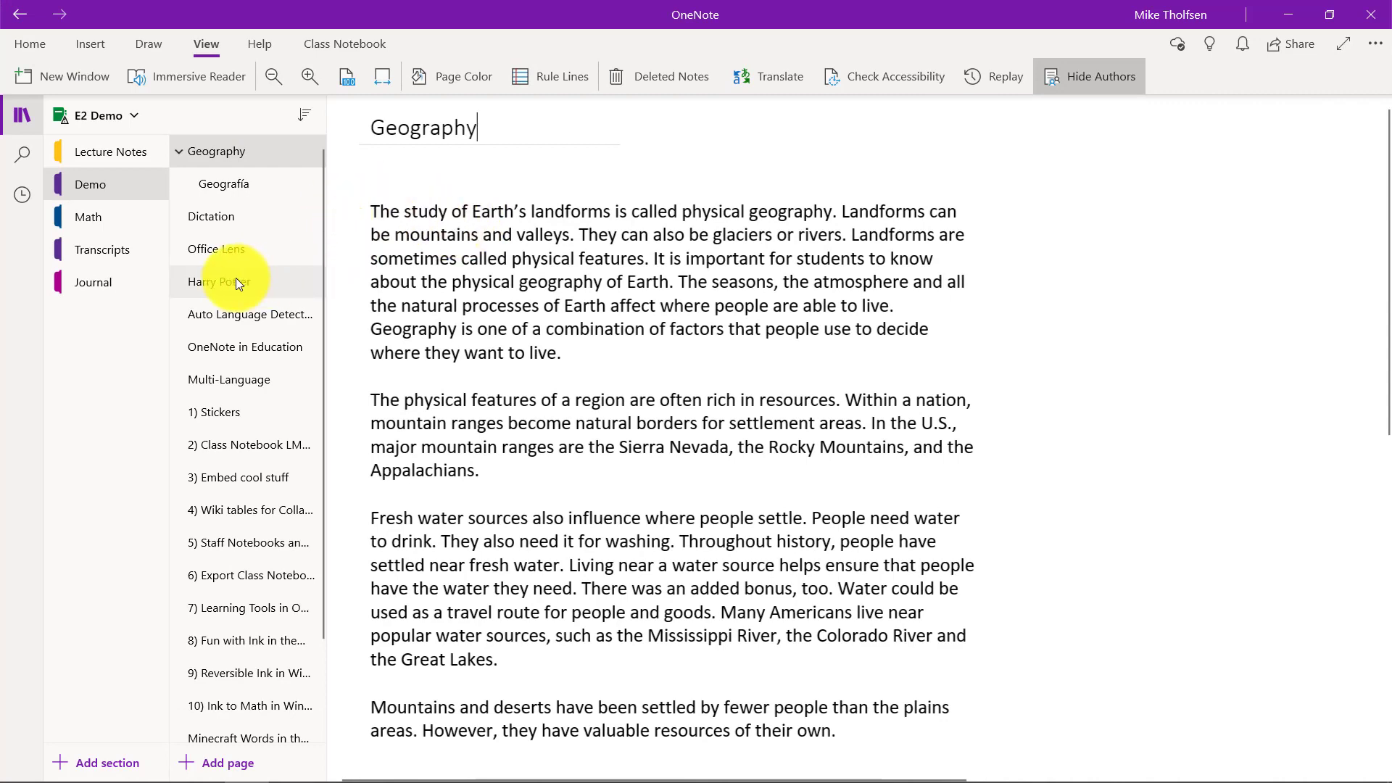
pyautogui.click(219, 281)
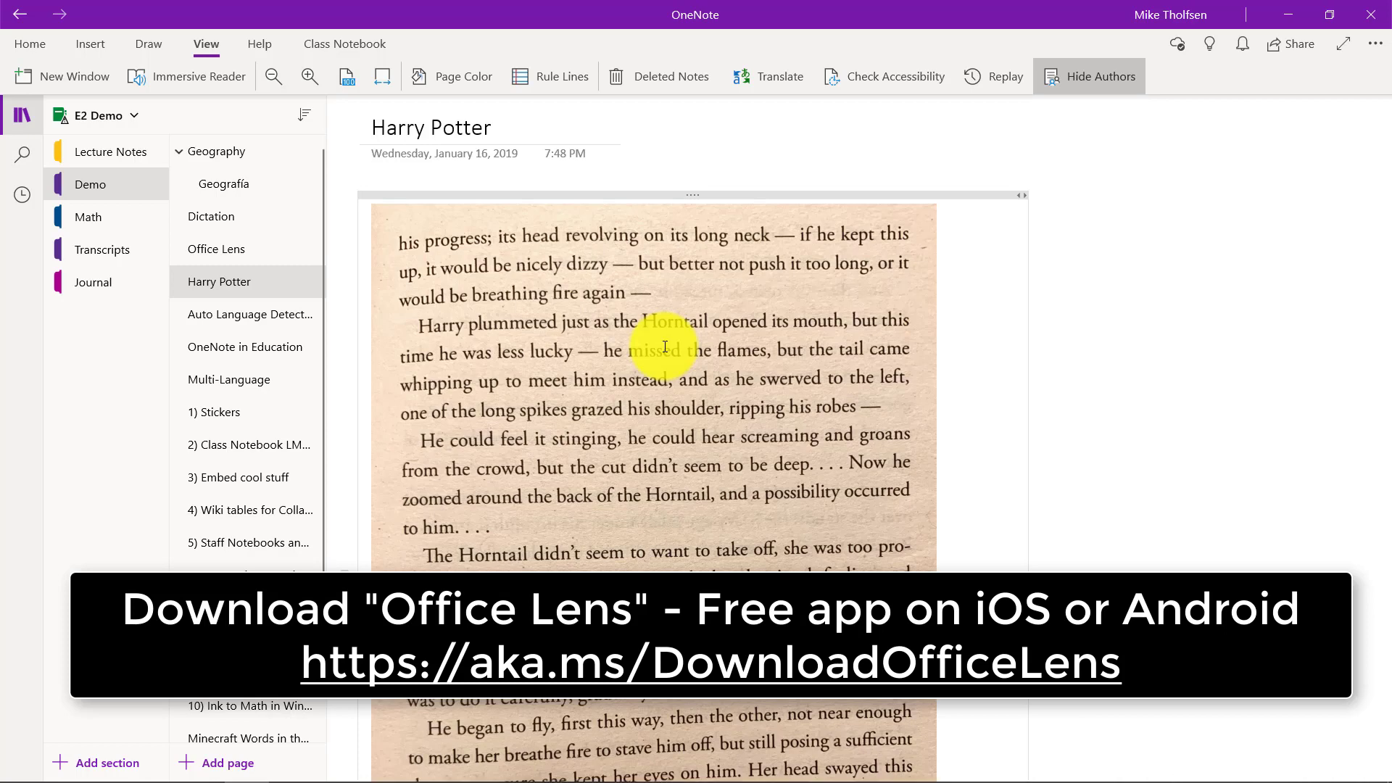
pyautogui.moveTo(604, 353)
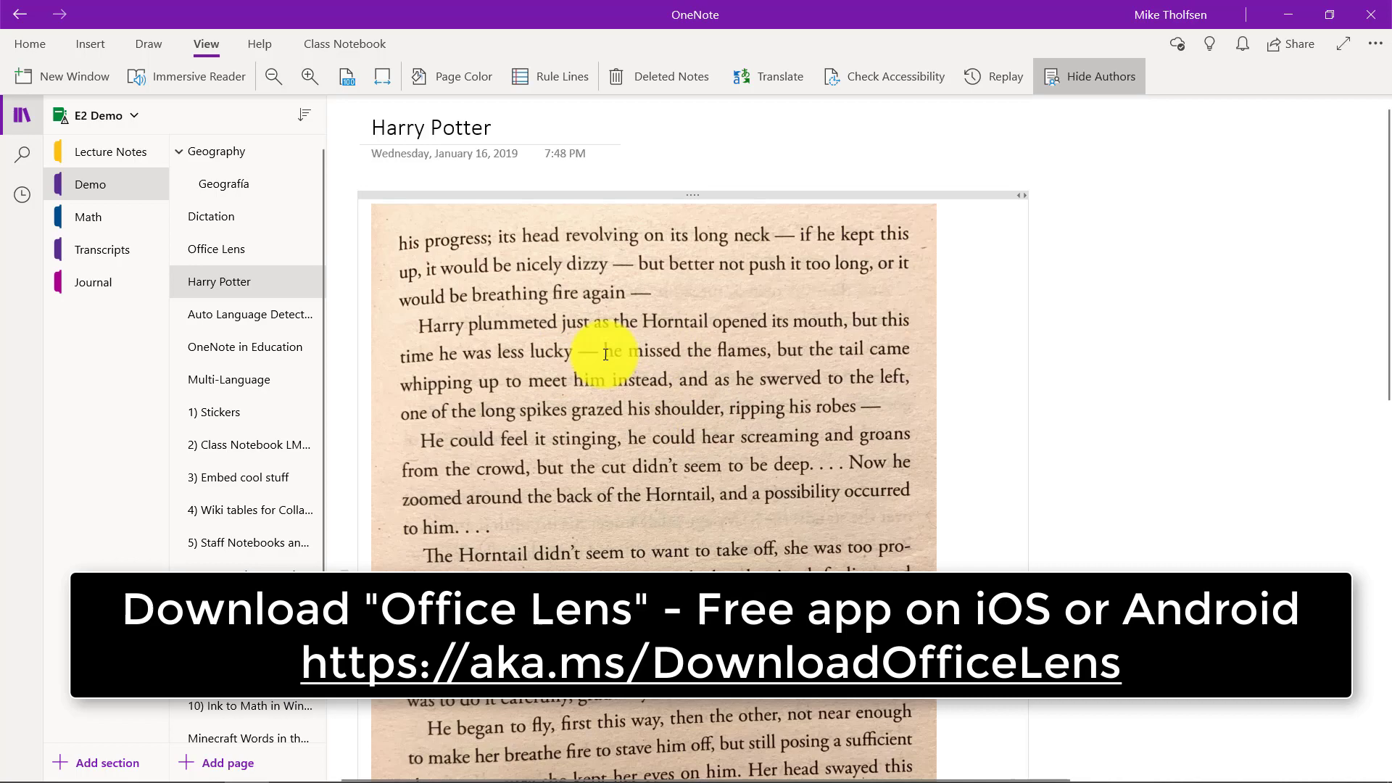
pyautogui.moveTo(191, 42)
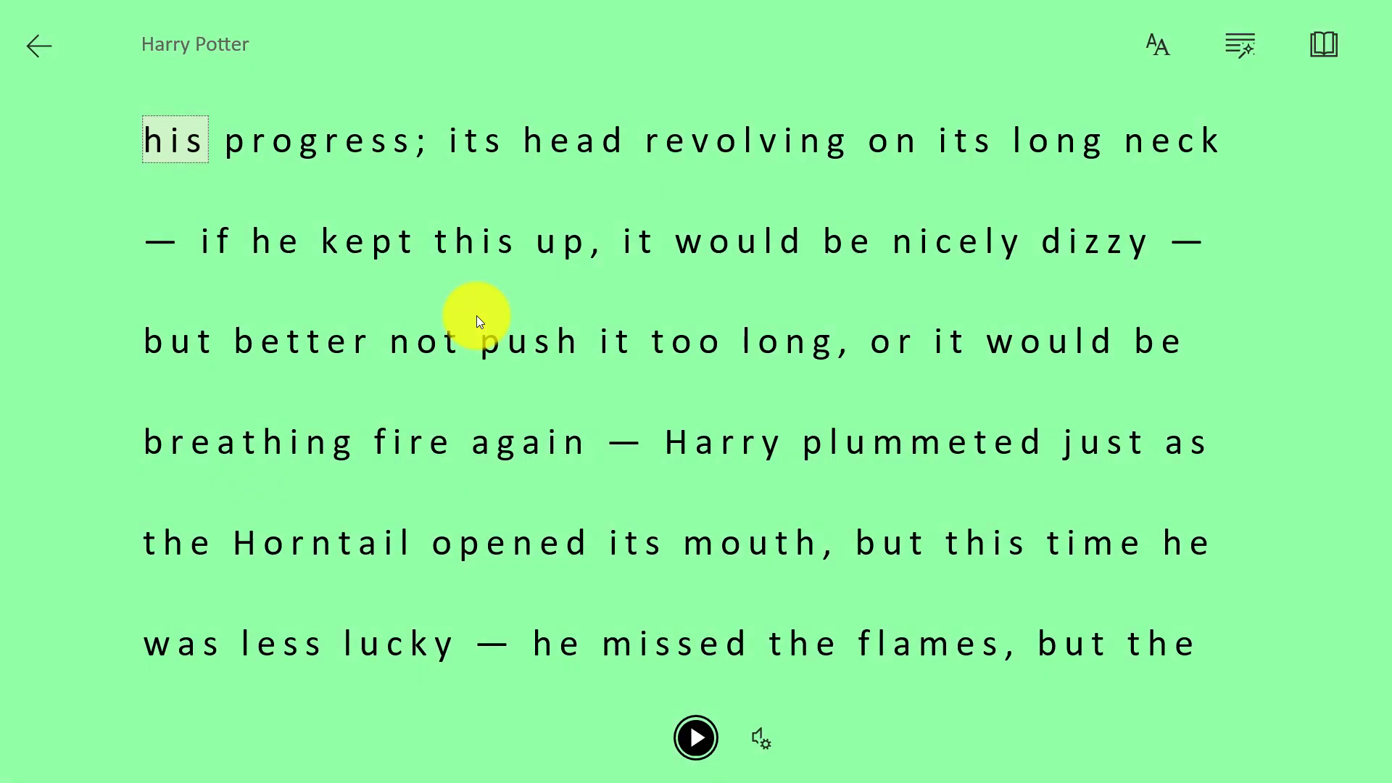
pyautogui.click(695, 738)
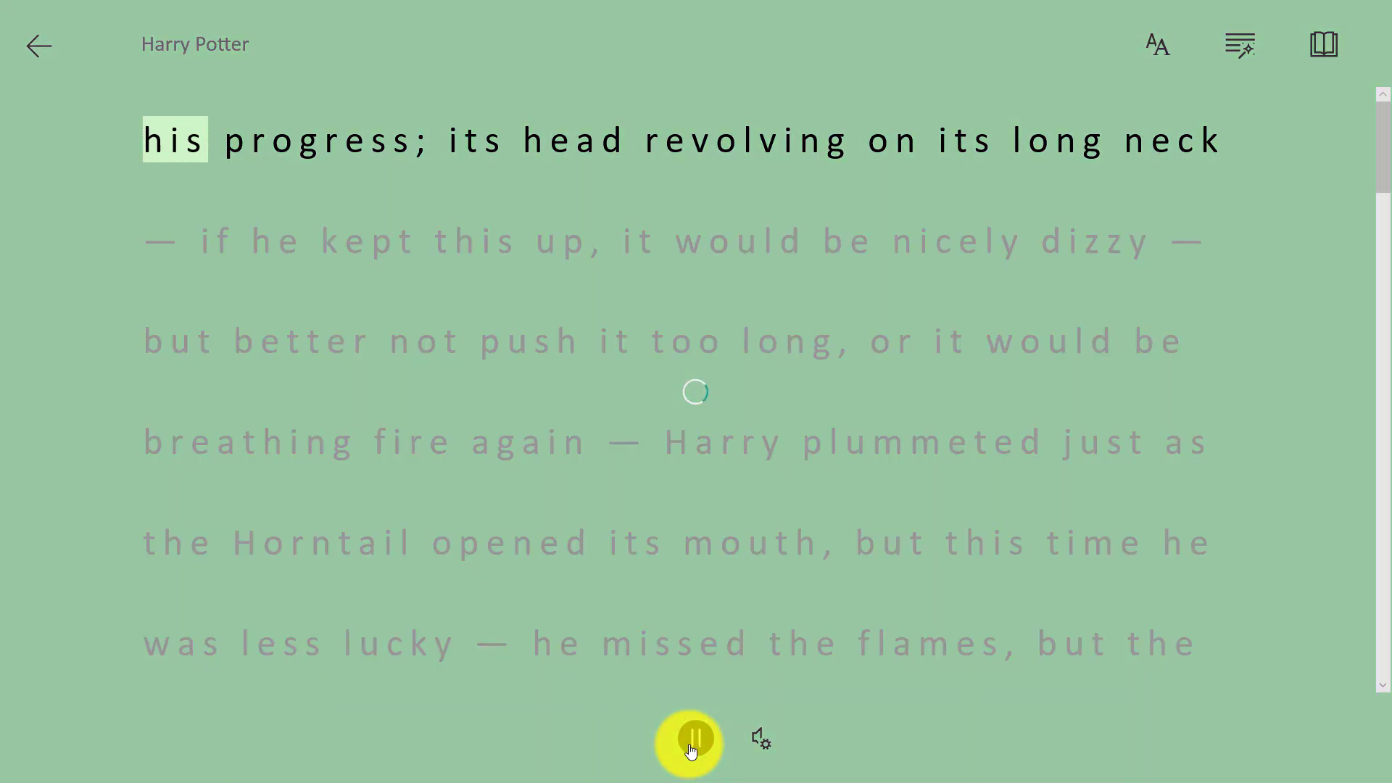
pyautogui.click(688, 740)
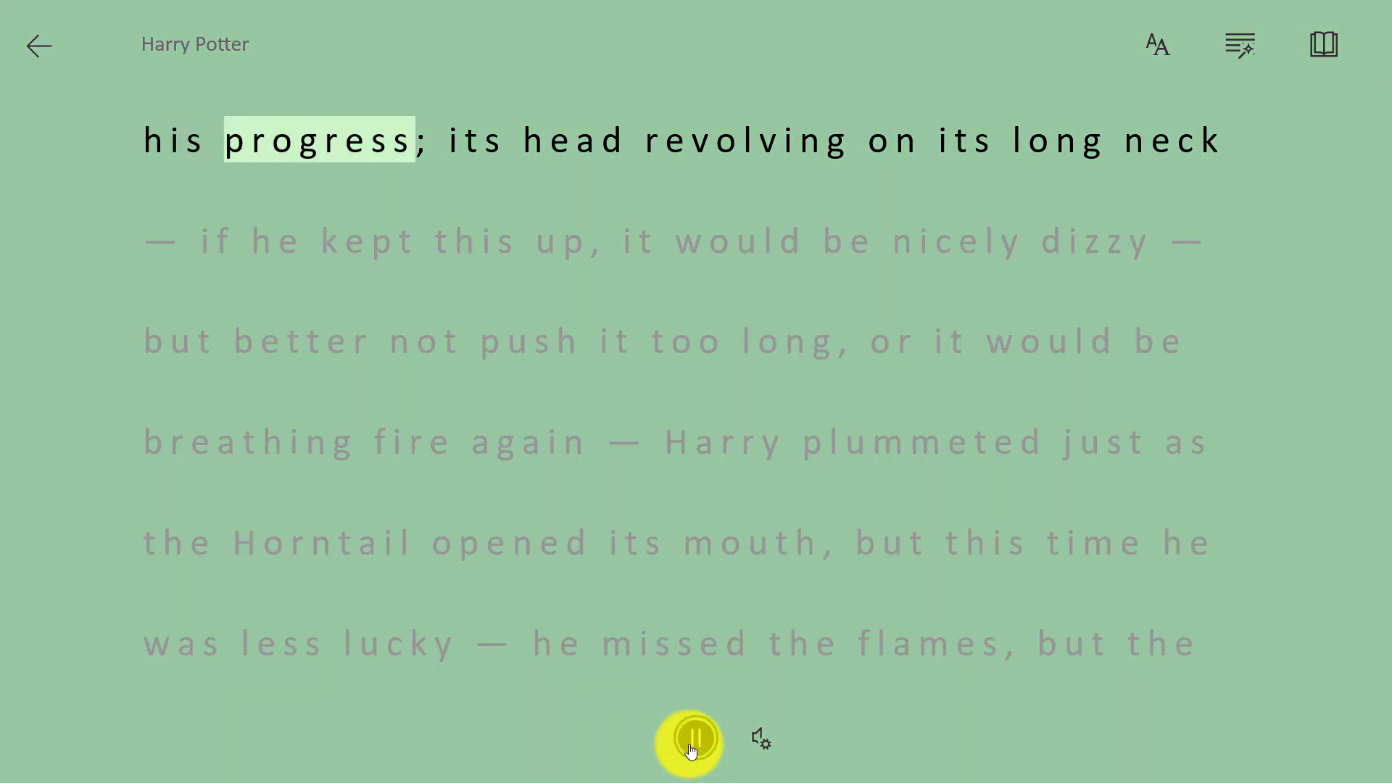
pyautogui.click(690, 739)
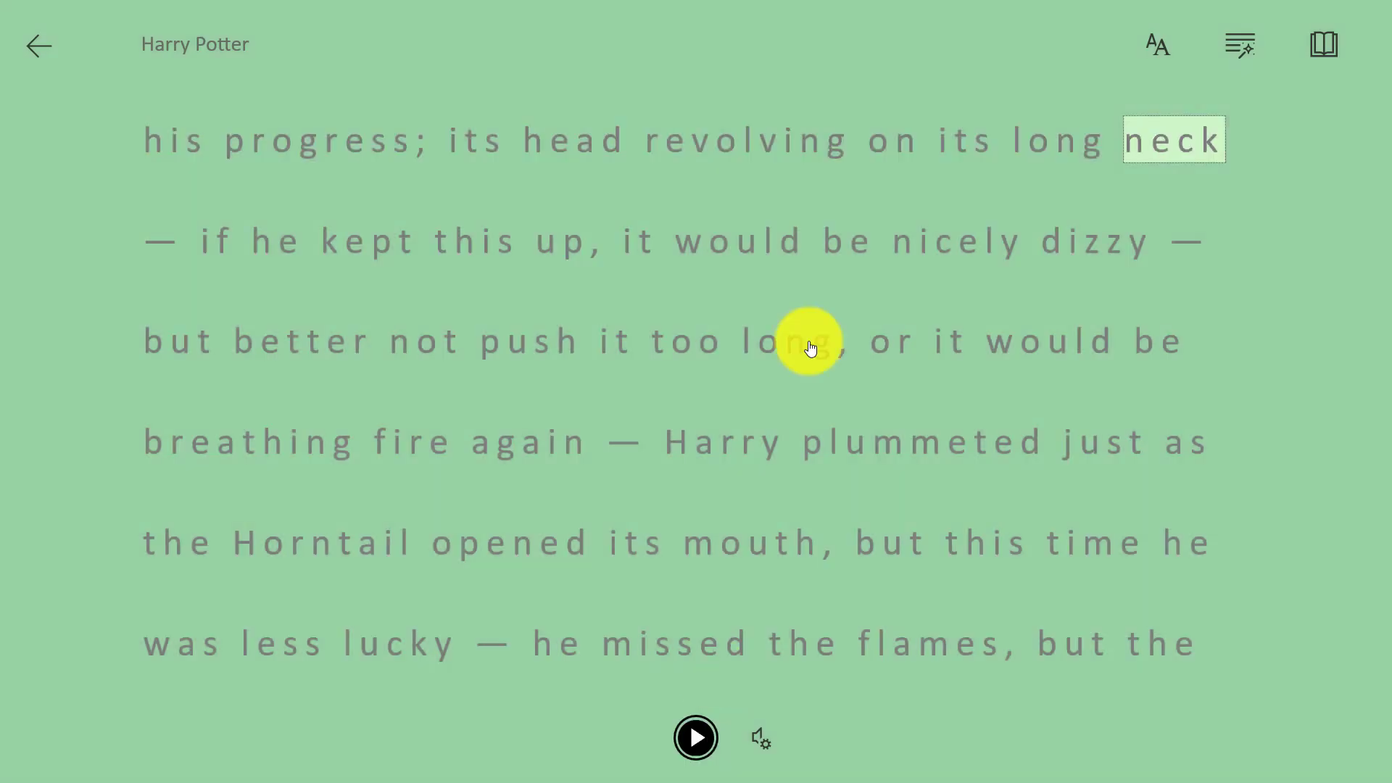
pyautogui.click(1322, 44)
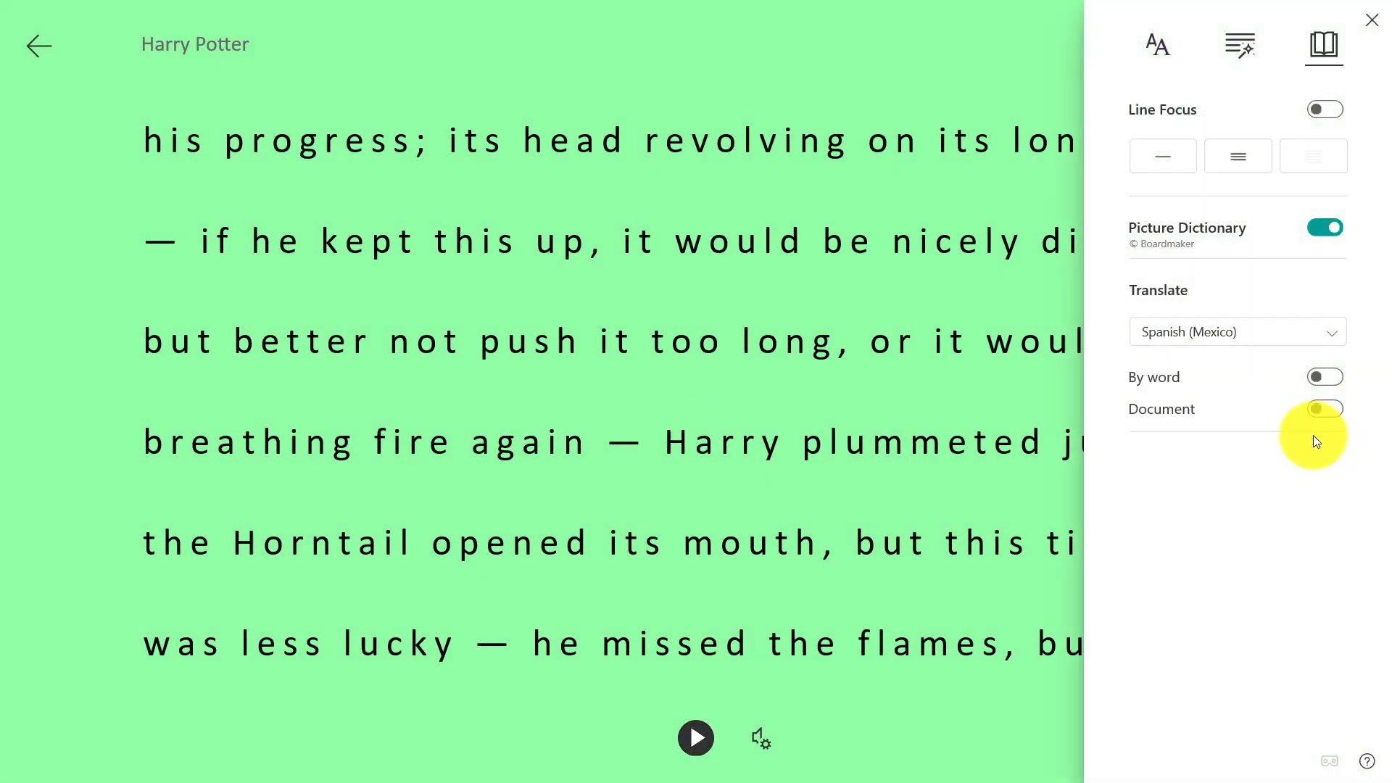
pyautogui.click(1324, 407)
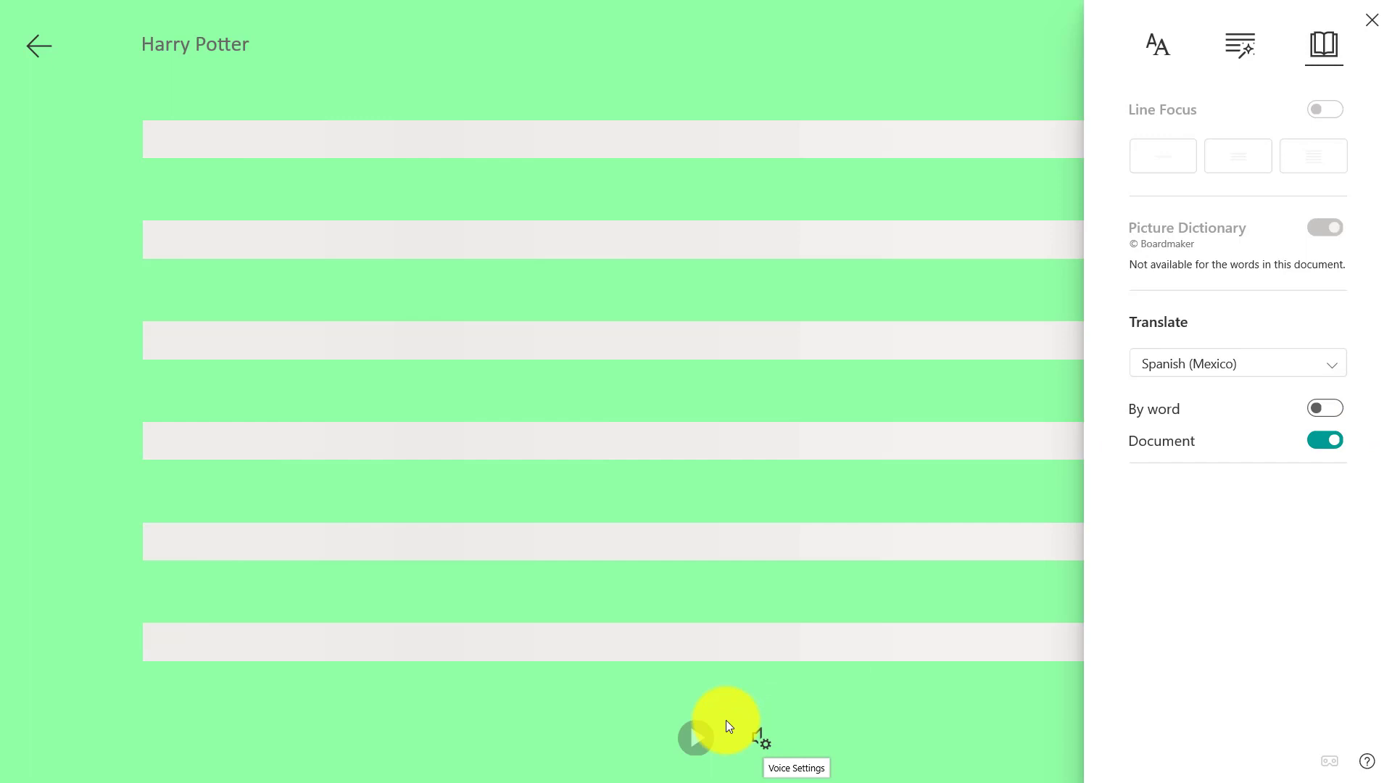
pyautogui.click(696, 737)
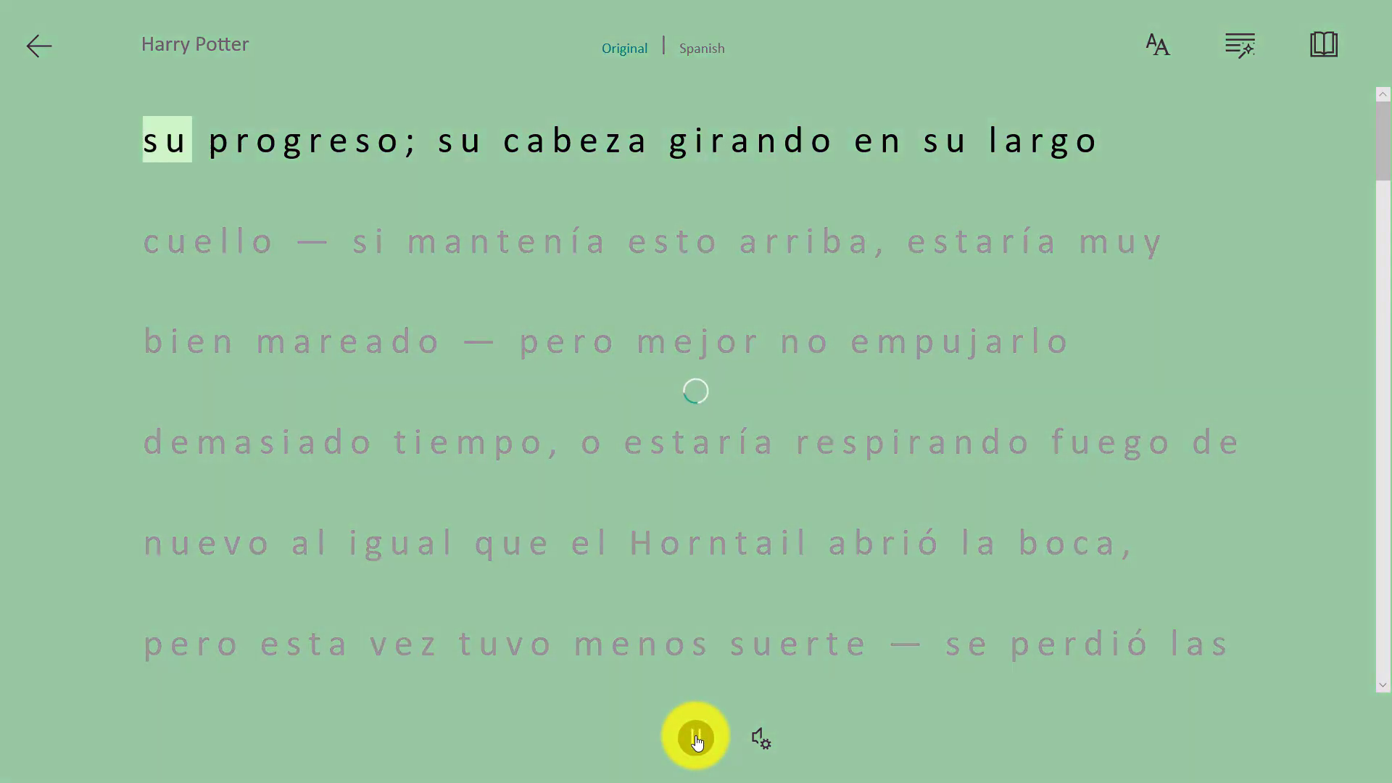
pyautogui.click(695, 735)
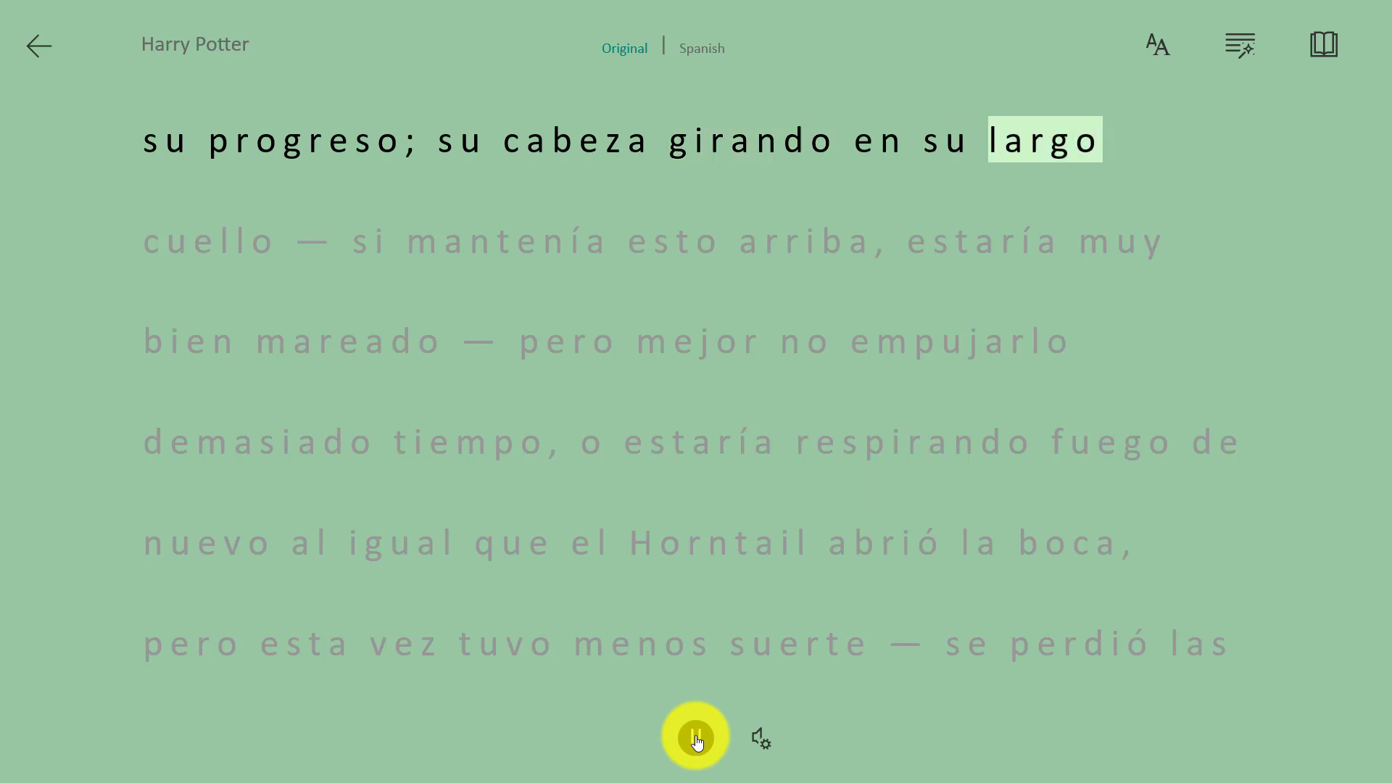
pyautogui.click(696, 736)
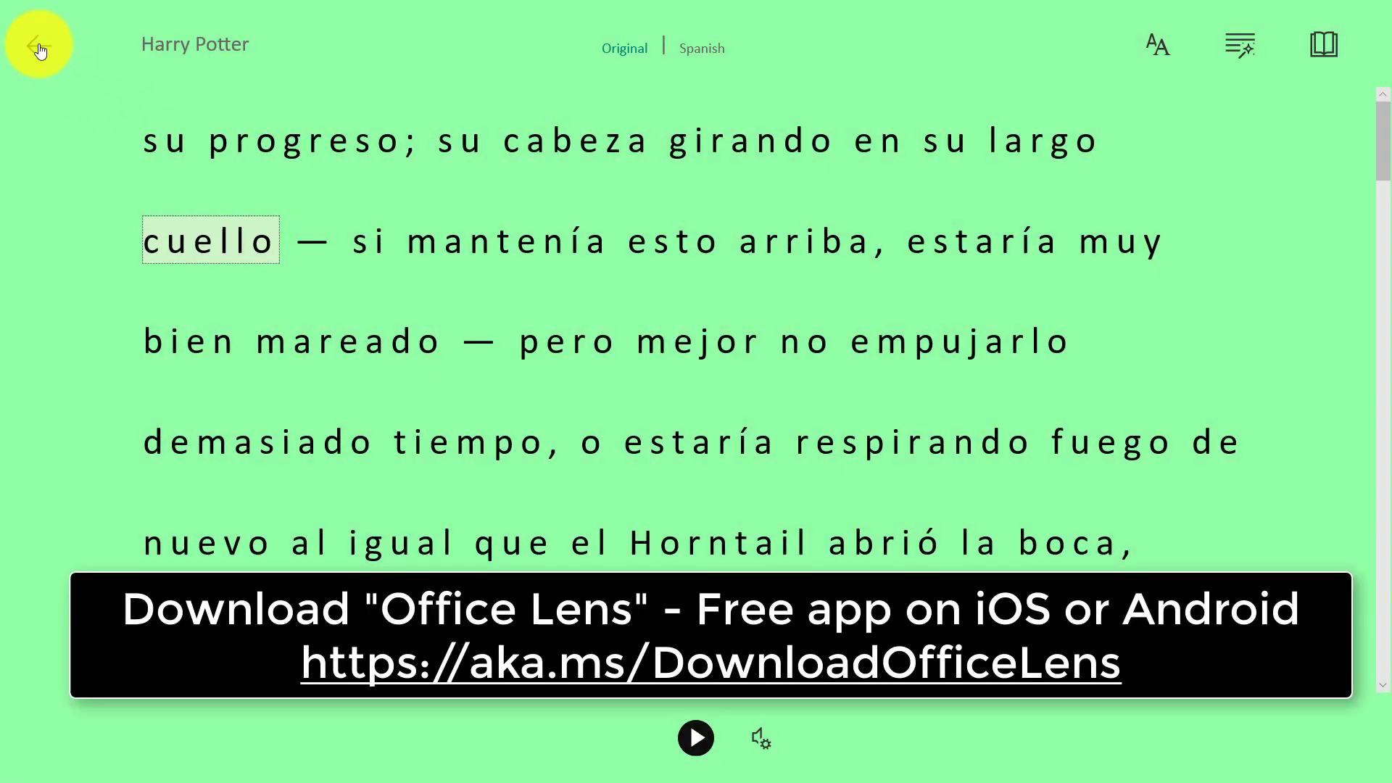
pyautogui.click(35, 44)
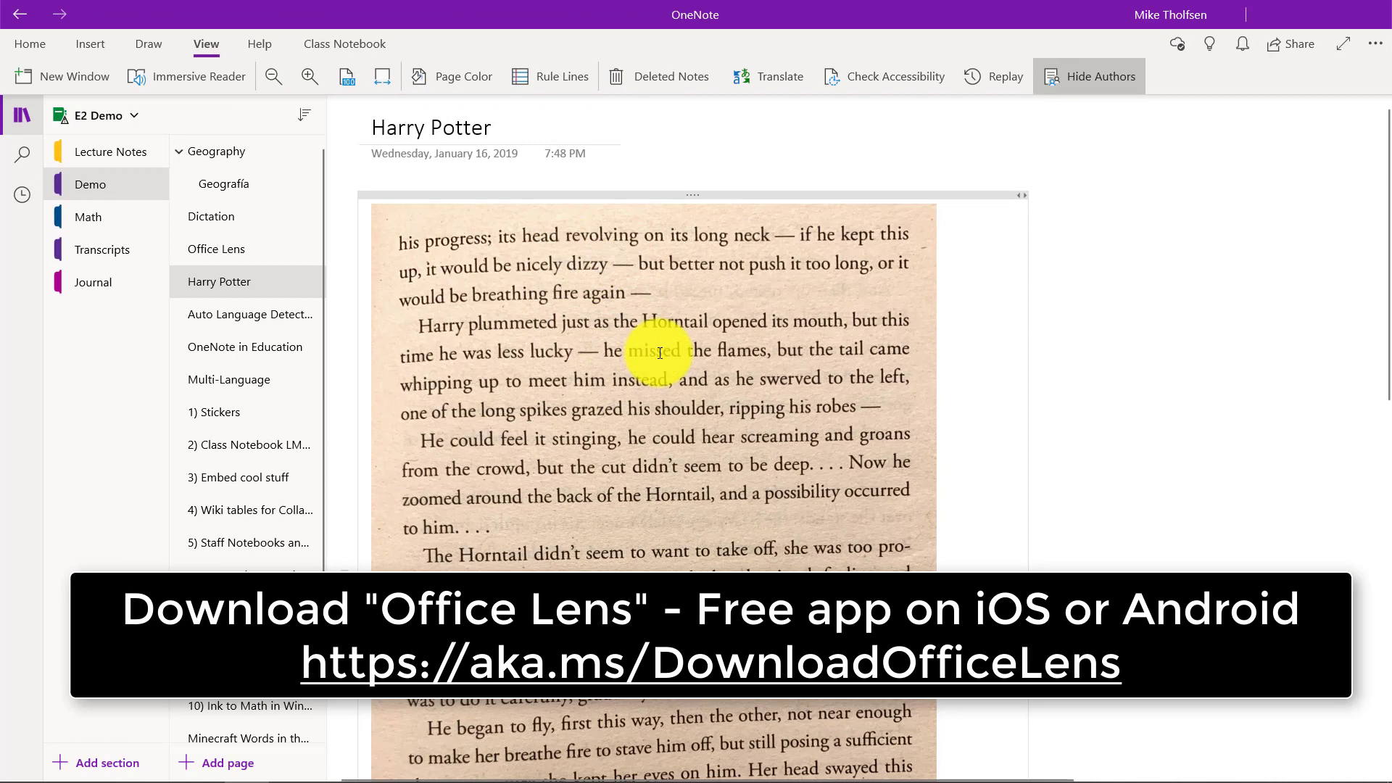
# Step: Translate the Geography page's first paragraph into Chinese Simplified in the Translator pane
pyautogui.click(216, 150)
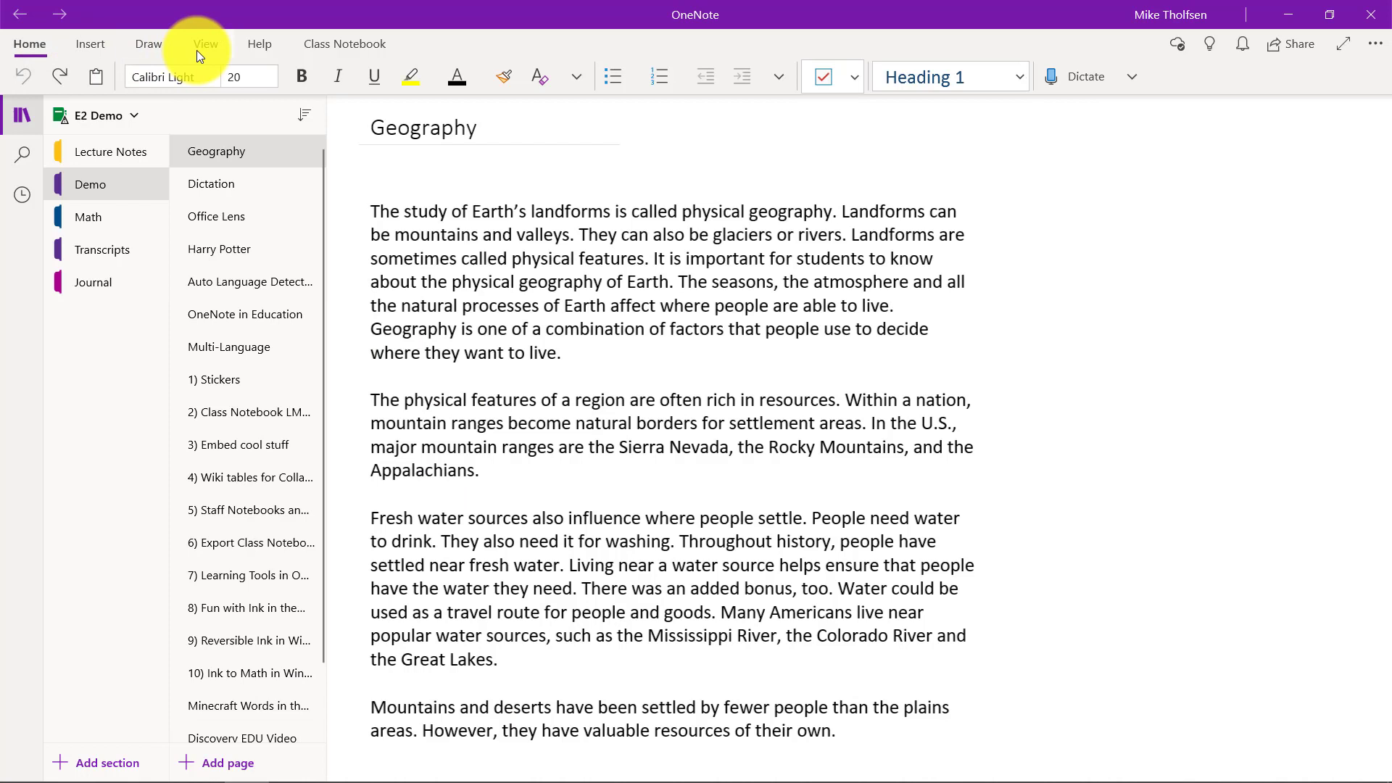
pyautogui.click(205, 43)
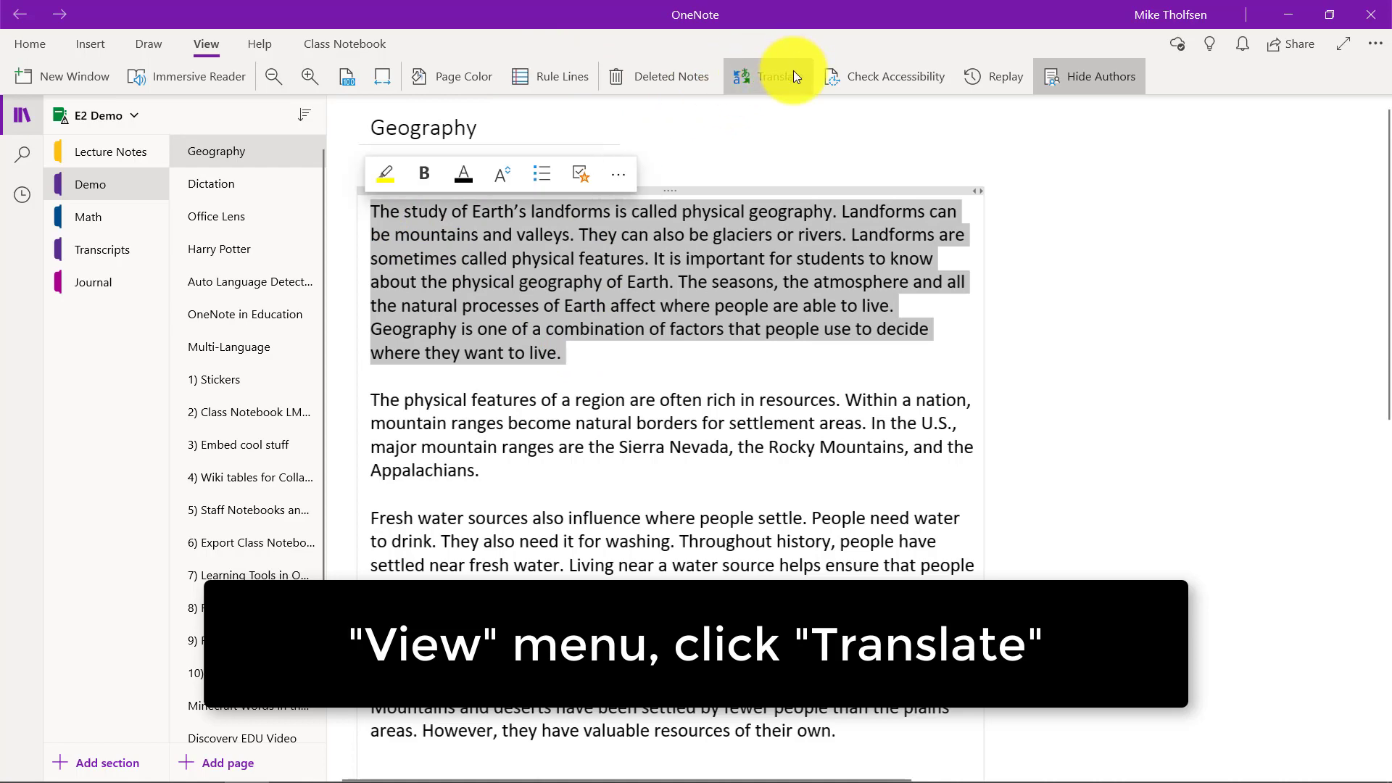
pyautogui.click(778, 76)
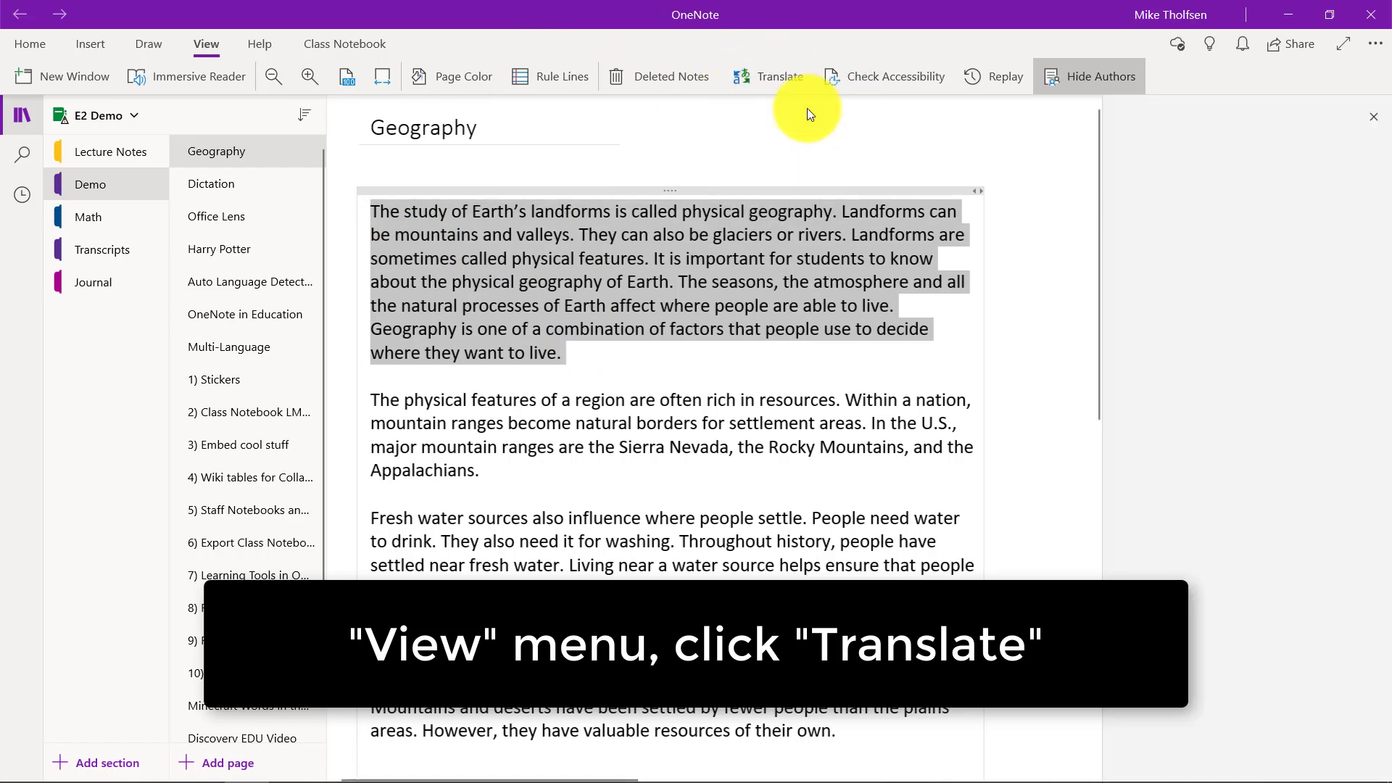
pyautogui.click(767, 77)
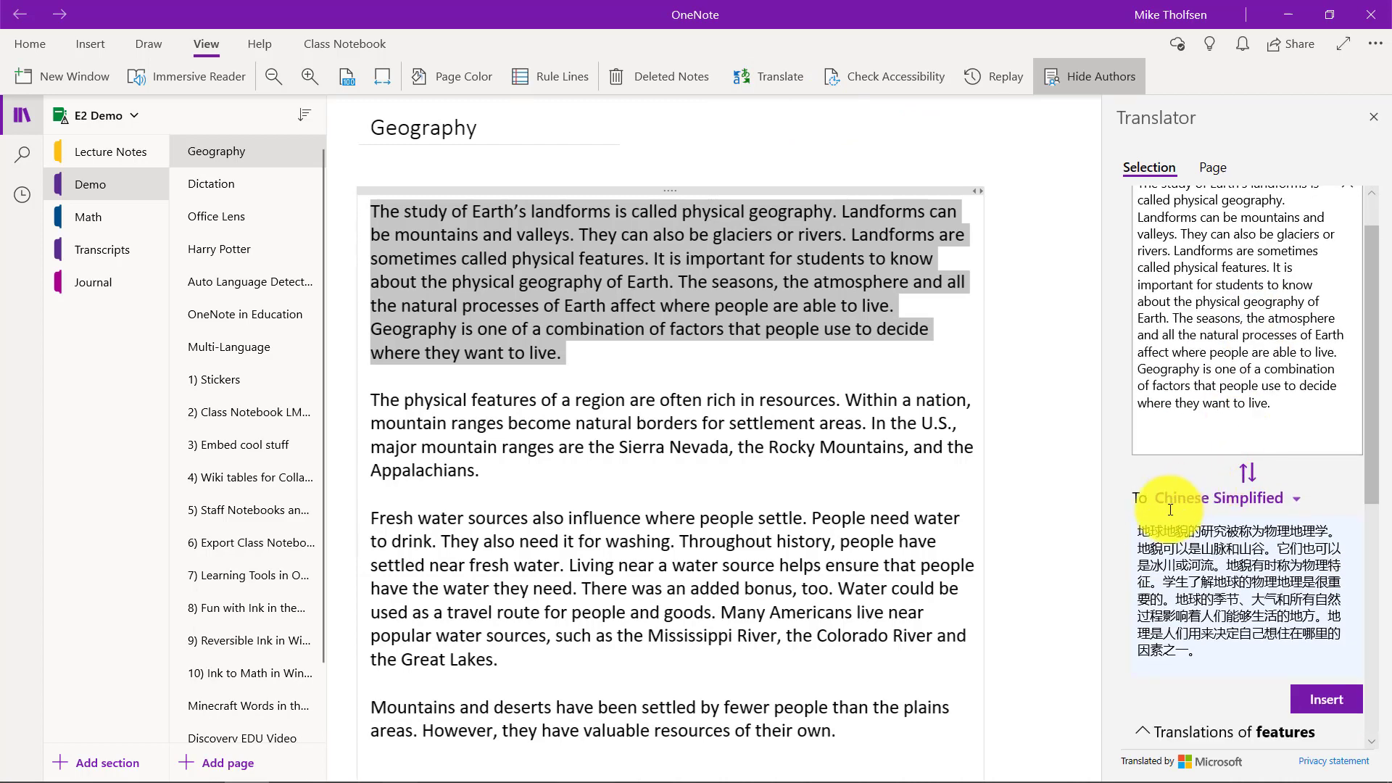
pyautogui.click(1326, 699)
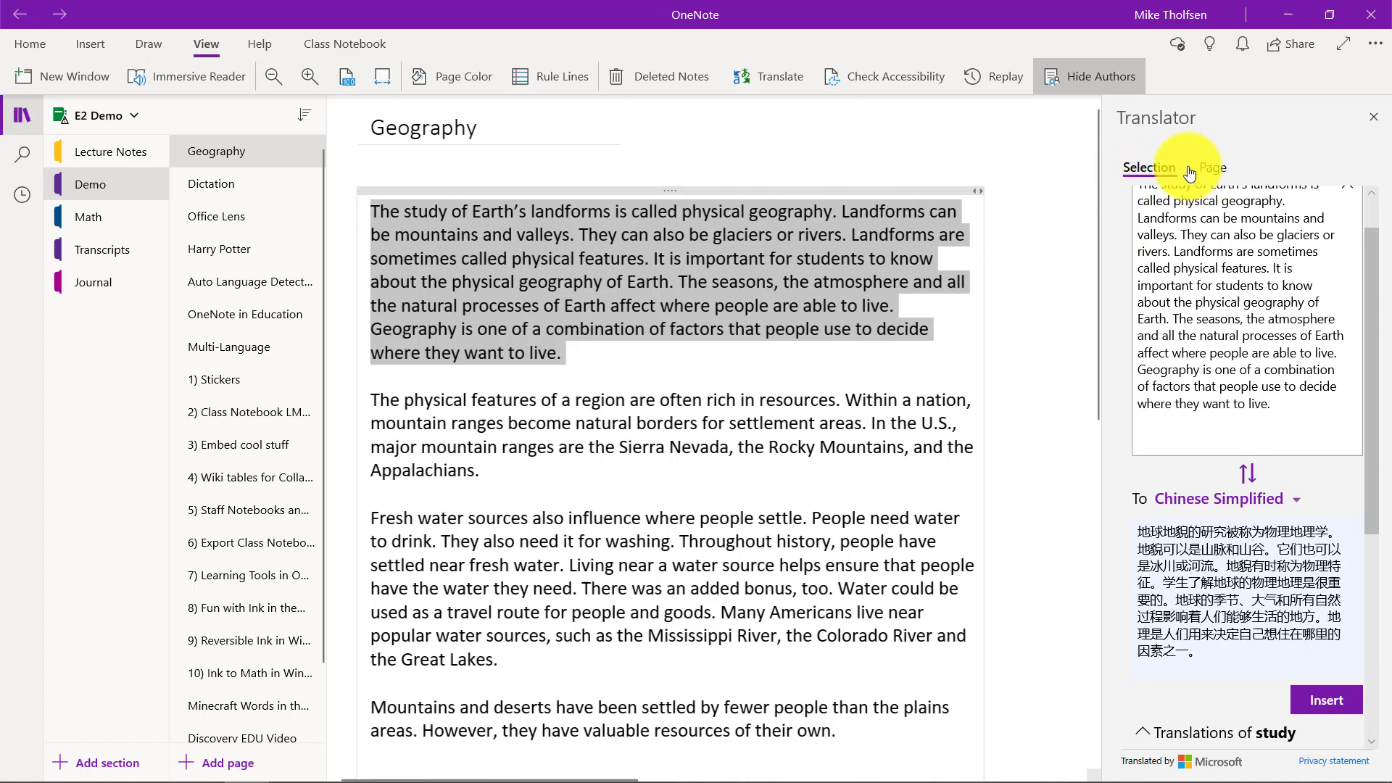
# Step: Translate the whole Geography page into a Spanish copy titled Geografía, then open the Math page
pyautogui.click(1213, 167)
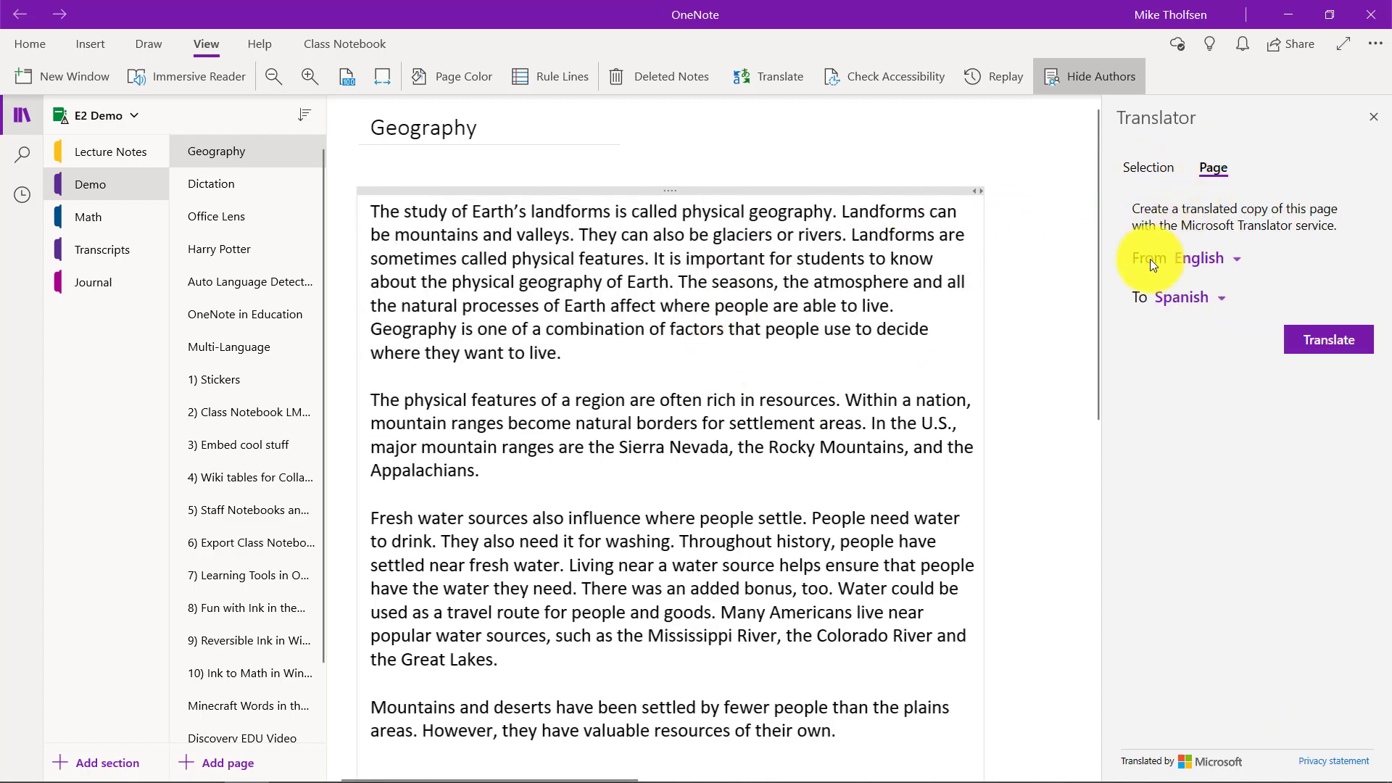
pyautogui.click(1184, 296)
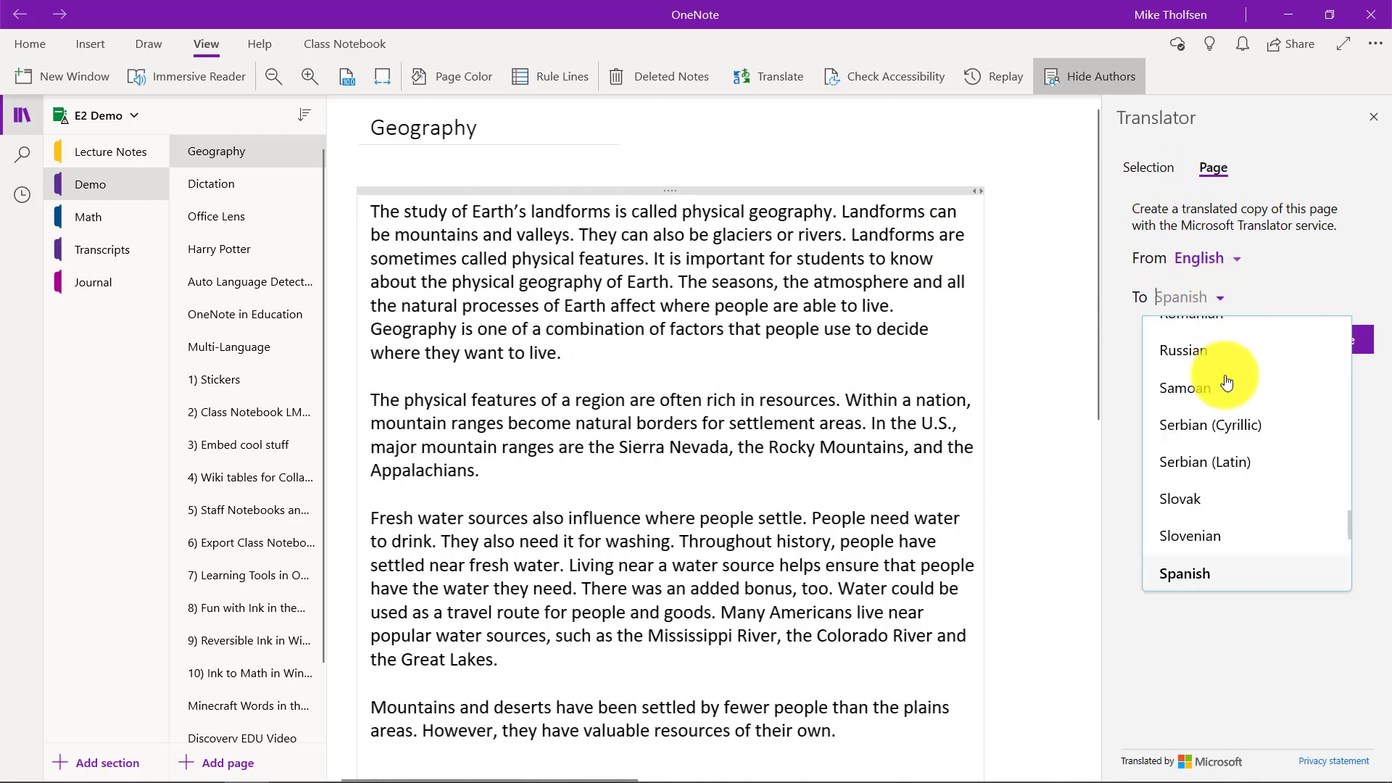
pyautogui.scroll(3)
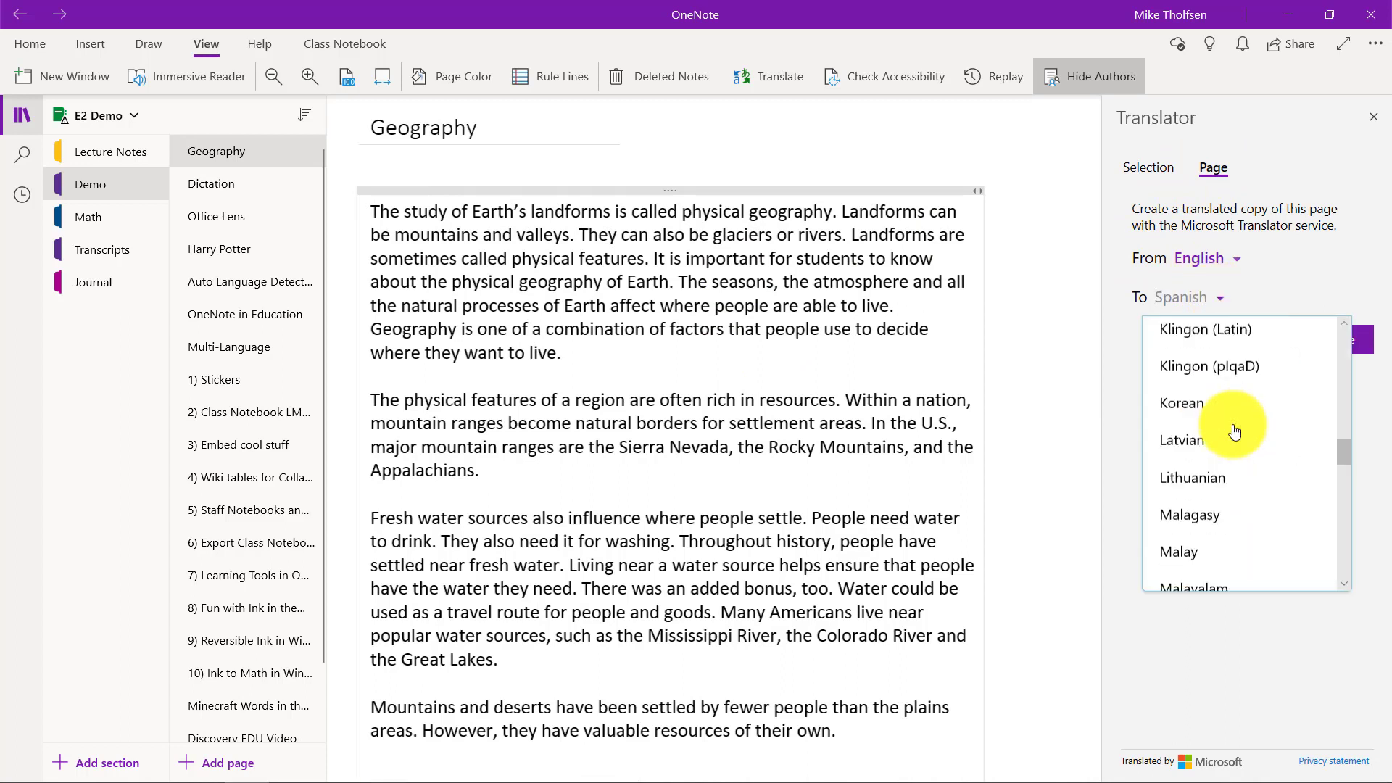
pyautogui.scroll(-3)
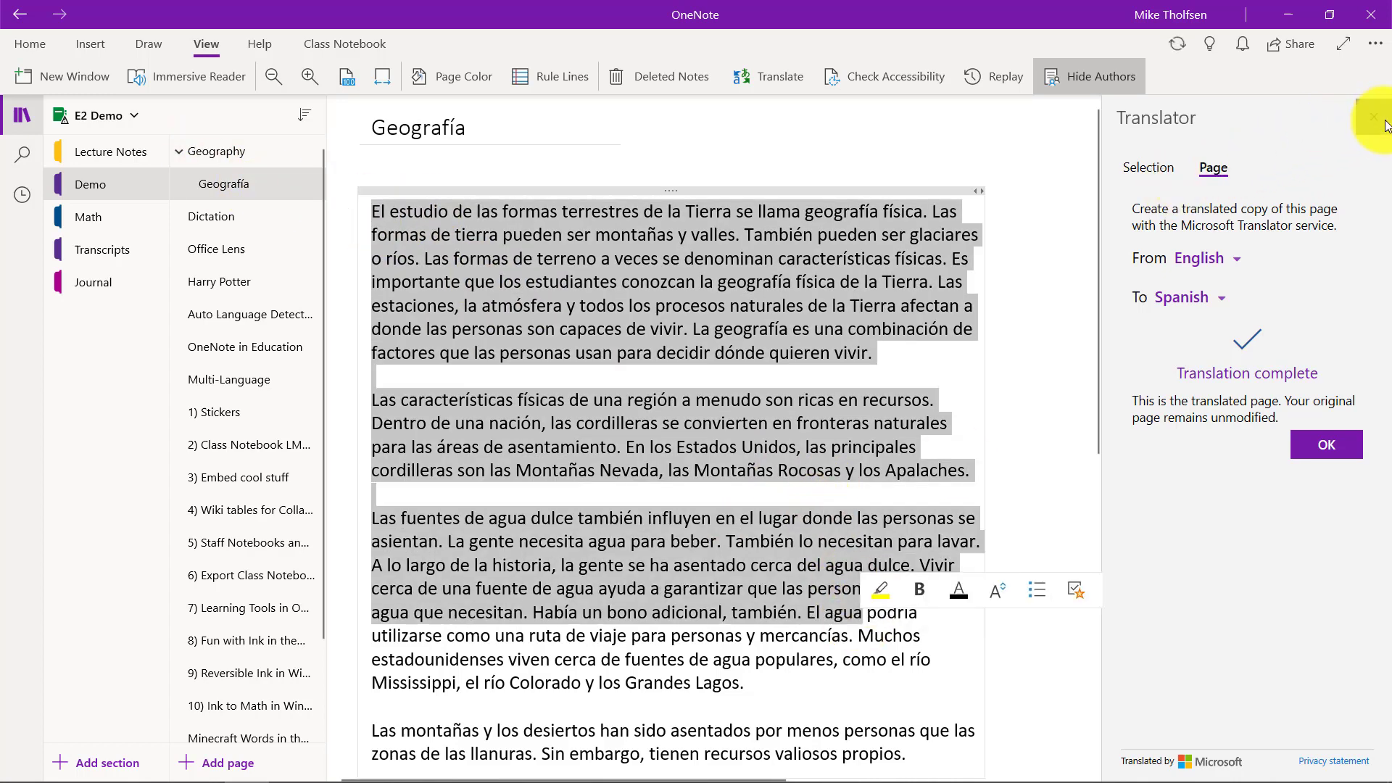
pyautogui.click(1325, 443)
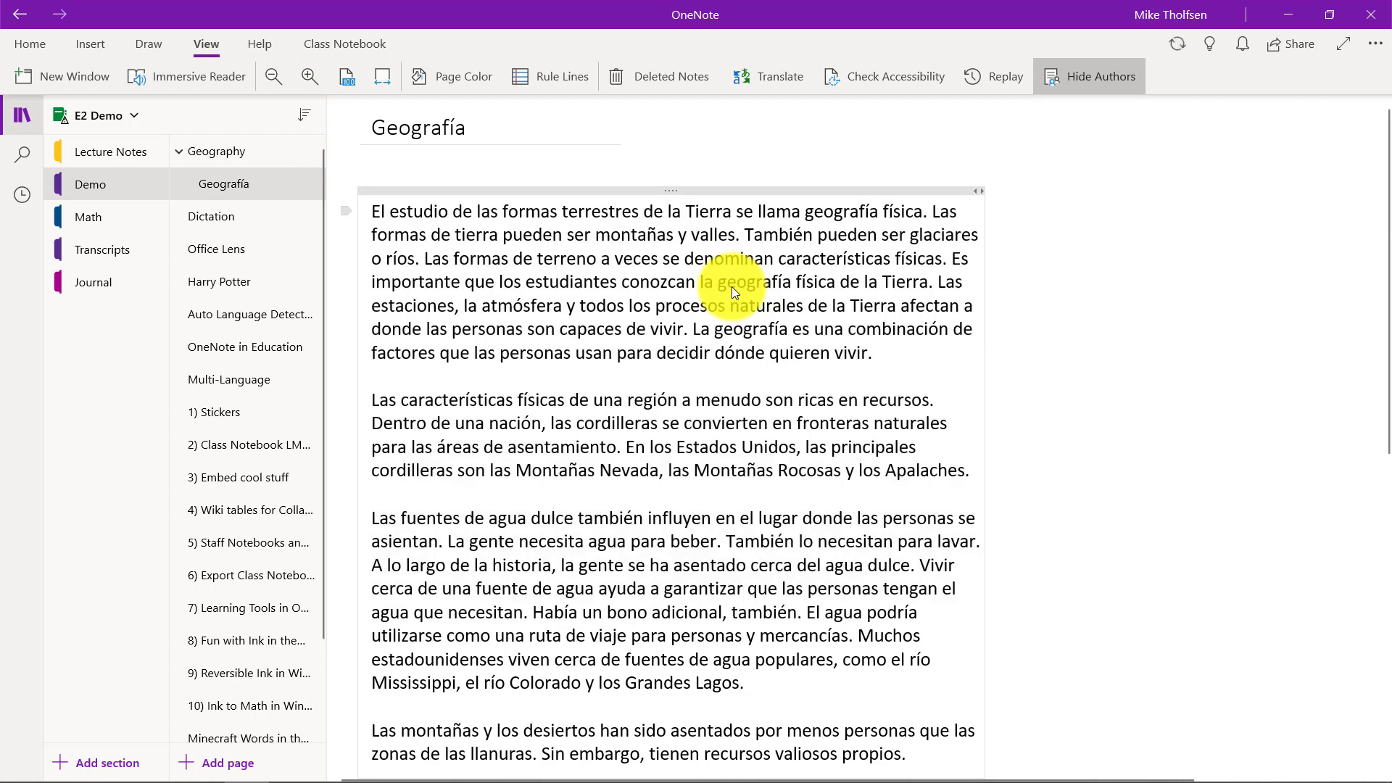
pyautogui.click(88, 217)
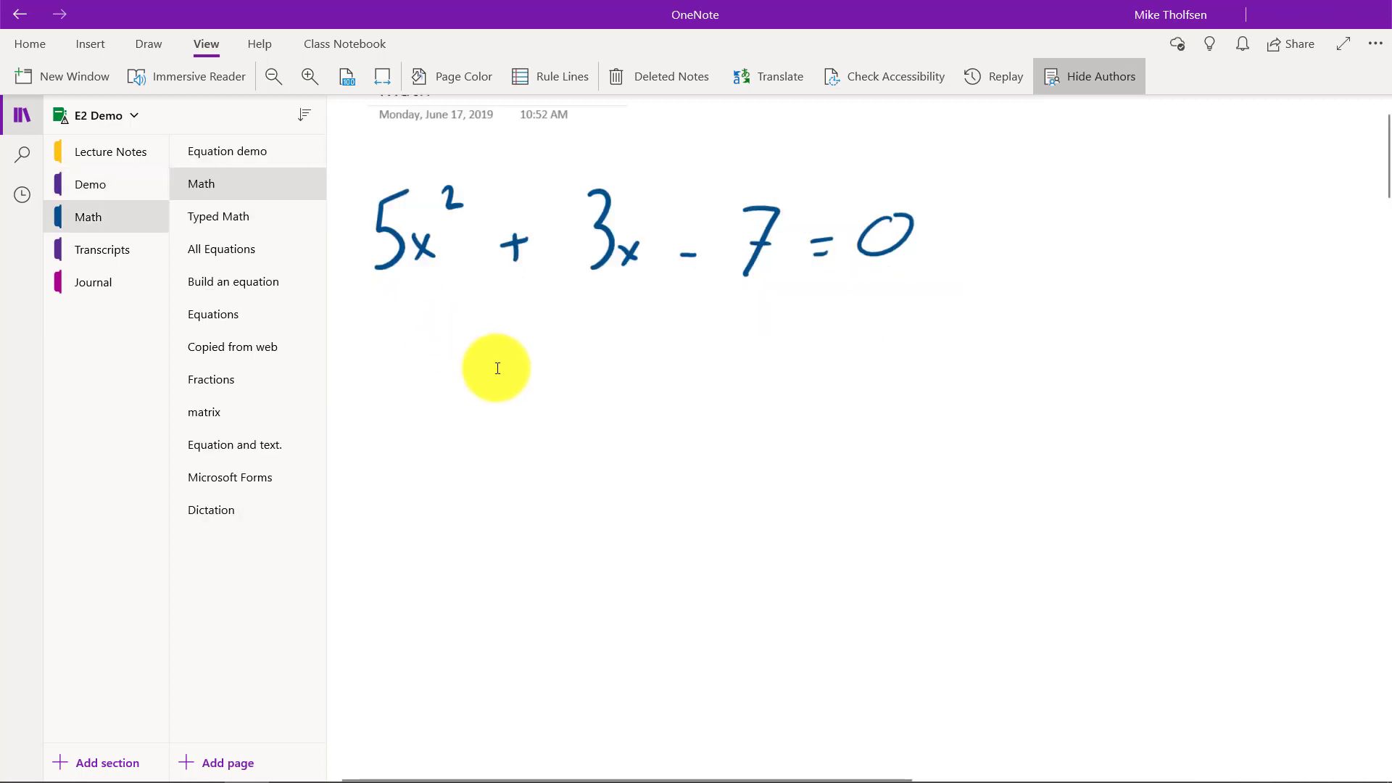
pyautogui.moveTo(503, 372)
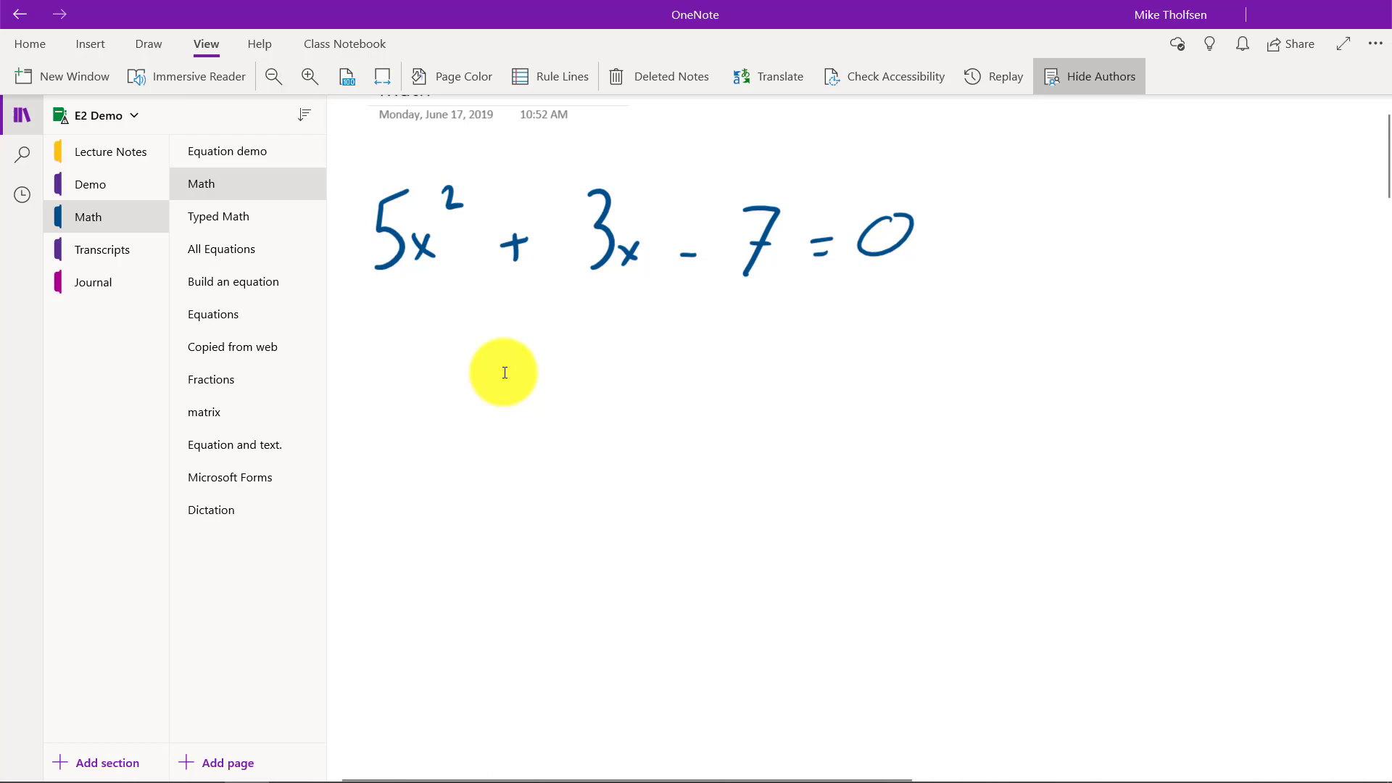
pyautogui.moveTo(623, 252)
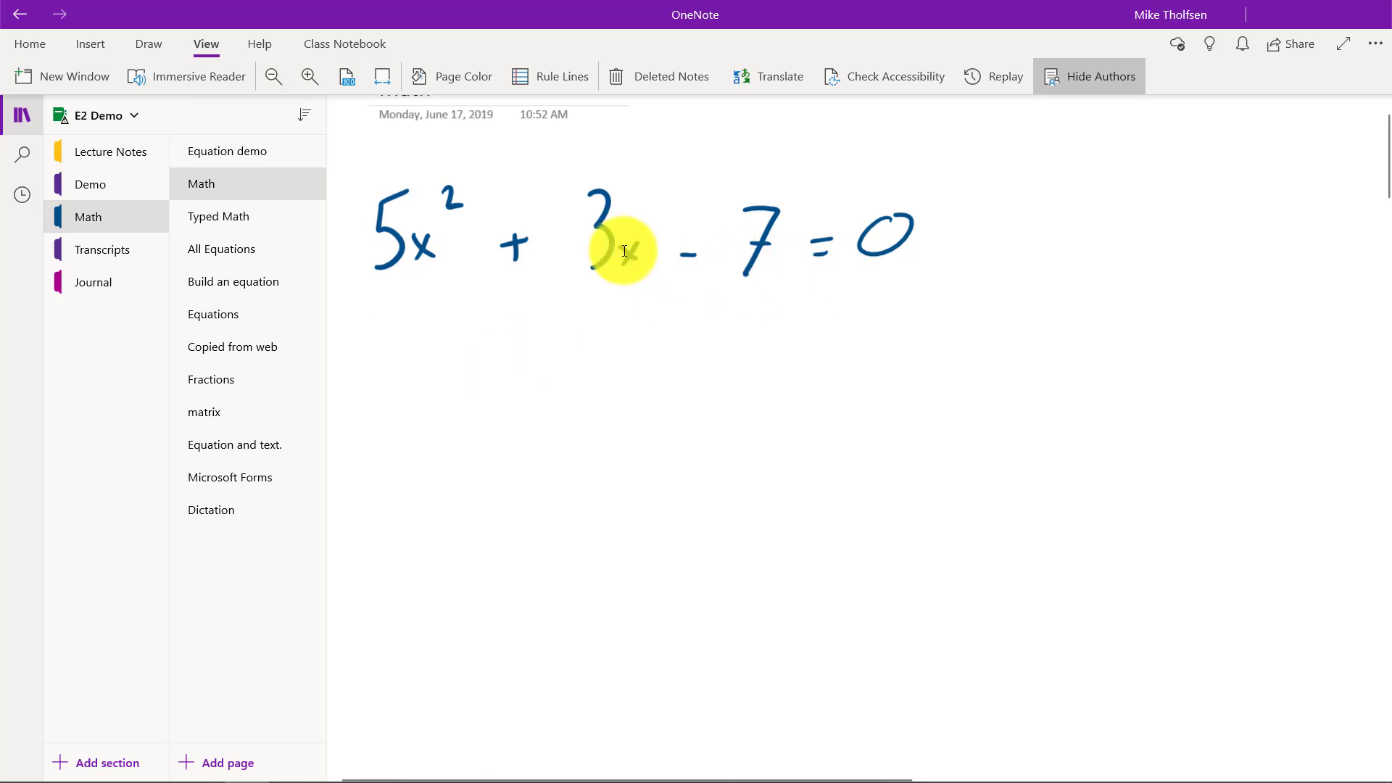
# Step: Open the Typed Math page and select the equation 5x − 6y = 70
pyautogui.click(218, 216)
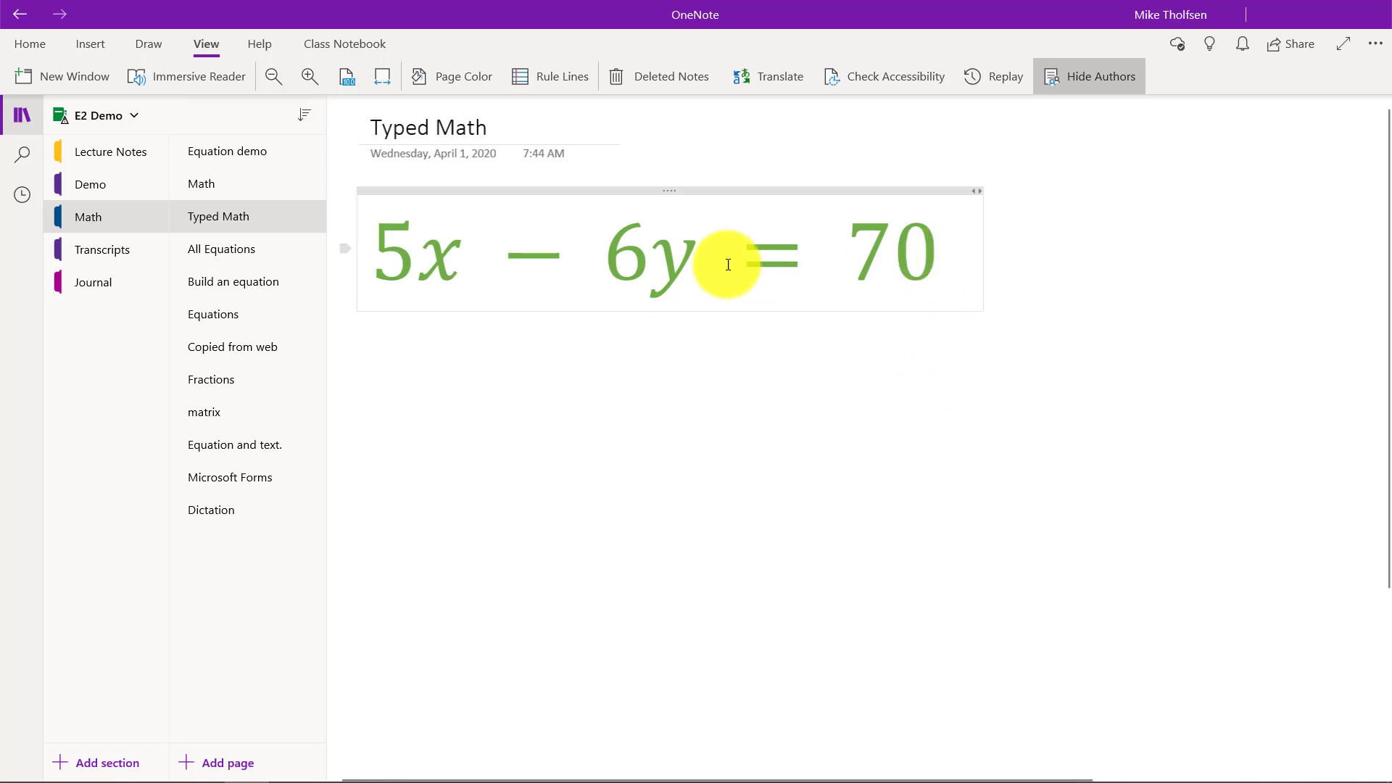
pyautogui.click(727, 265)
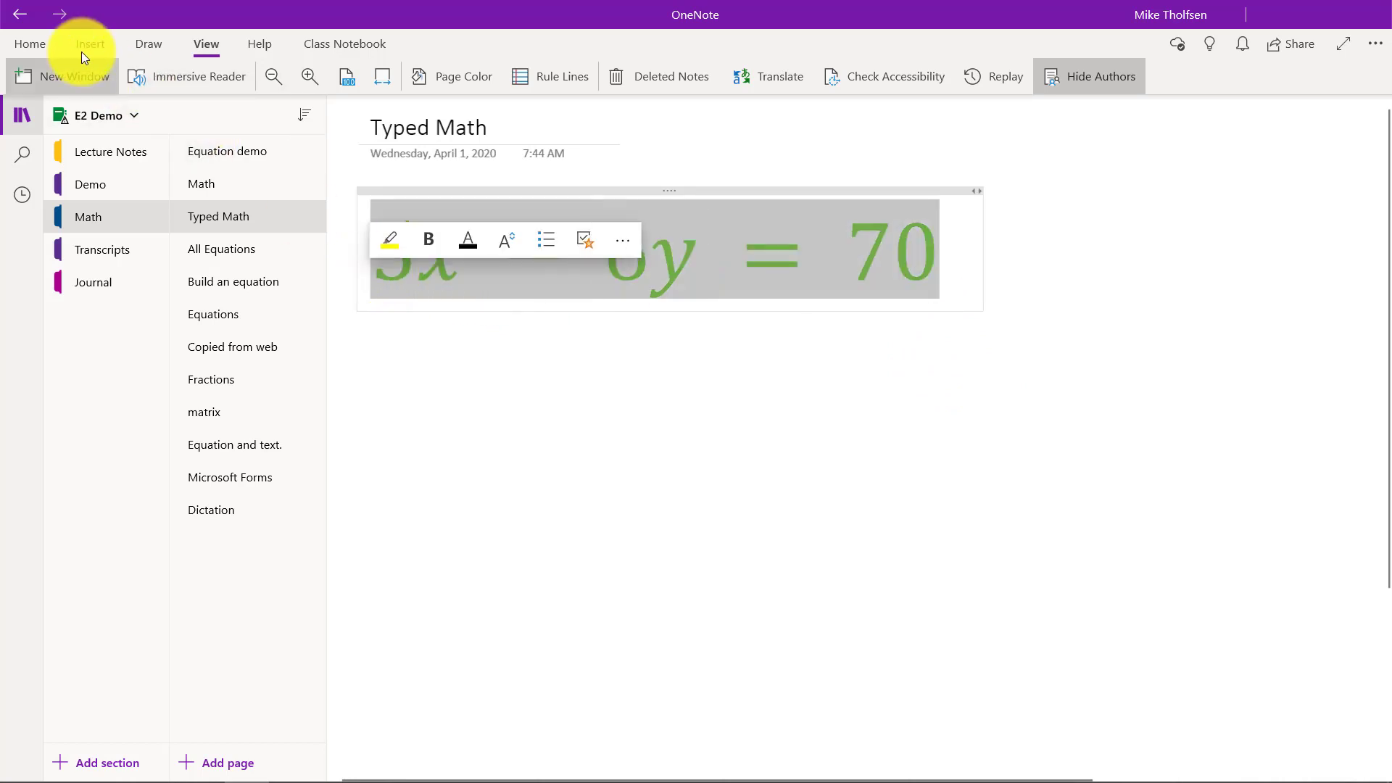
# Step: Solve 5x − 6y = 70 for x in the Math pane and list the linear-equation steps
pyautogui.click(90, 44)
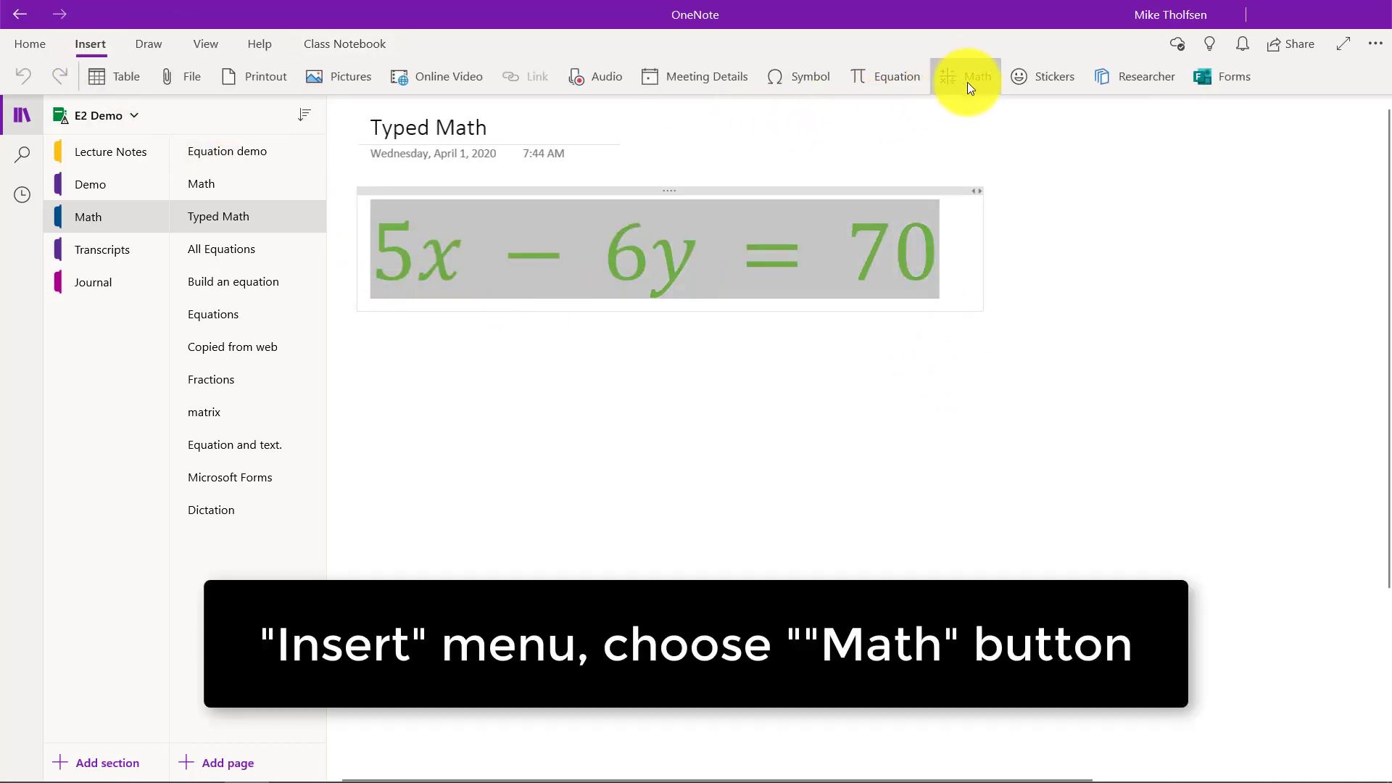
pyautogui.click(966, 76)
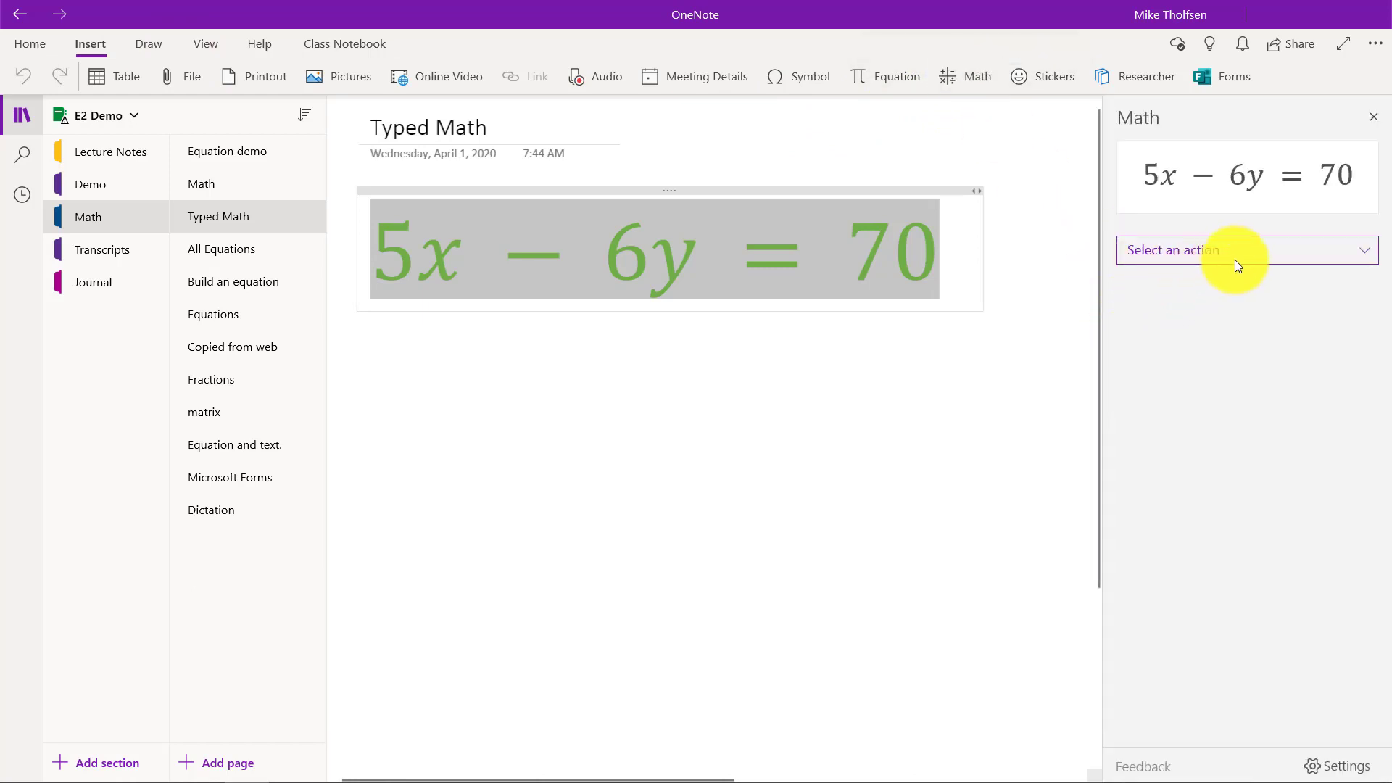
pyautogui.moveTo(1268, 261)
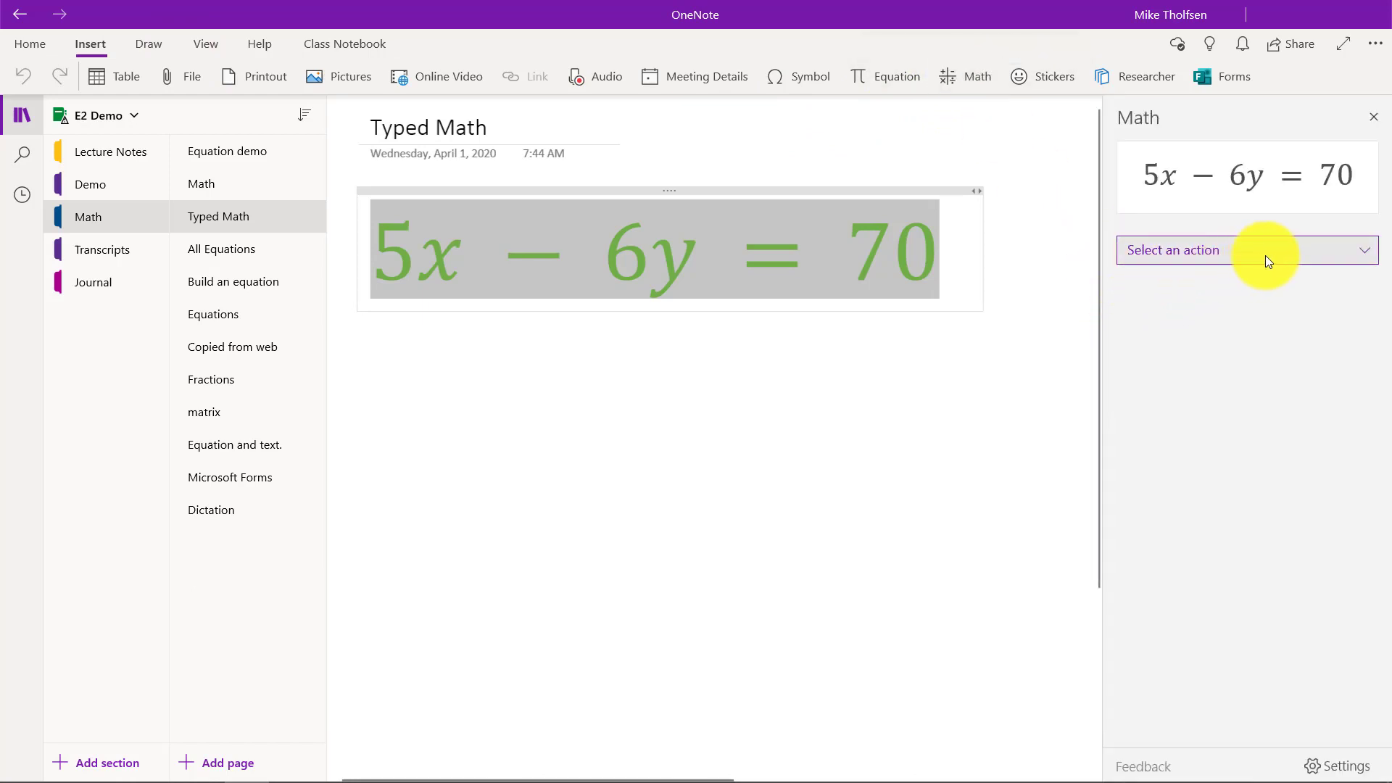
pyautogui.click(1245, 250)
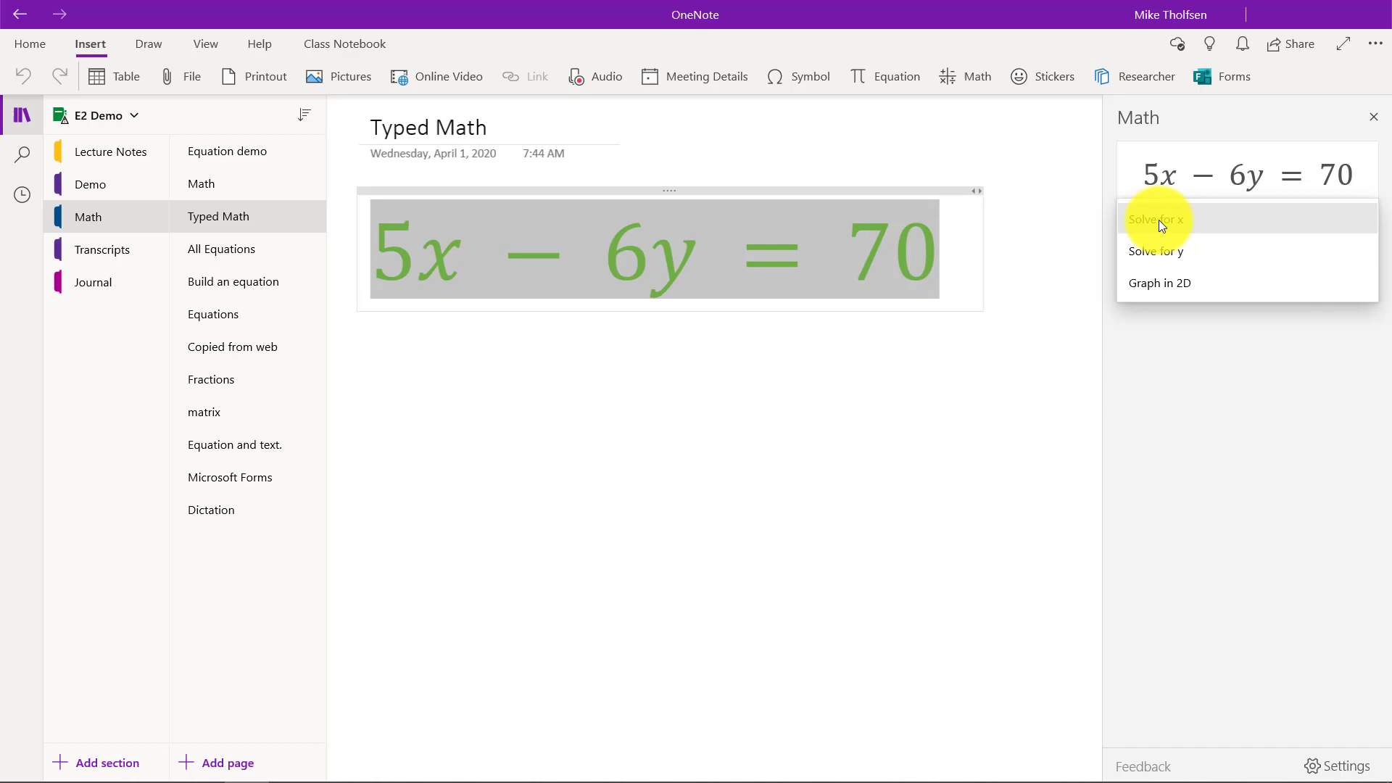
pyautogui.click(1157, 219)
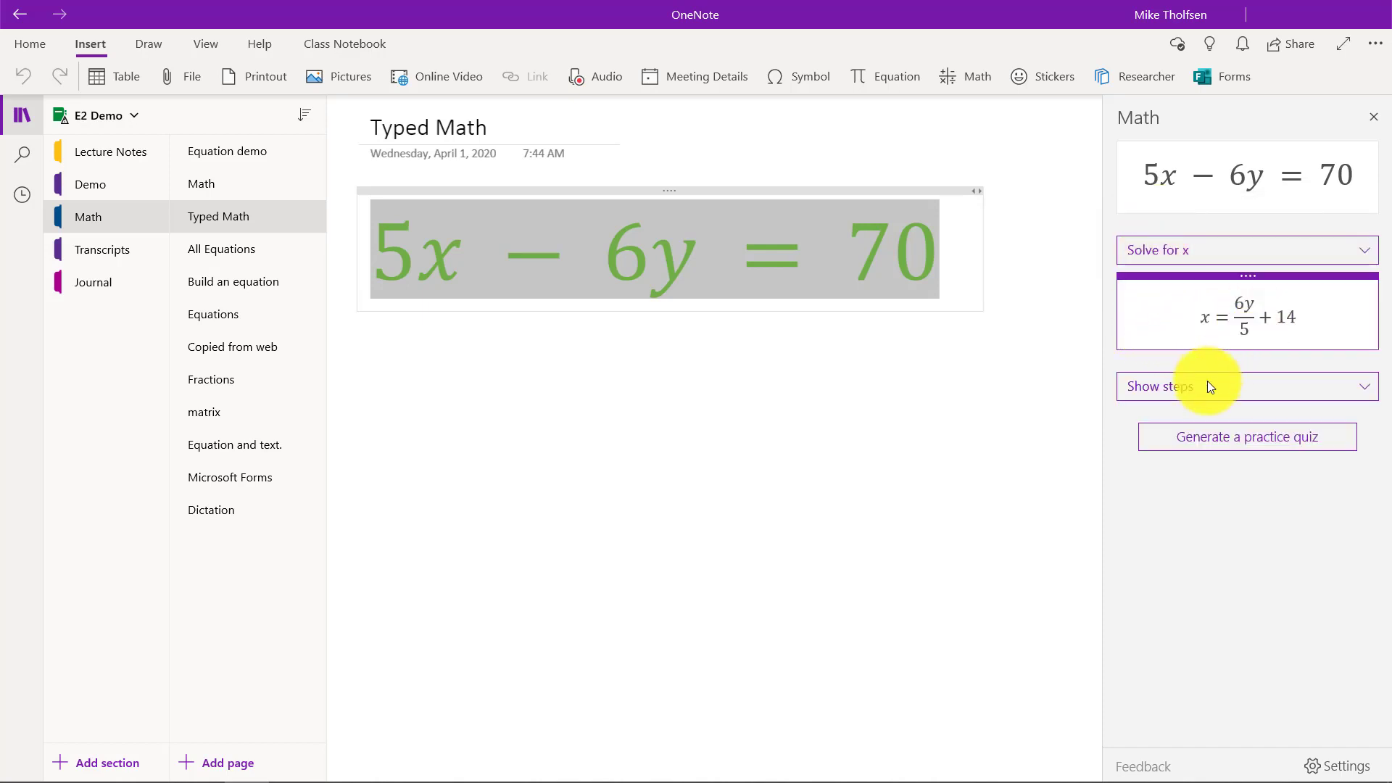
pyautogui.click(1246, 386)
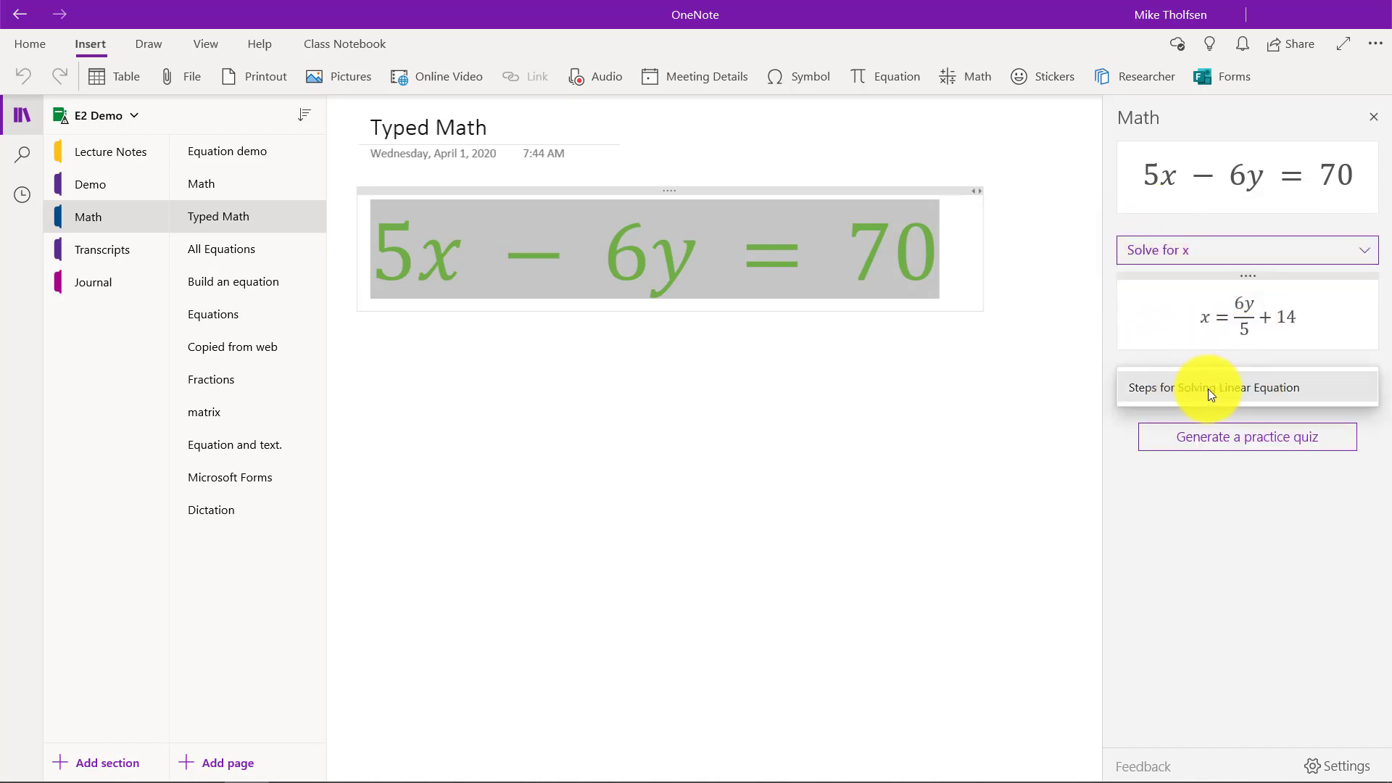
pyautogui.click(1245, 388)
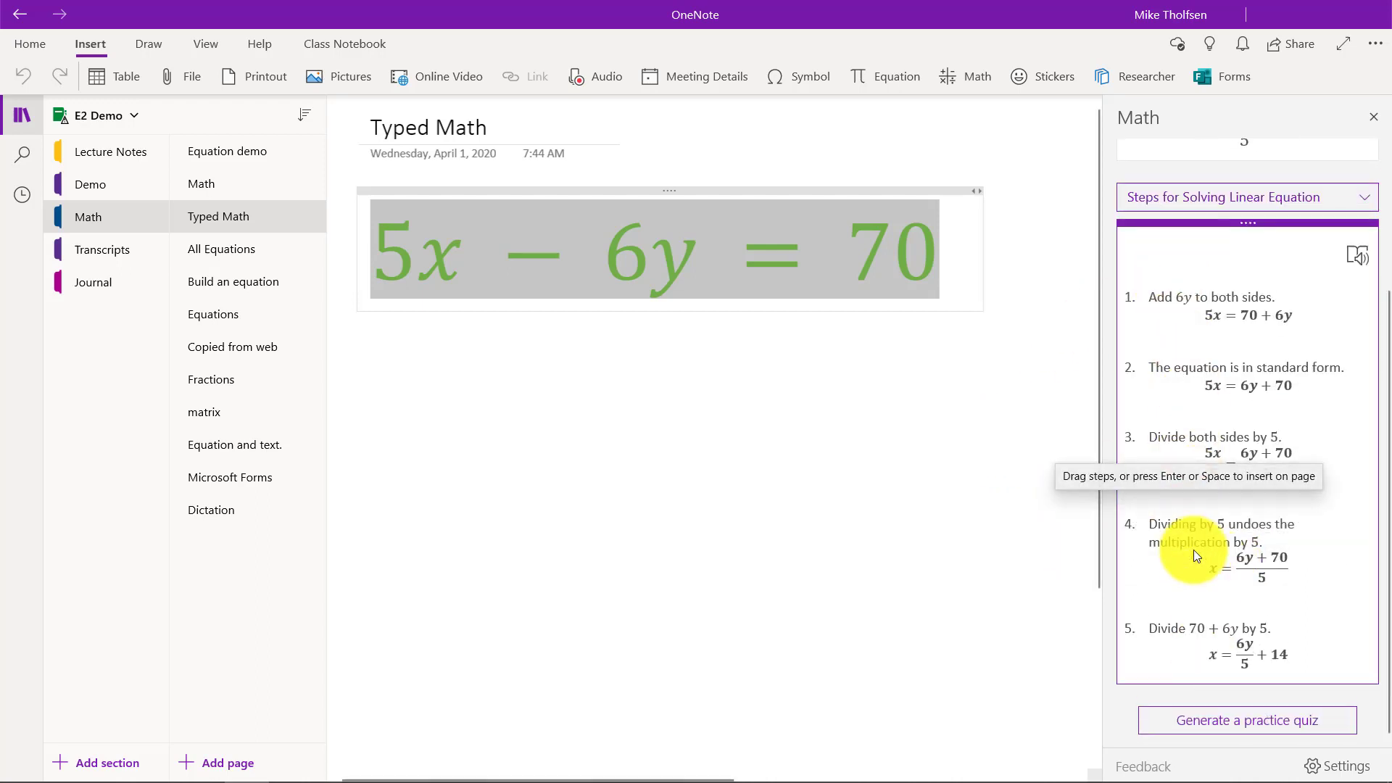
pyautogui.moveTo(963, 431)
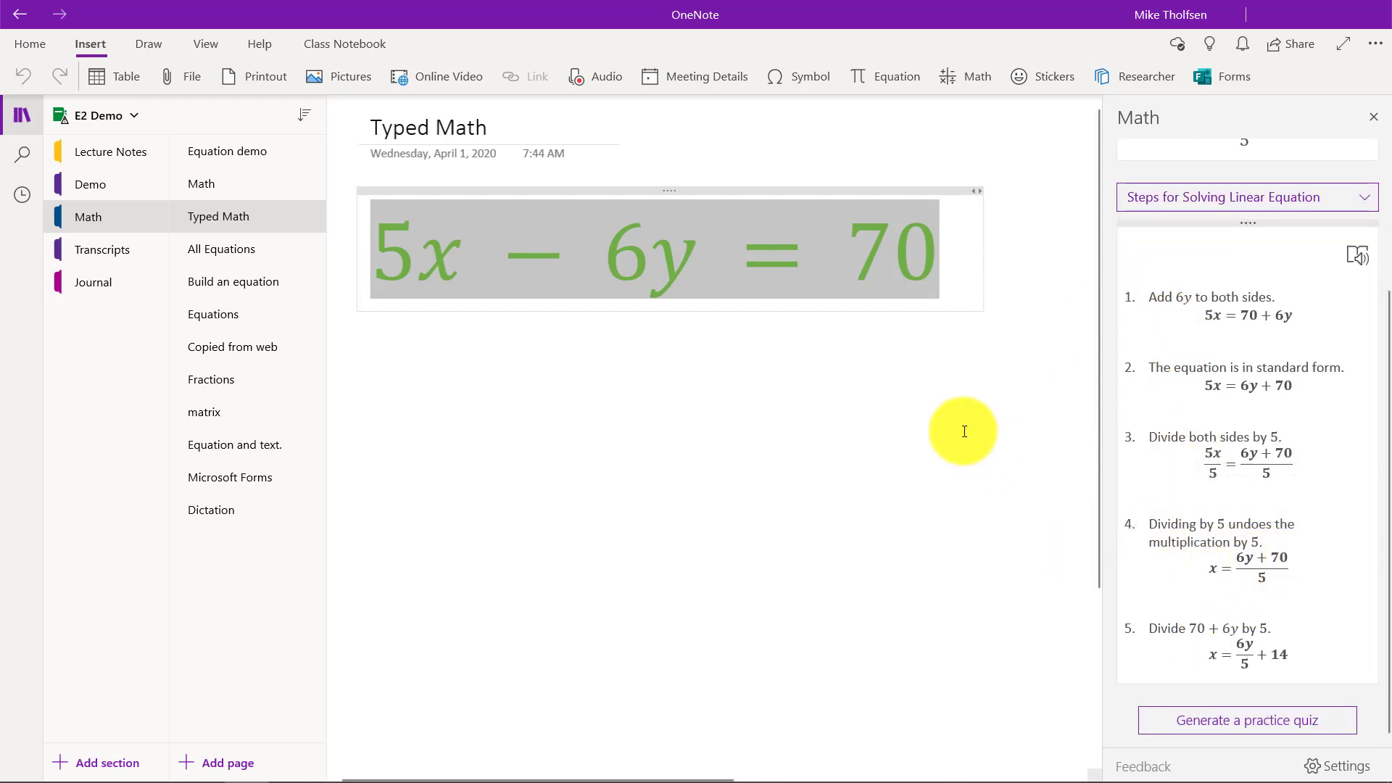
pyautogui.moveTo(940, 440)
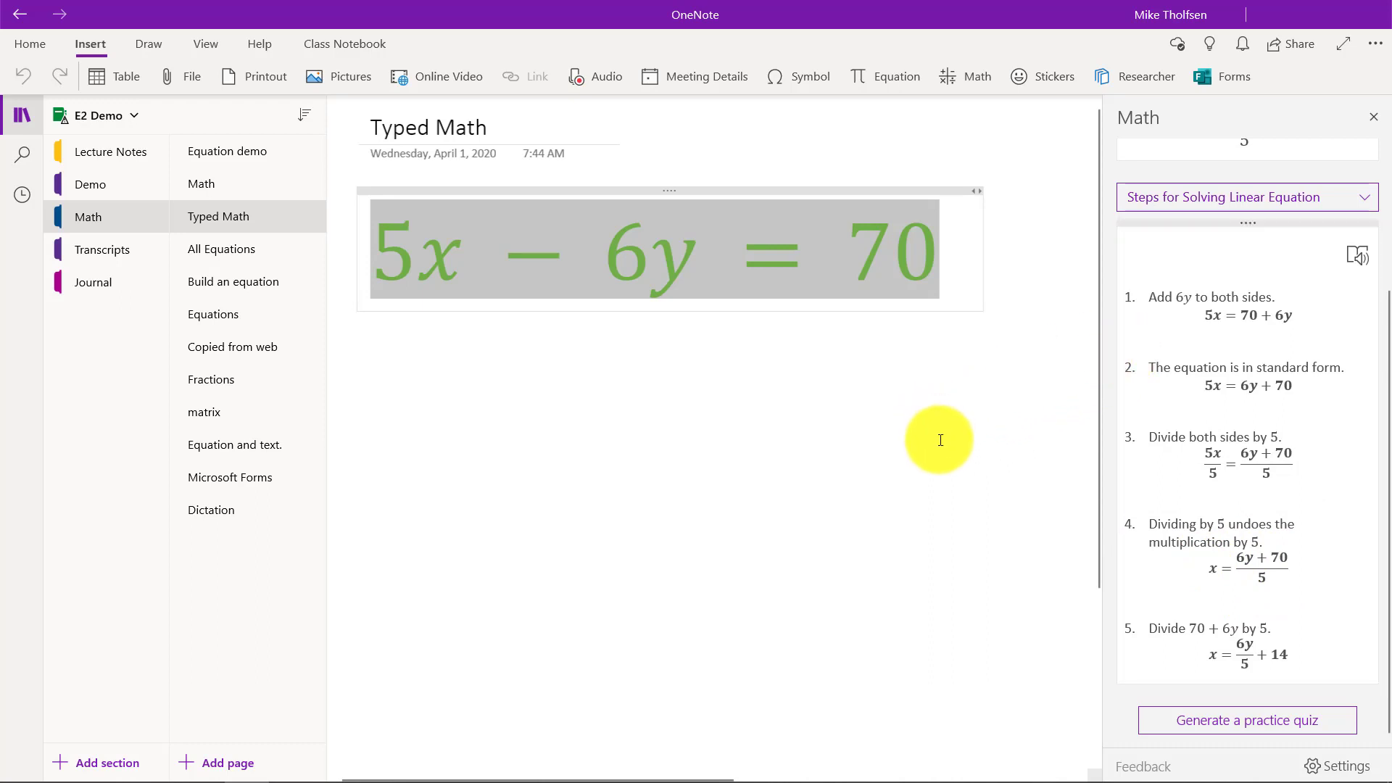
pyautogui.moveTo(1031, 469)
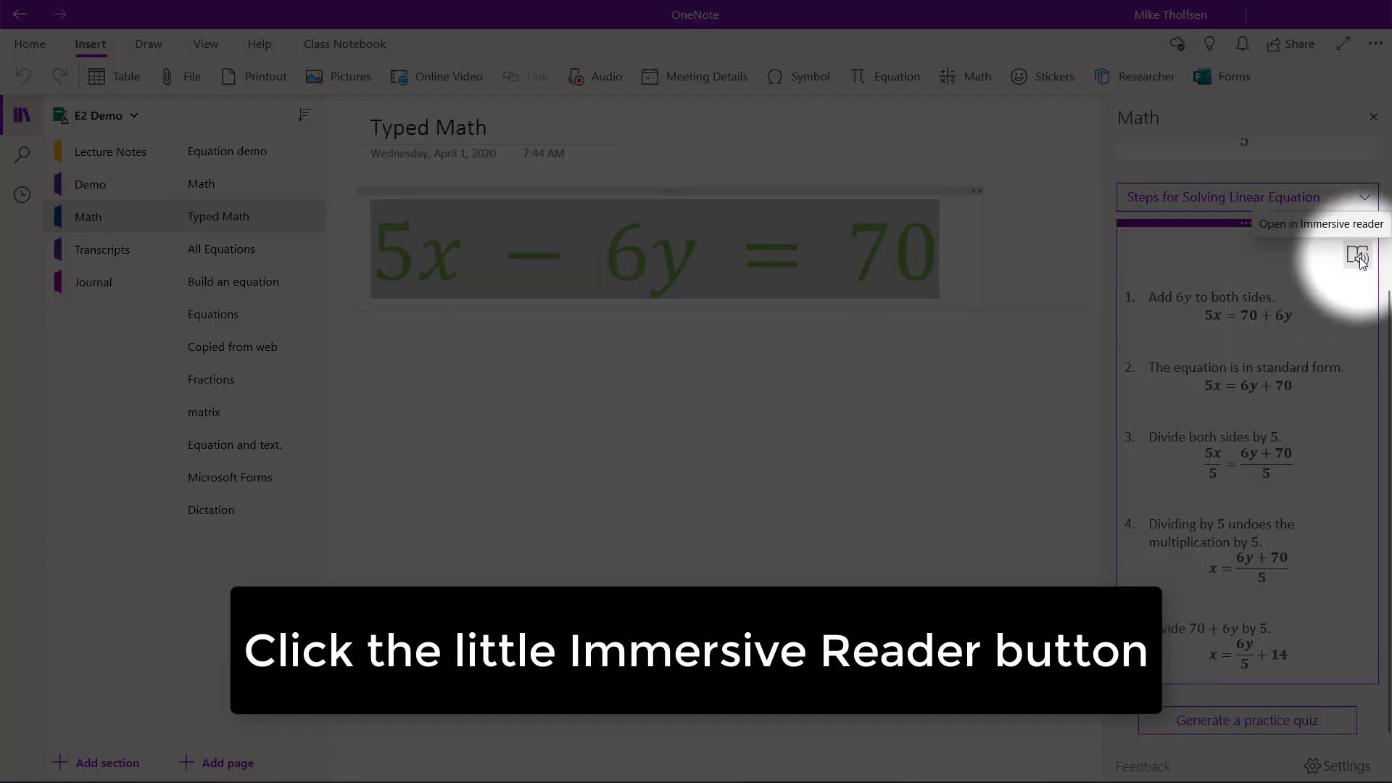
# Step: Open the solving steps in Immersive Reader with a light blue theme, line focus, and read-aloud paused
pyautogui.click(1359, 260)
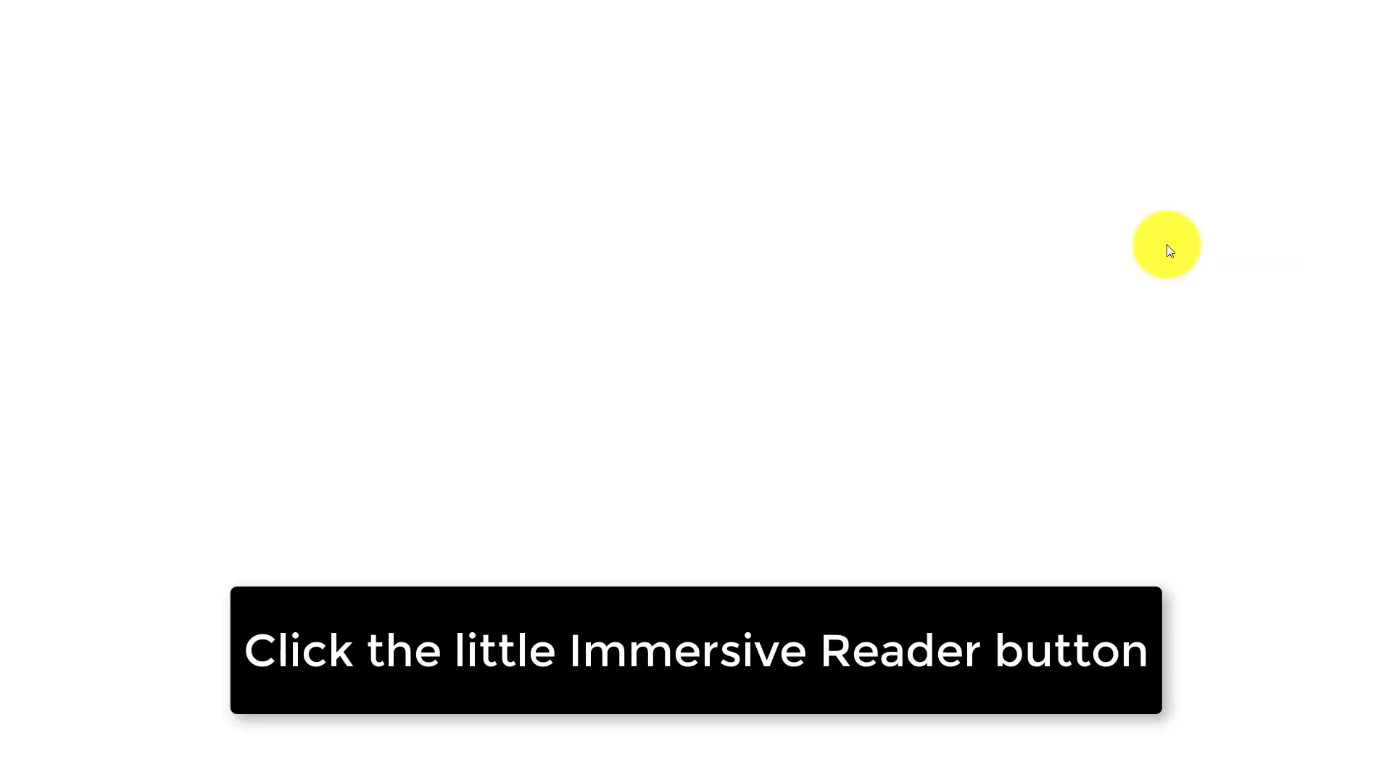
pyautogui.click(1166, 244)
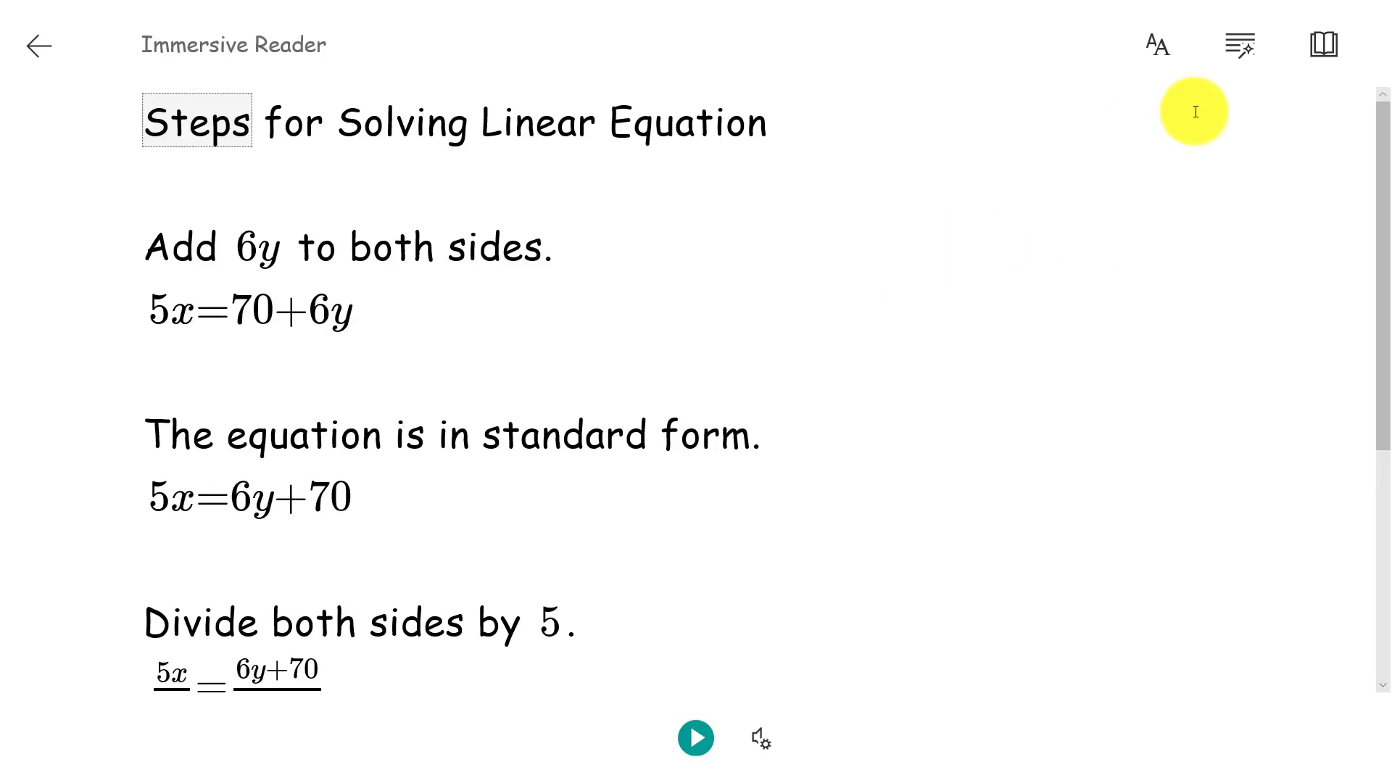
pyautogui.click(1155, 44)
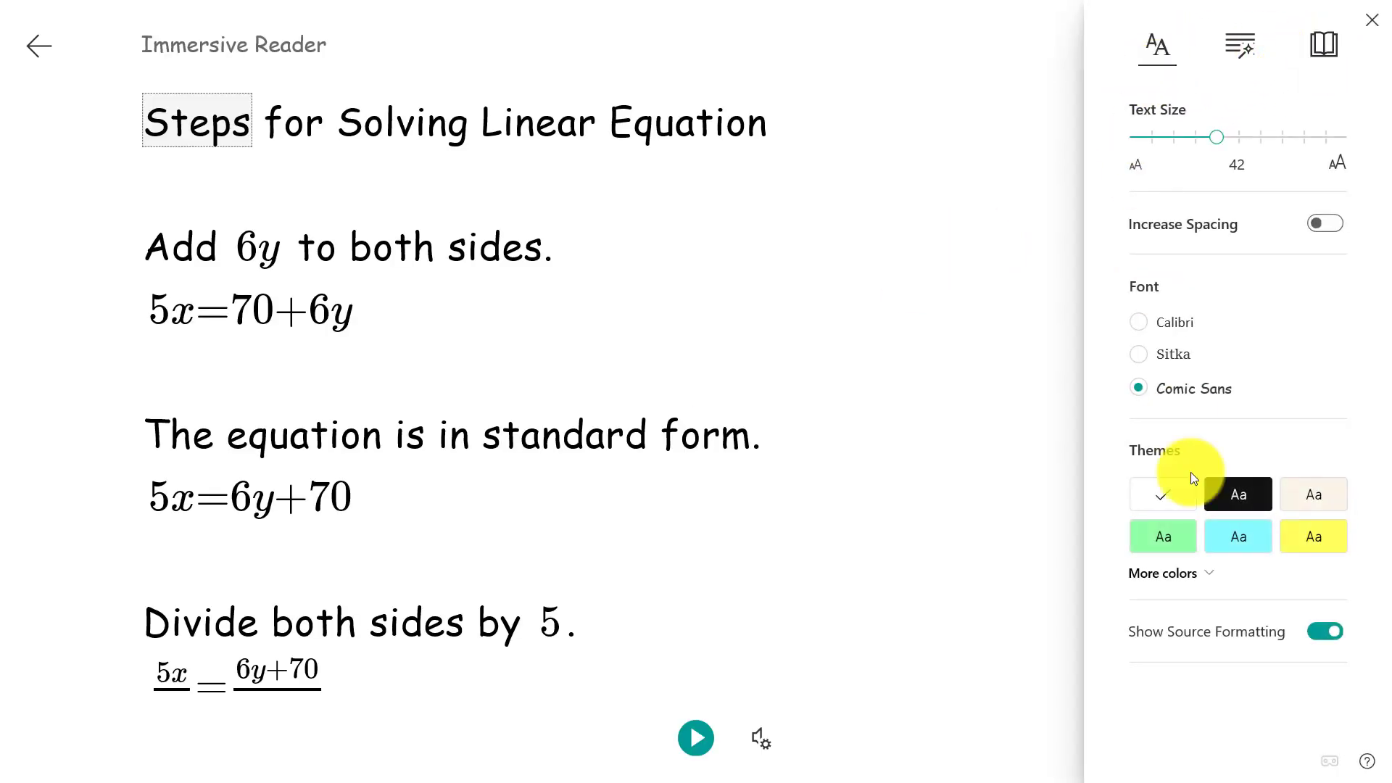
pyautogui.click(1322, 44)
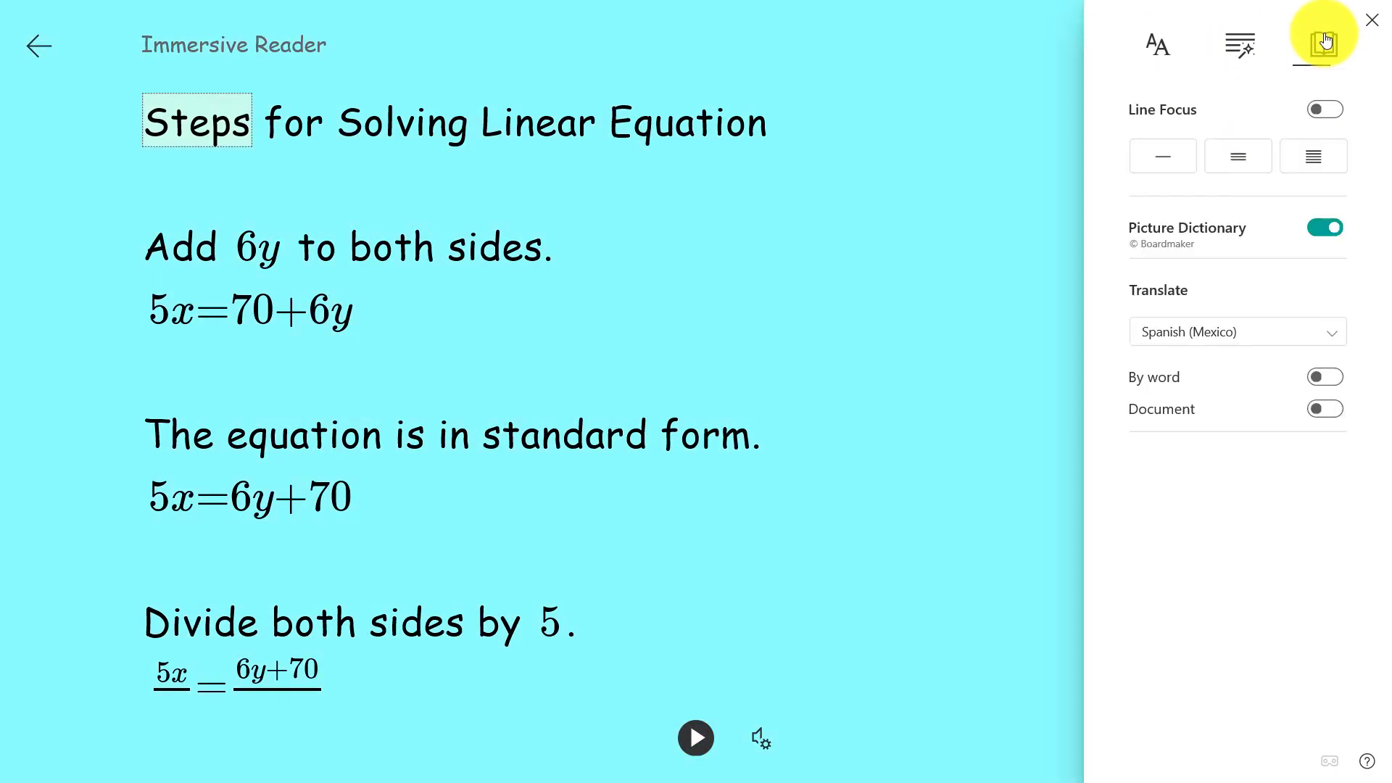
pyautogui.click(1324, 109)
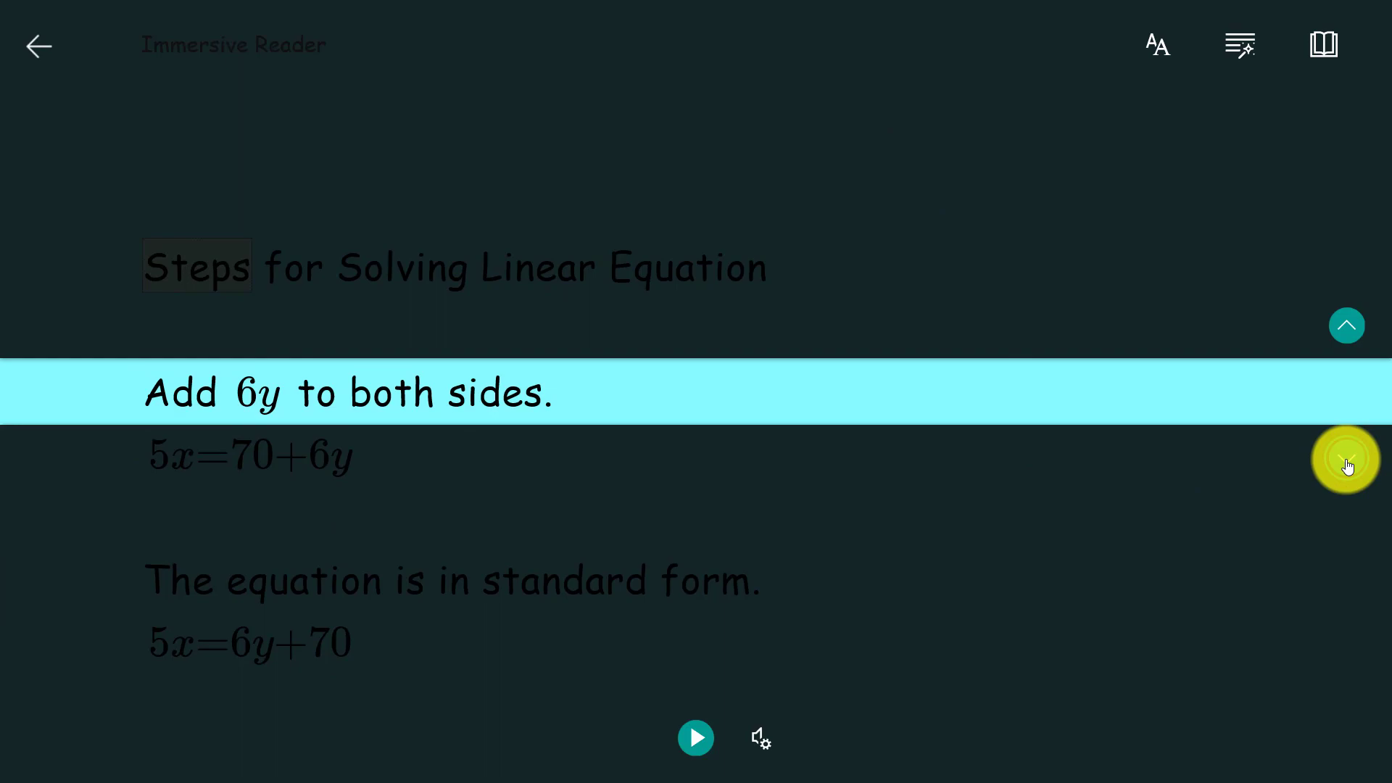
pyautogui.click(696, 736)
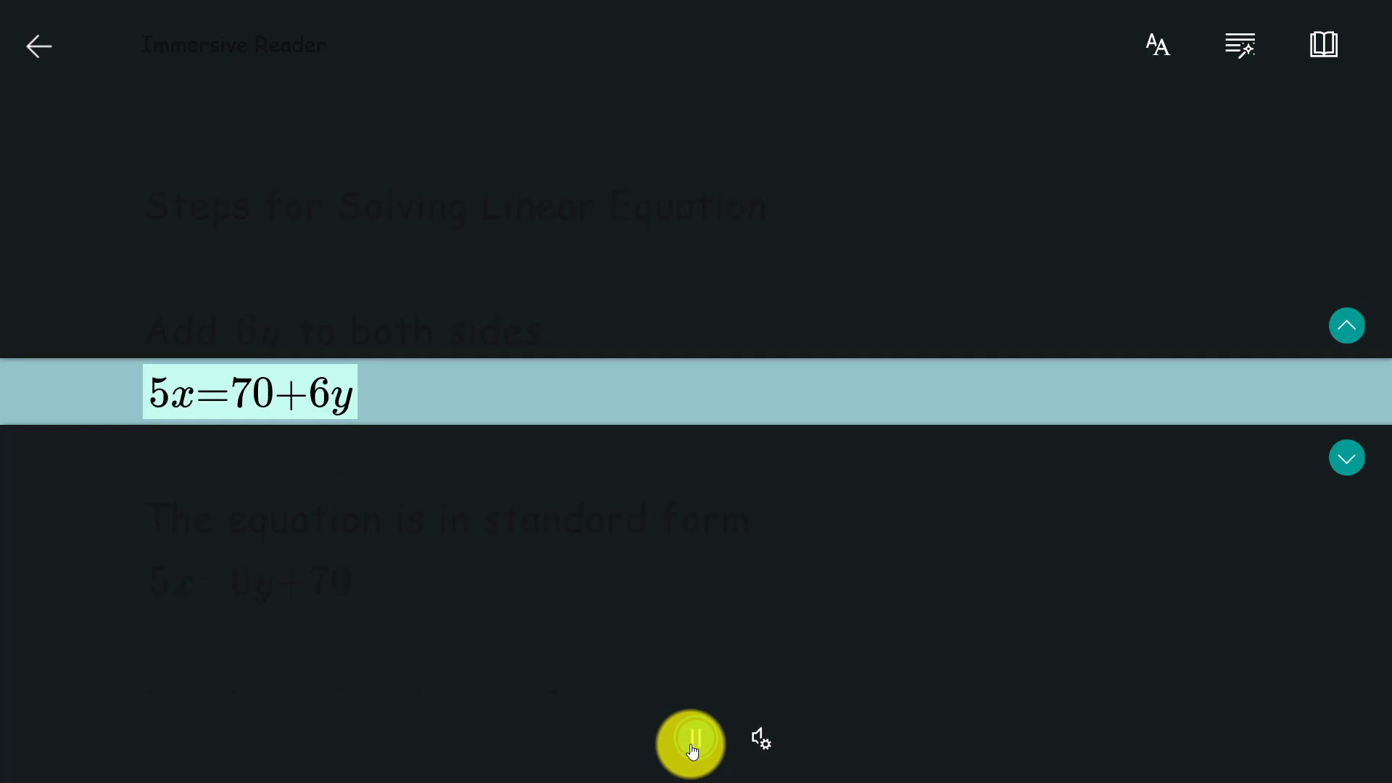
pyautogui.click(691, 740)
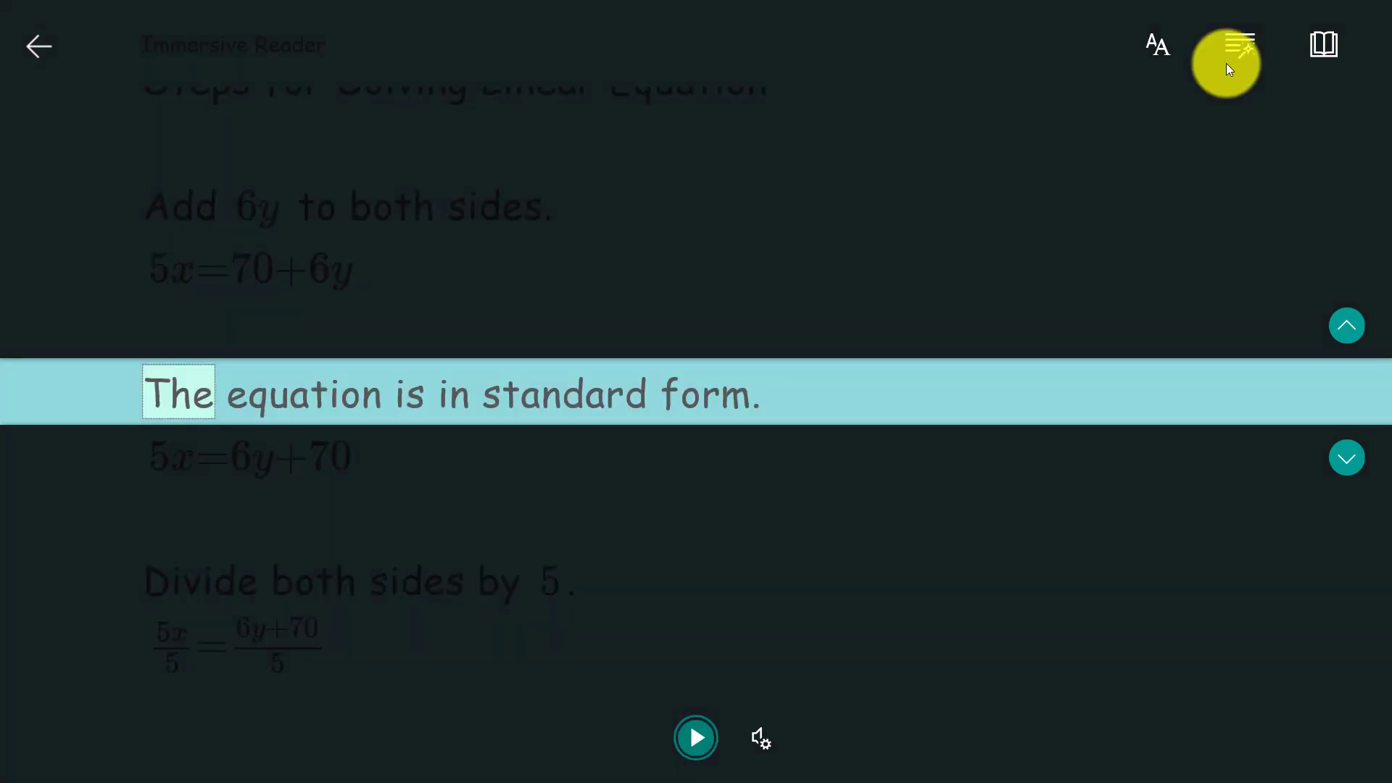
pyautogui.click(1240, 44)
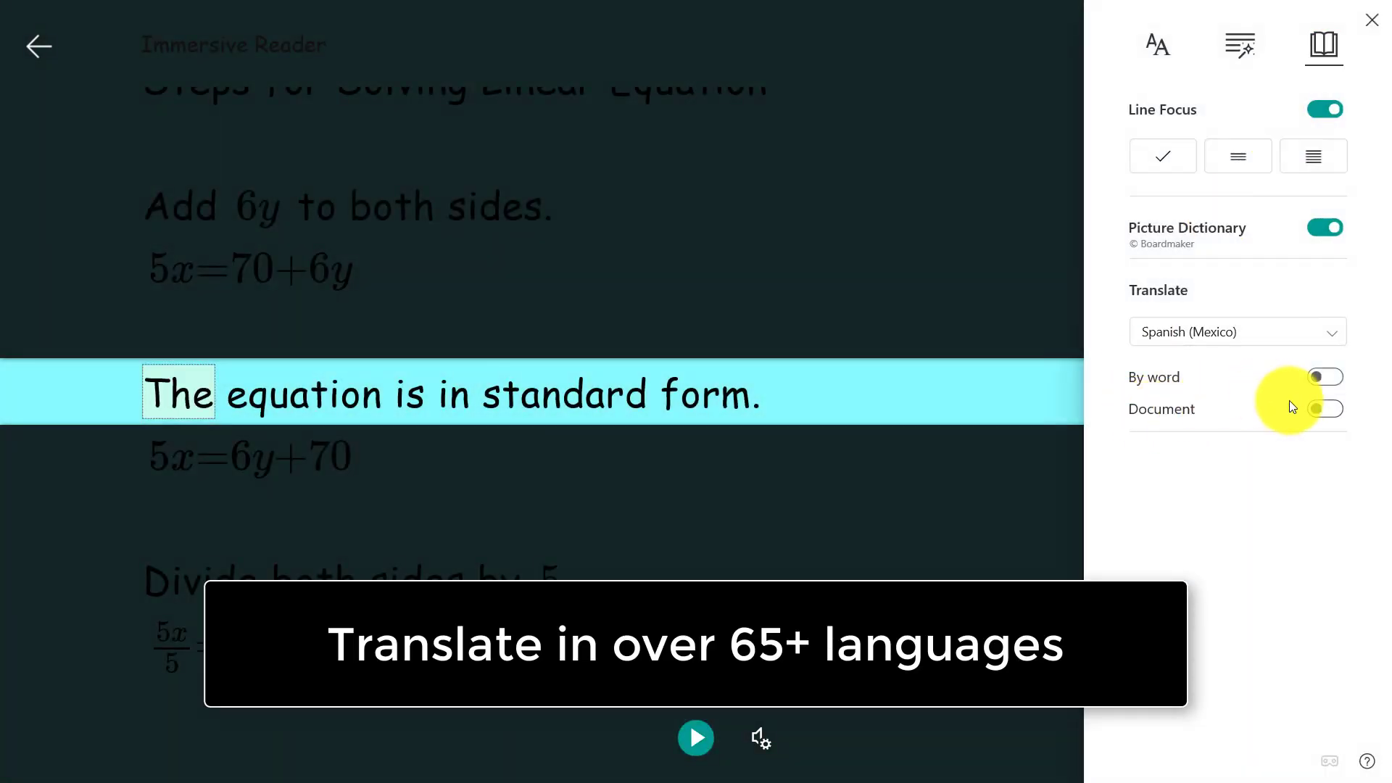
# Step: Translate the solving steps into Spanish (Mexico) and play them aloud
pyautogui.click(1324, 409)
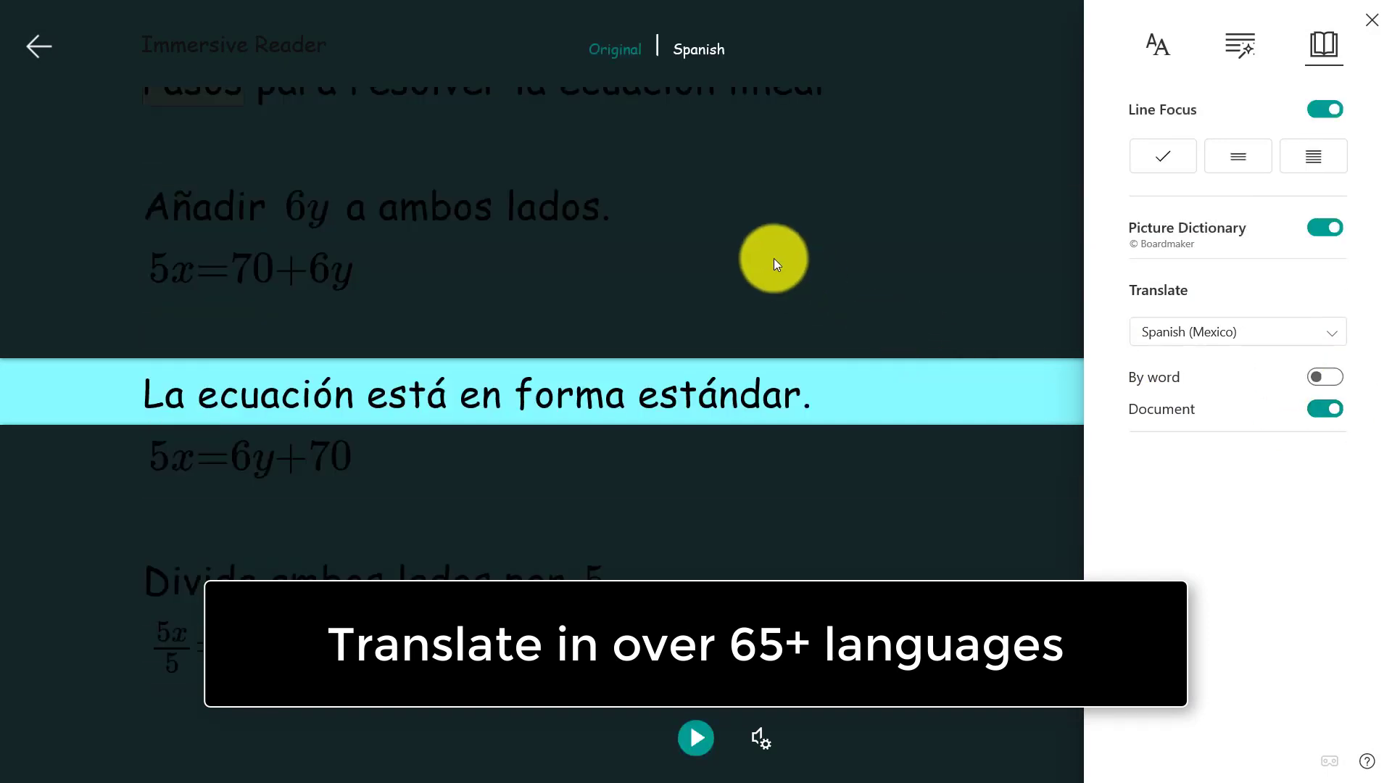
pyautogui.click(696, 737)
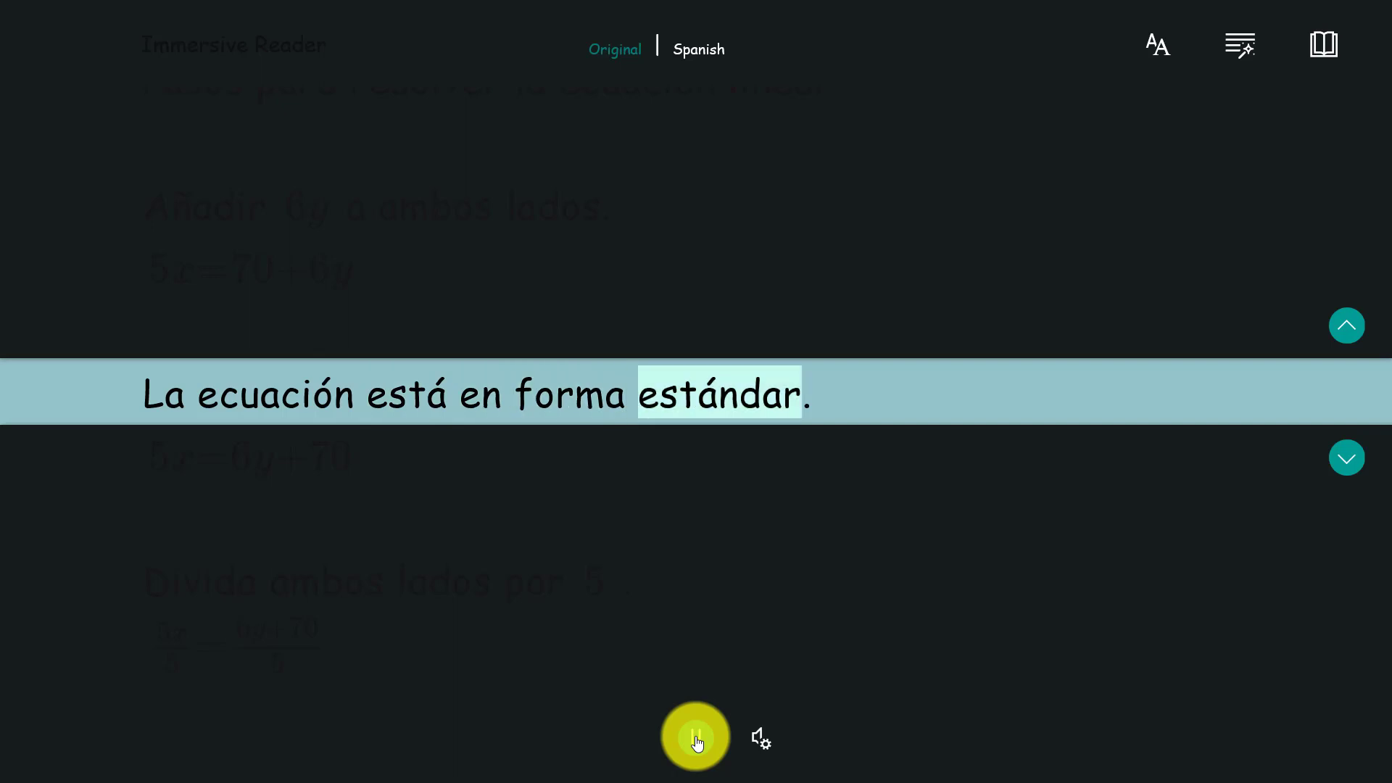
pyautogui.click(695, 736)
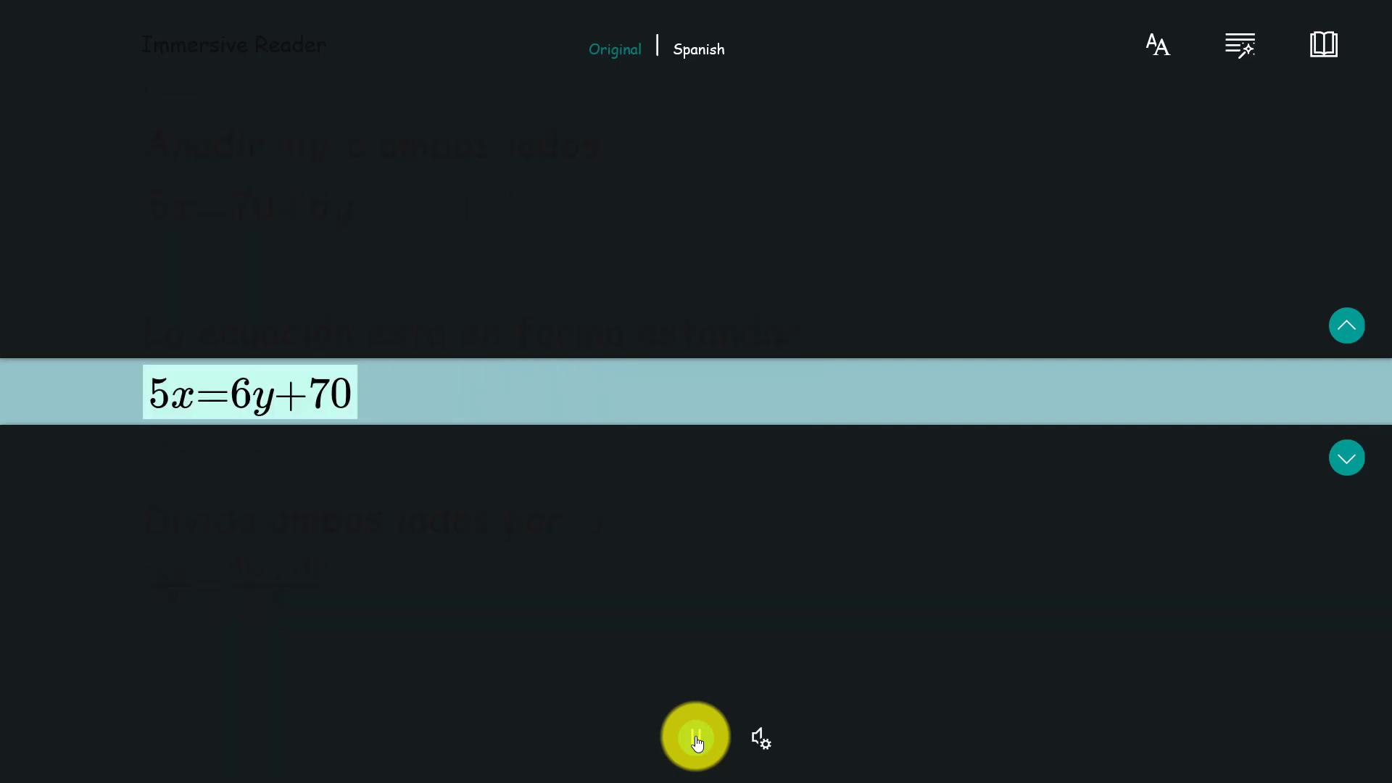
pyautogui.click(695, 737)
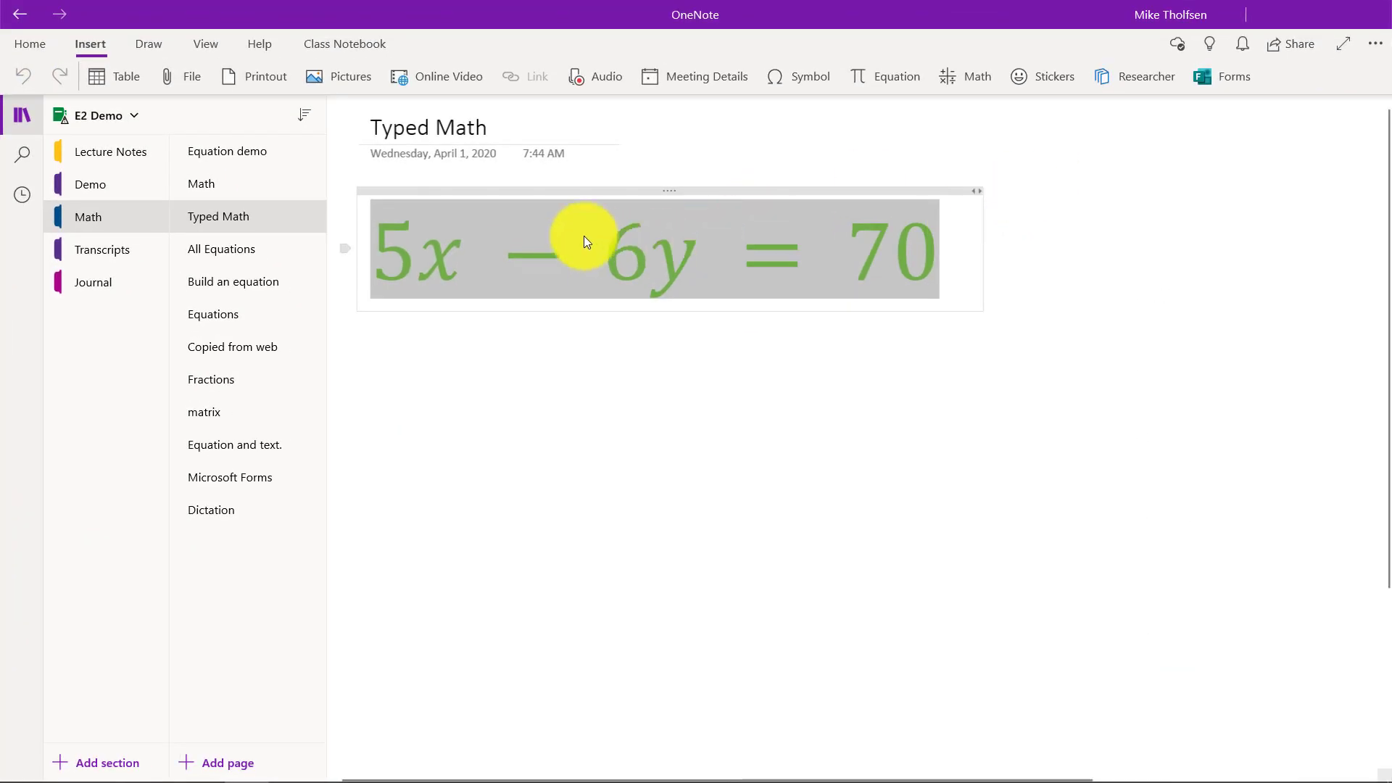
pyautogui.moveTo(693, 247)
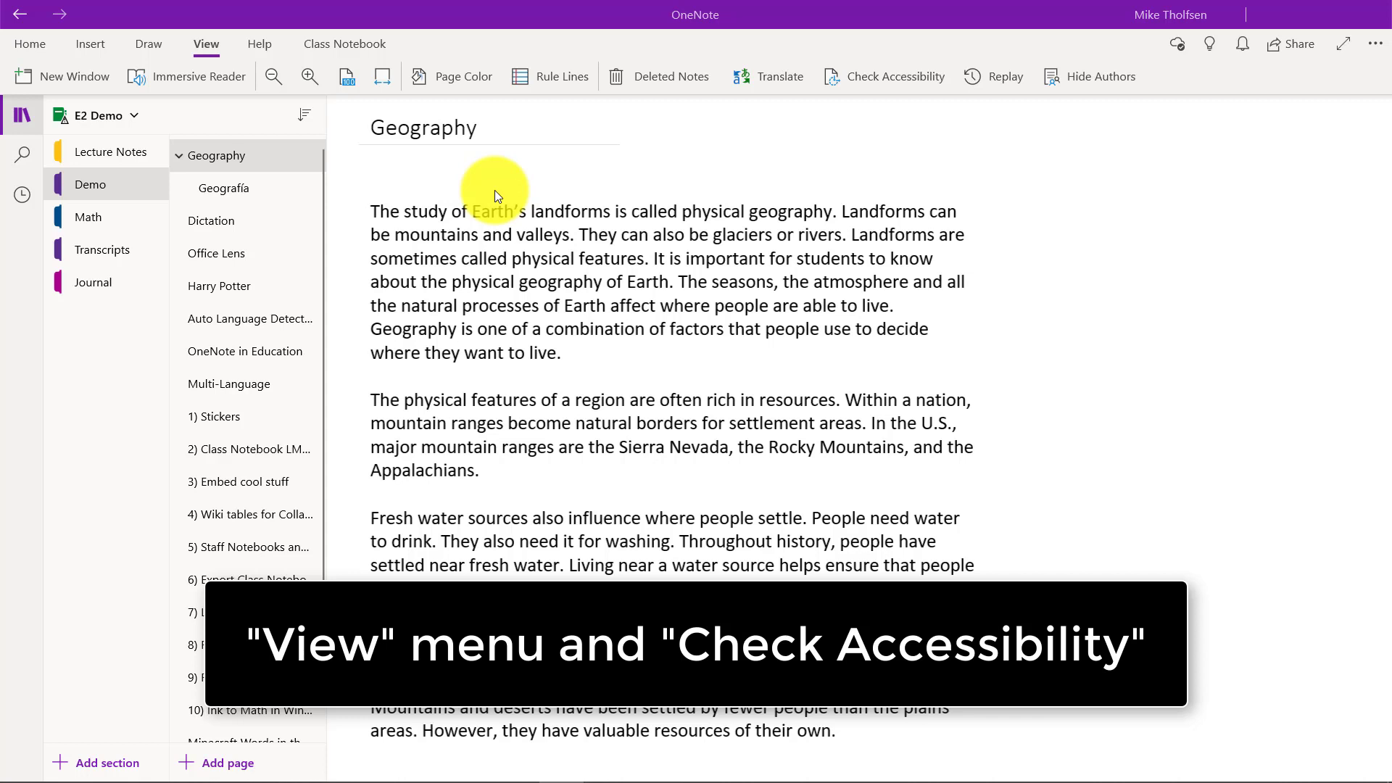
pyautogui.moveTo(827, 148)
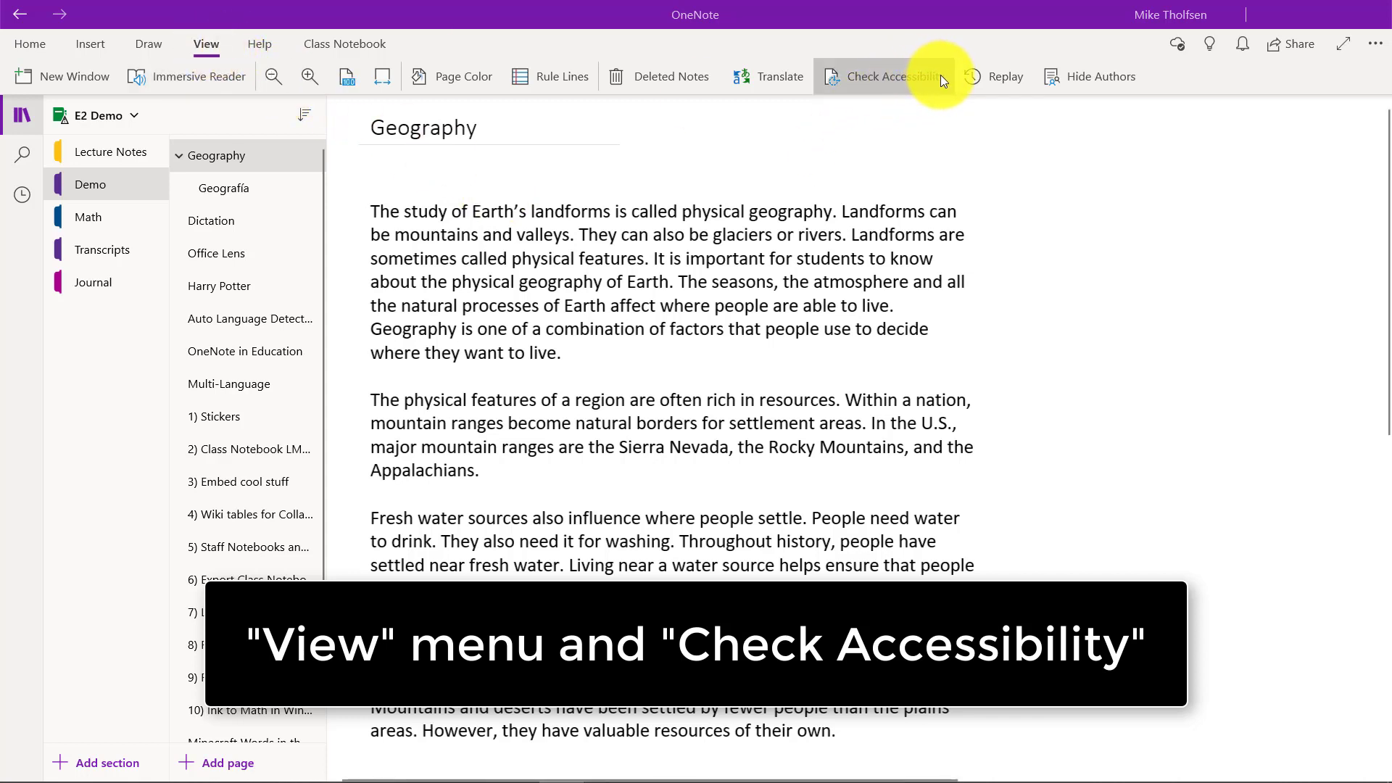
# Step: Run Check Accessibility in notebook view and expand Demo, showing pages like Embed cool stuff with six issues
pyautogui.click(892, 76)
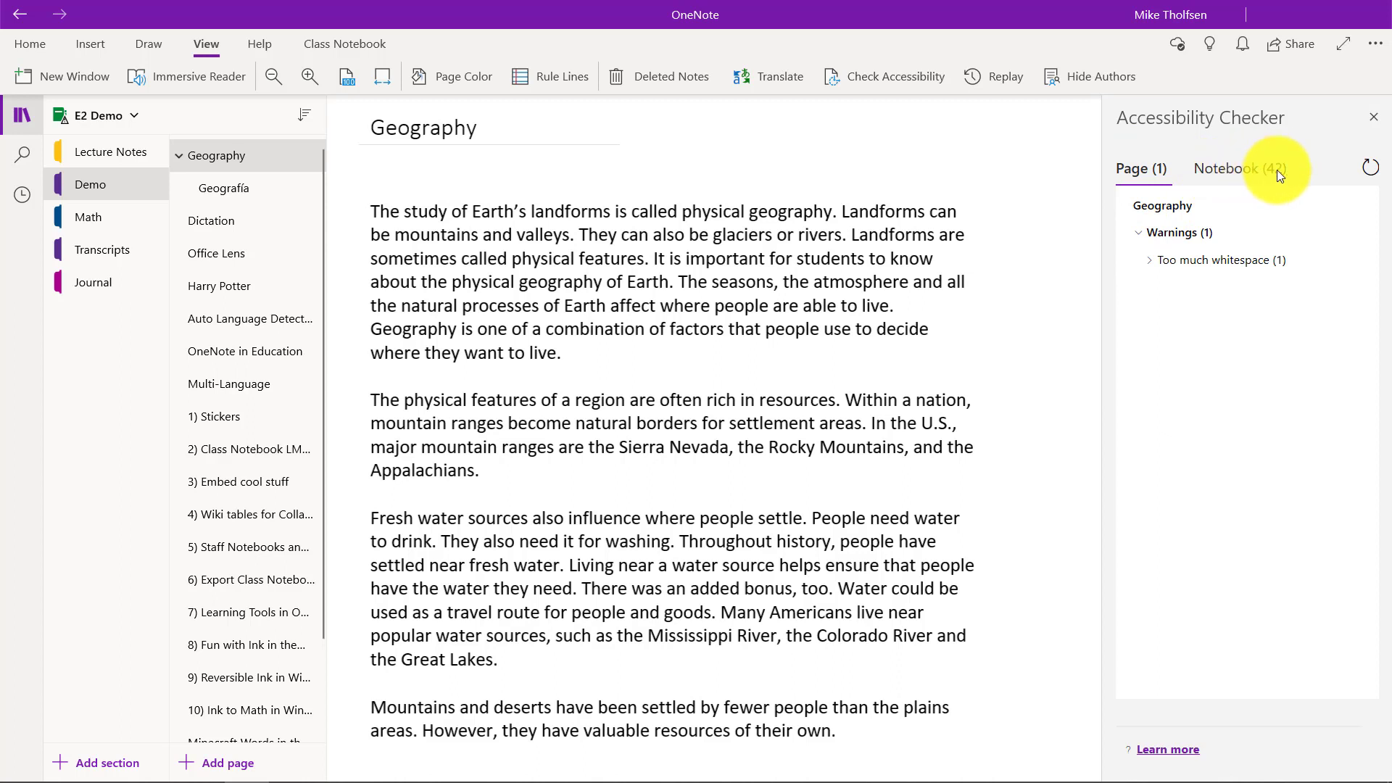
pyautogui.click(1240, 169)
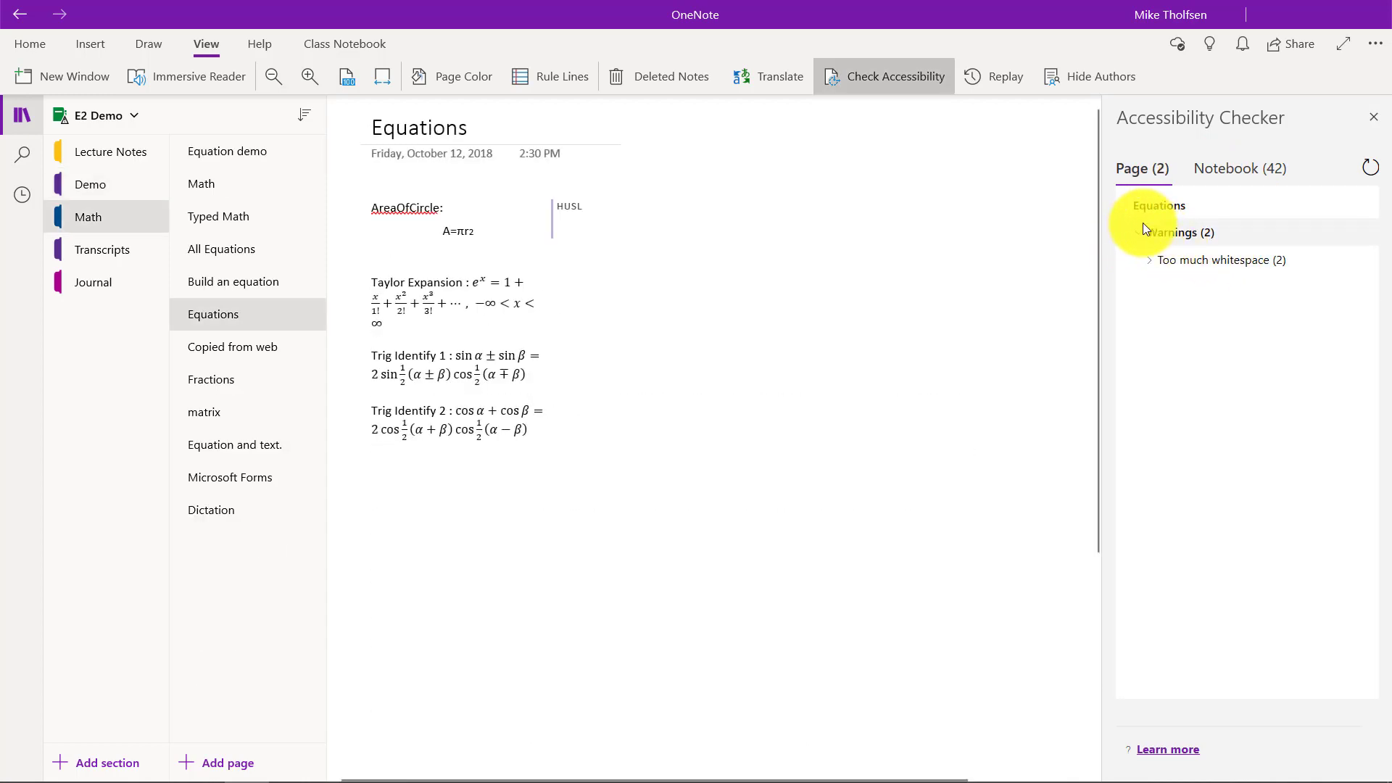
pyautogui.click(1240, 169)
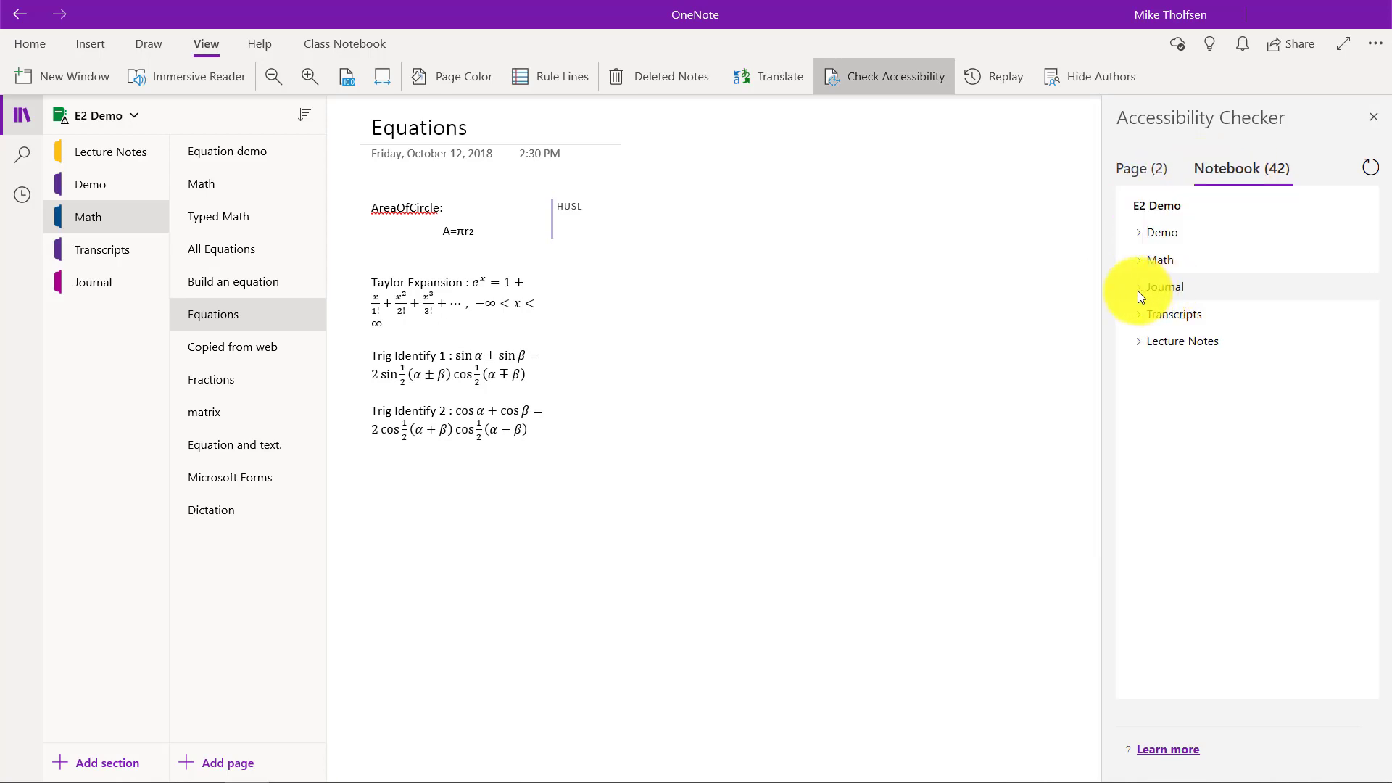
pyautogui.click(1139, 232)
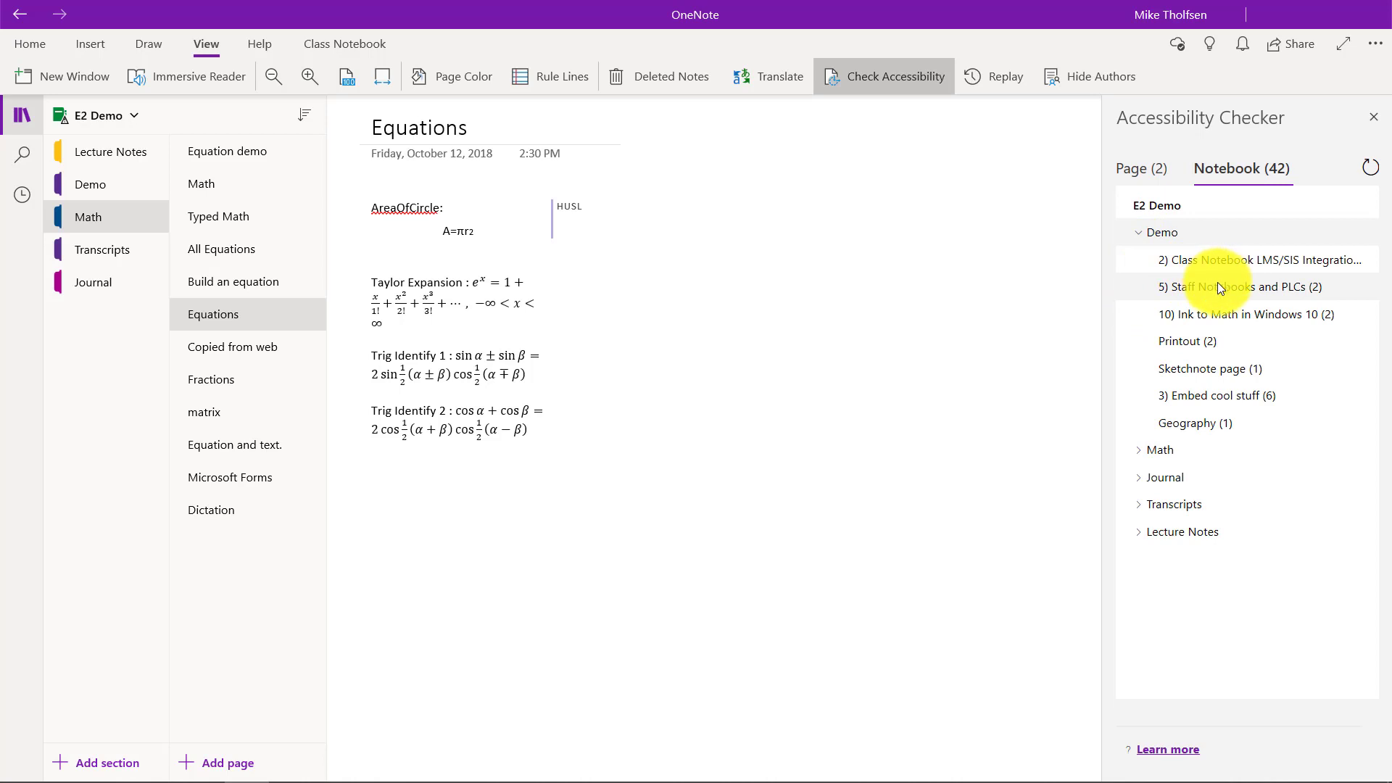
pyautogui.click(1243, 285)
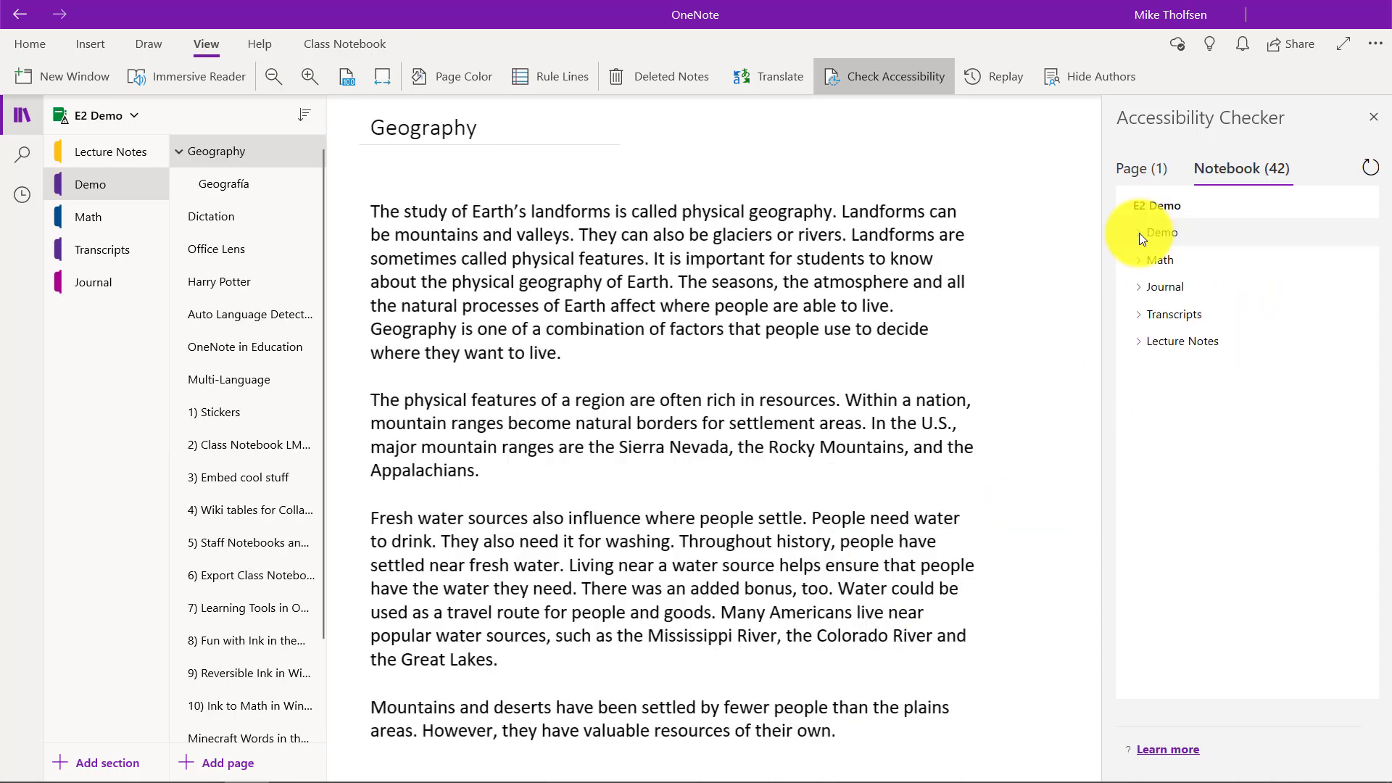
pyautogui.click(1140, 233)
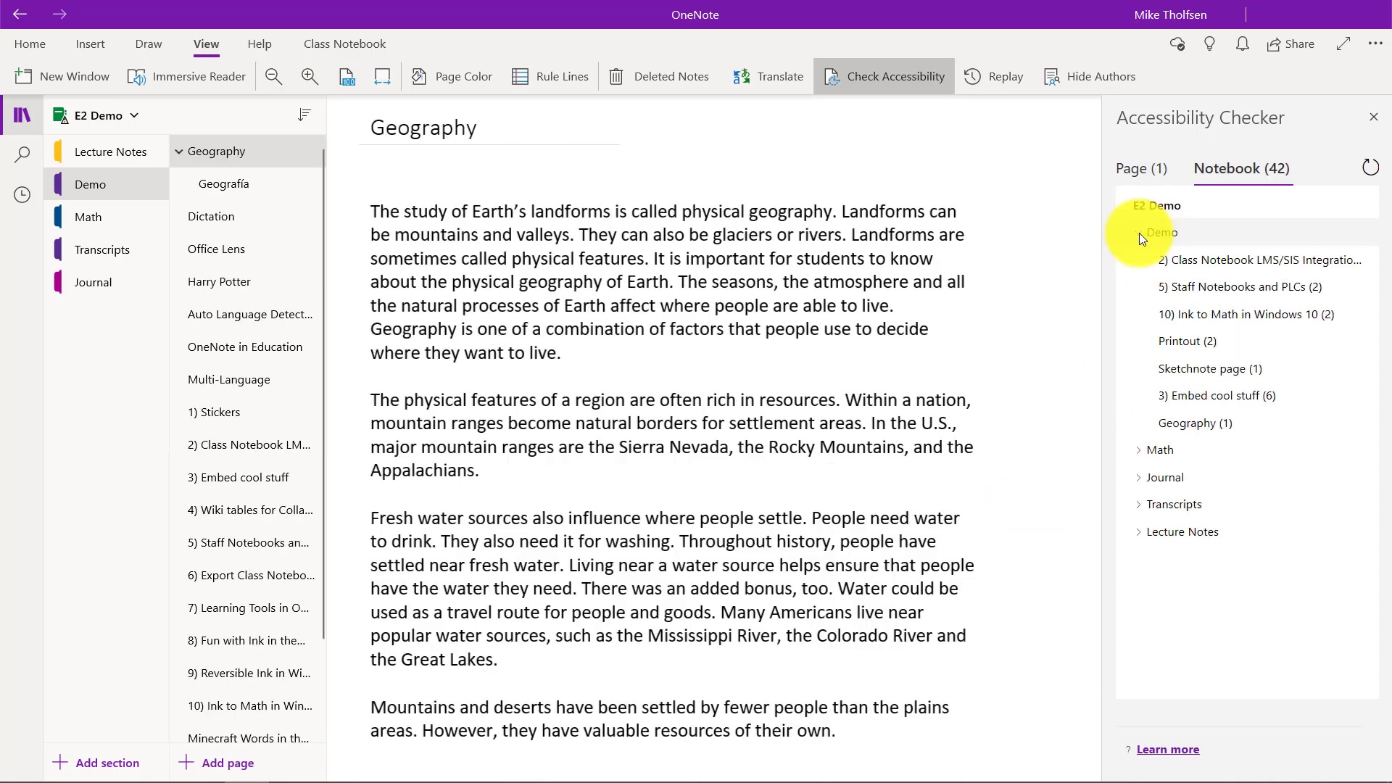